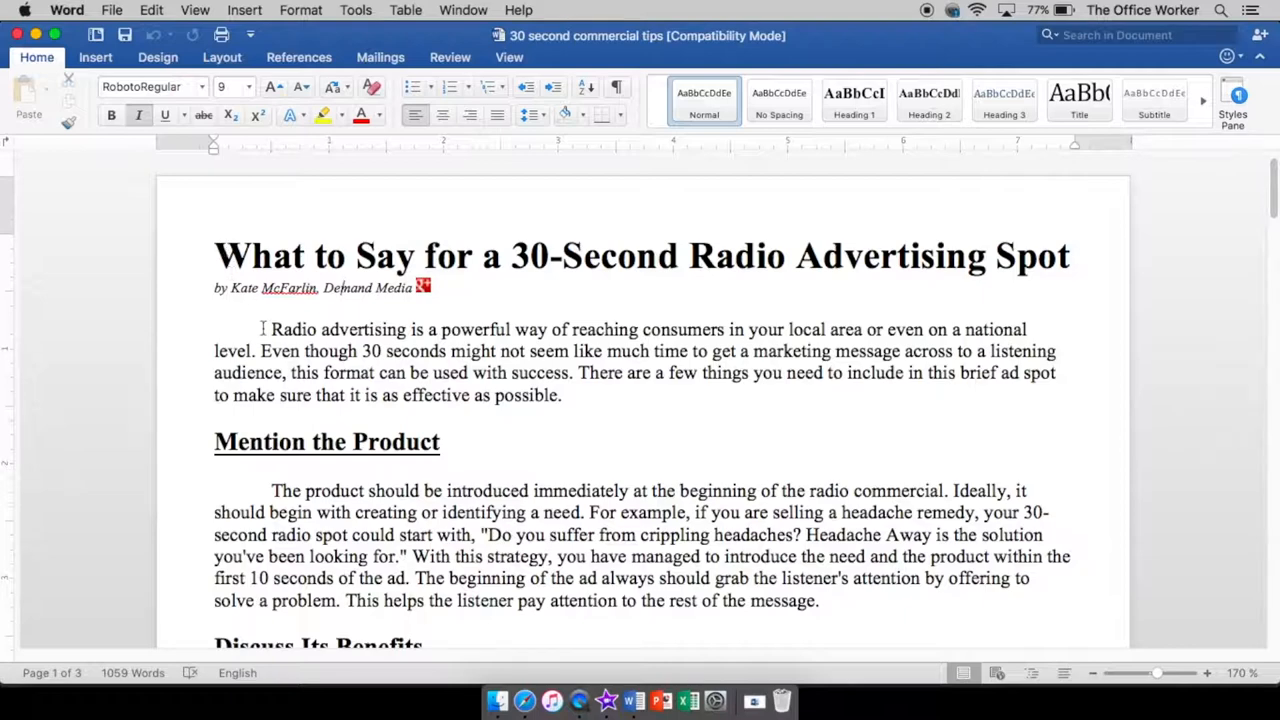
Review the article and show the Design ribbon's themes and style sets.
scroll(up, 3)
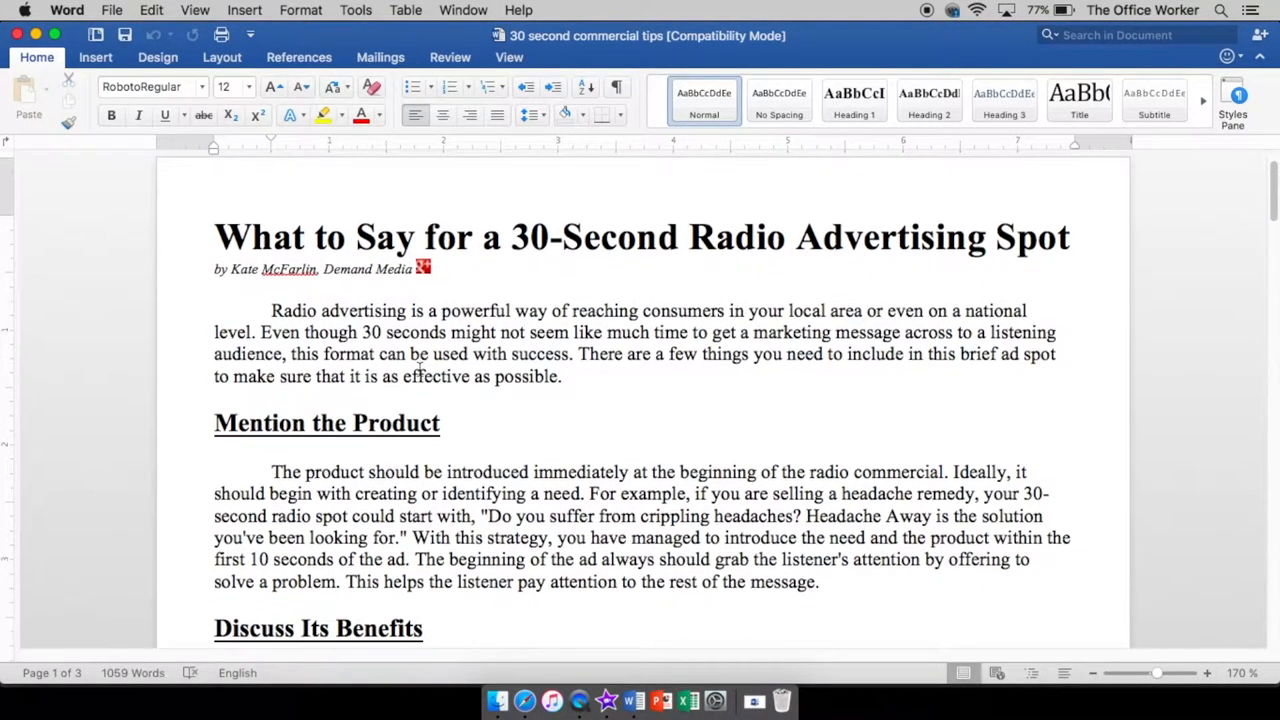
scroll(down, 3)
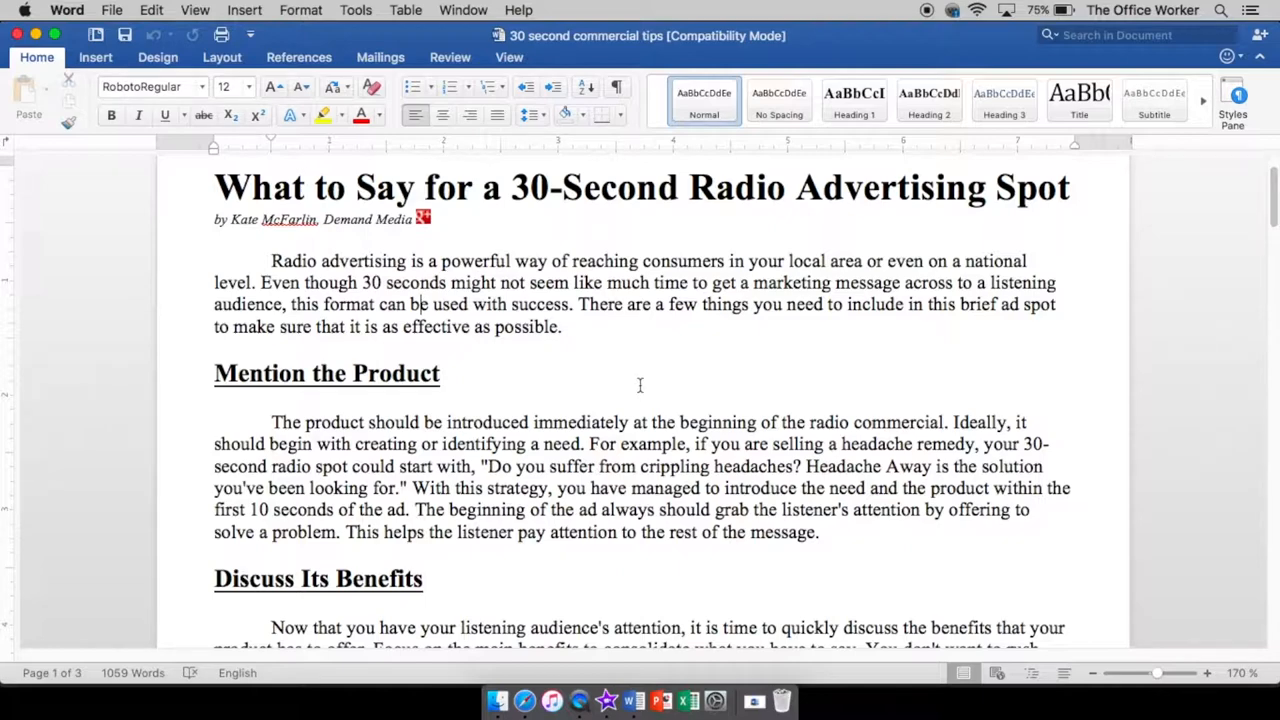
scroll(down, 3)
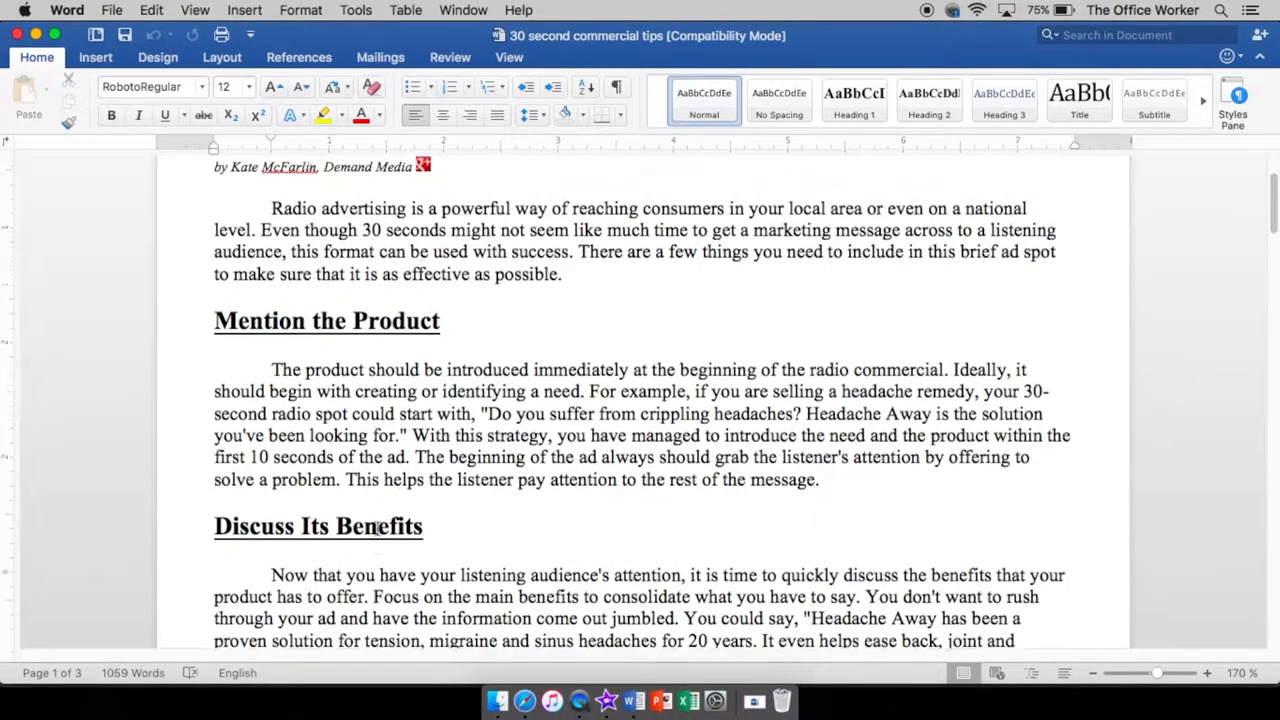
scroll(up, 3)
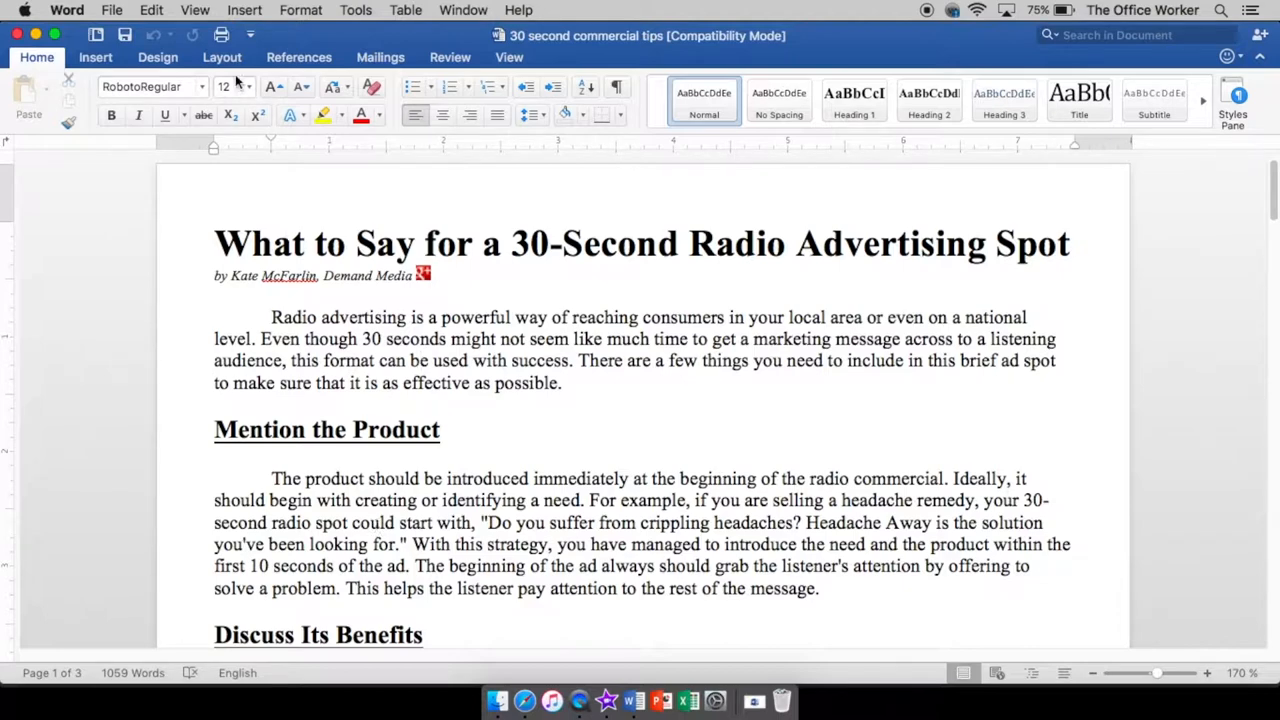
click(156, 56)
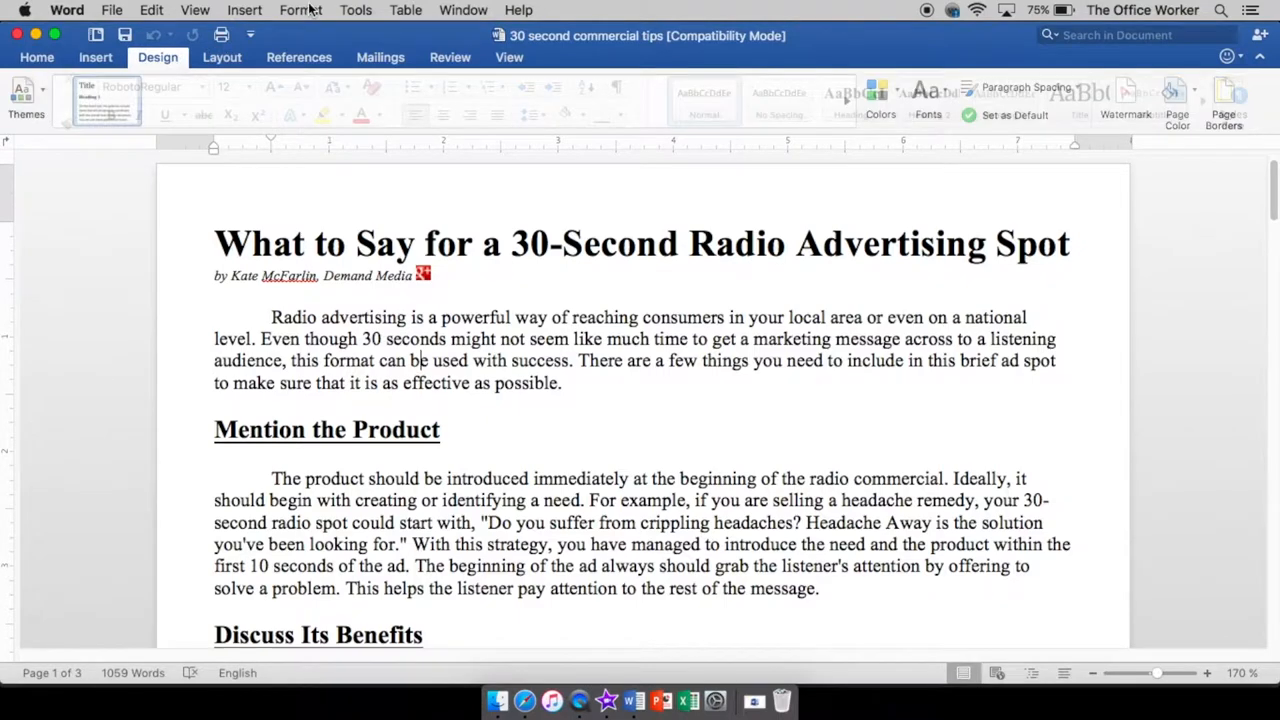
click(300, 10)
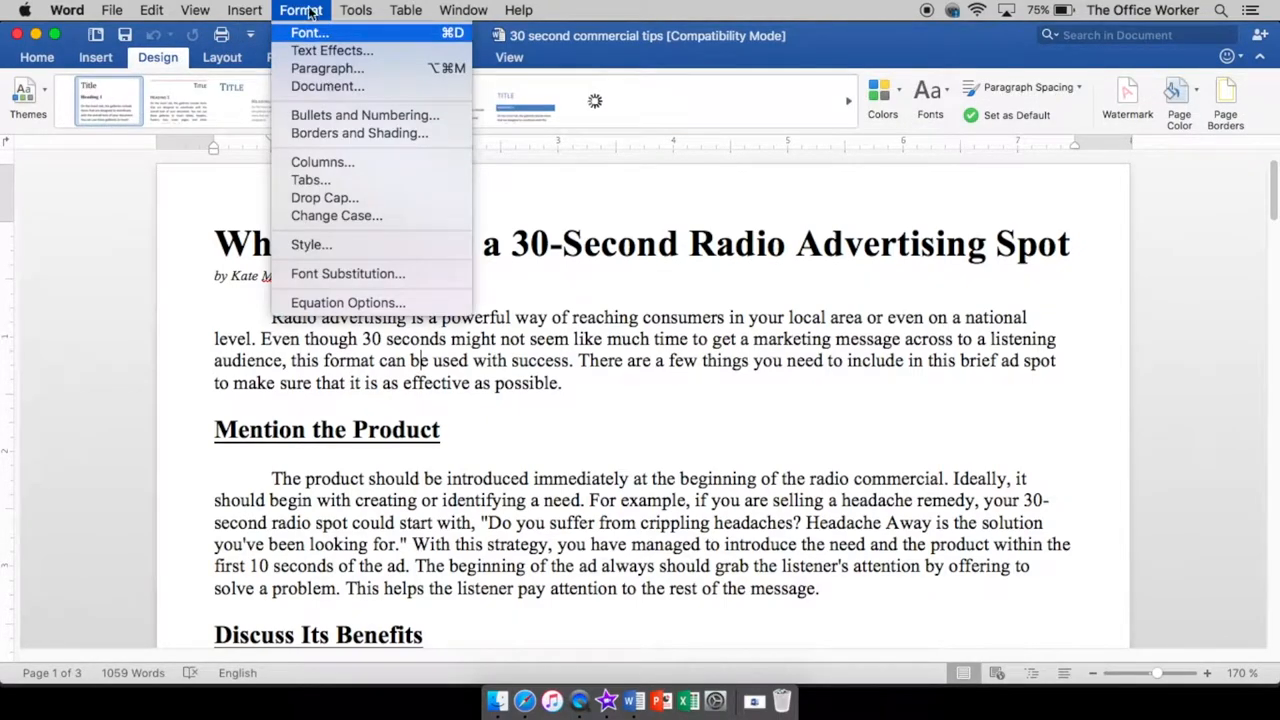
mouse_move(328, 68)
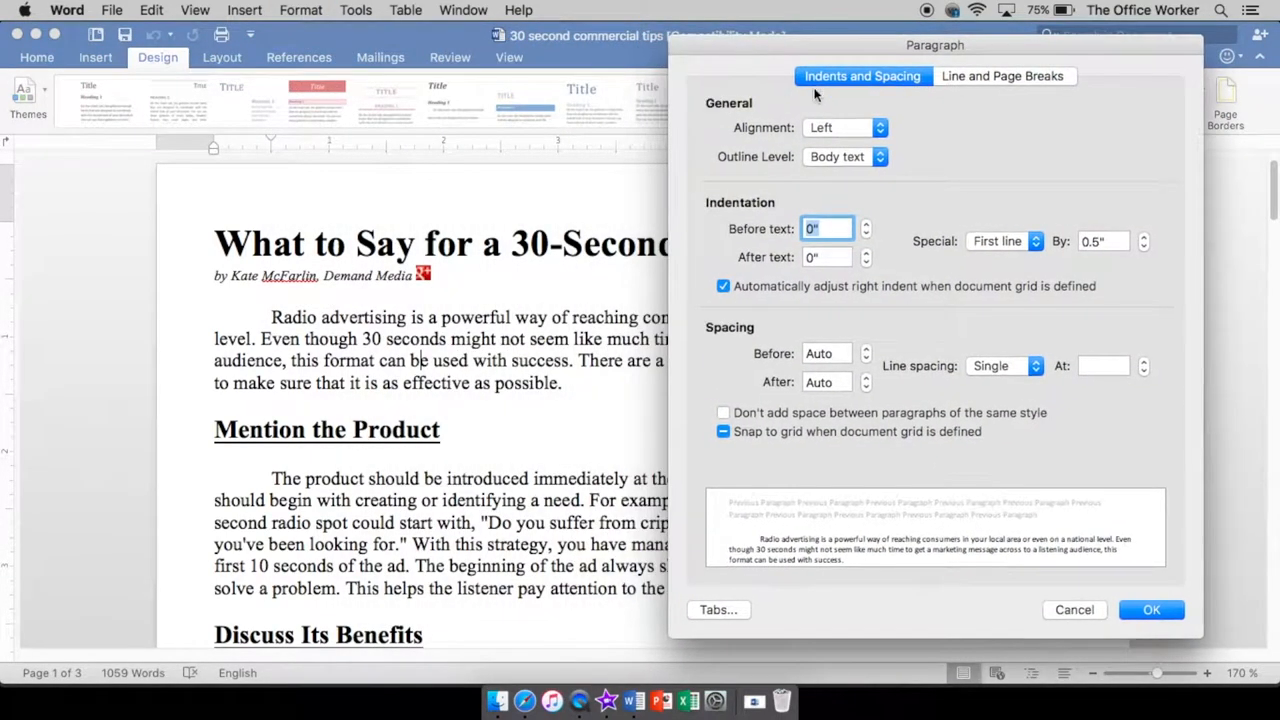
mouse_move(858, 184)
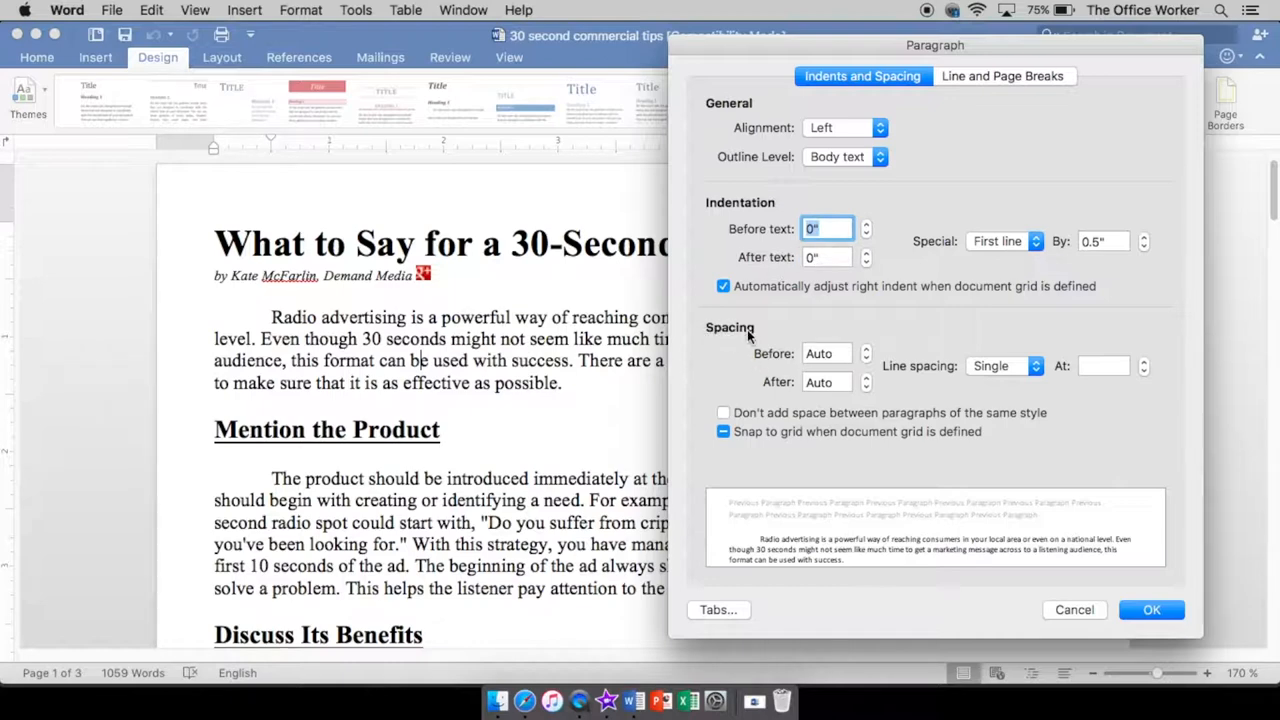
mouse_move(916, 382)
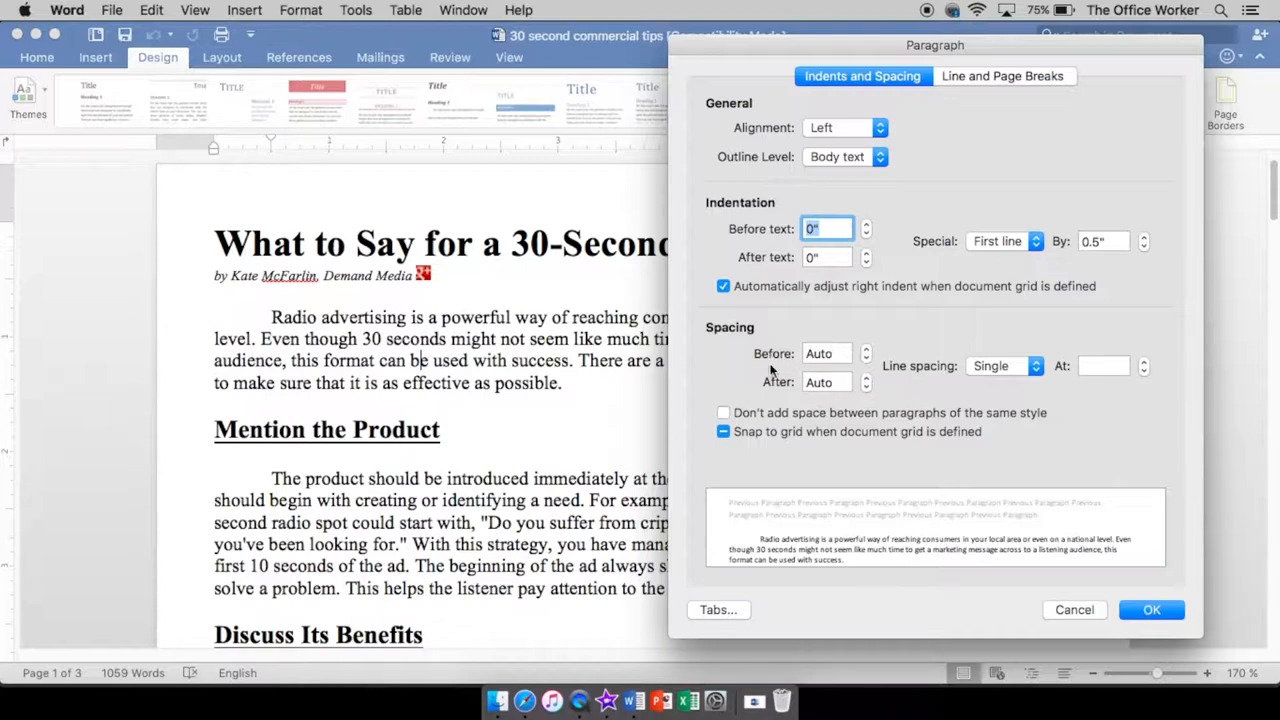
mouse_move(912, 374)
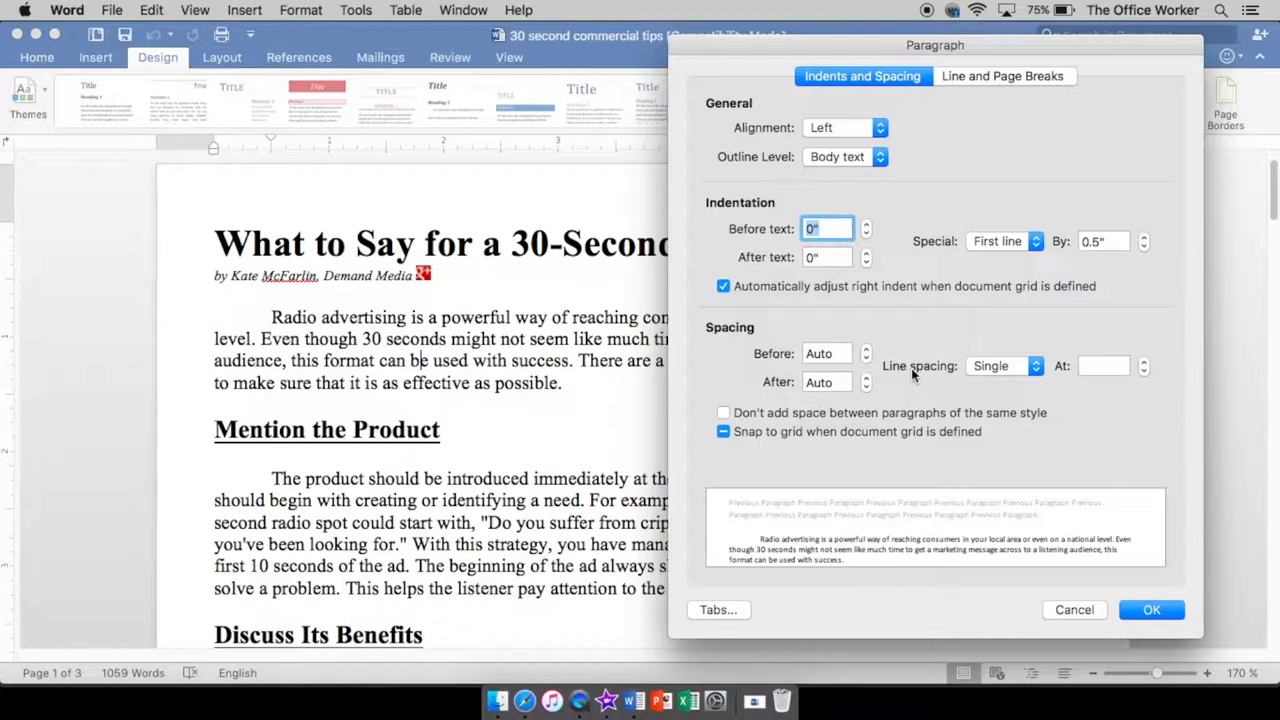
mouse_move(910, 378)
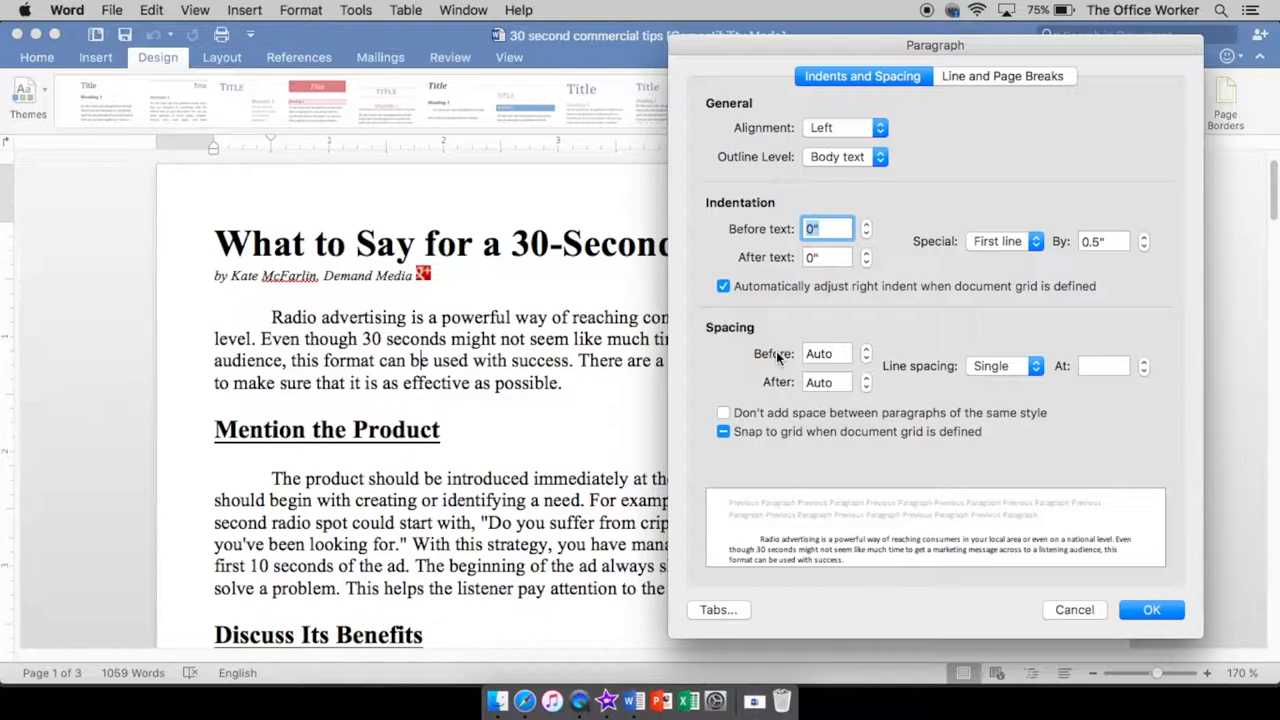
mouse_move(780, 396)
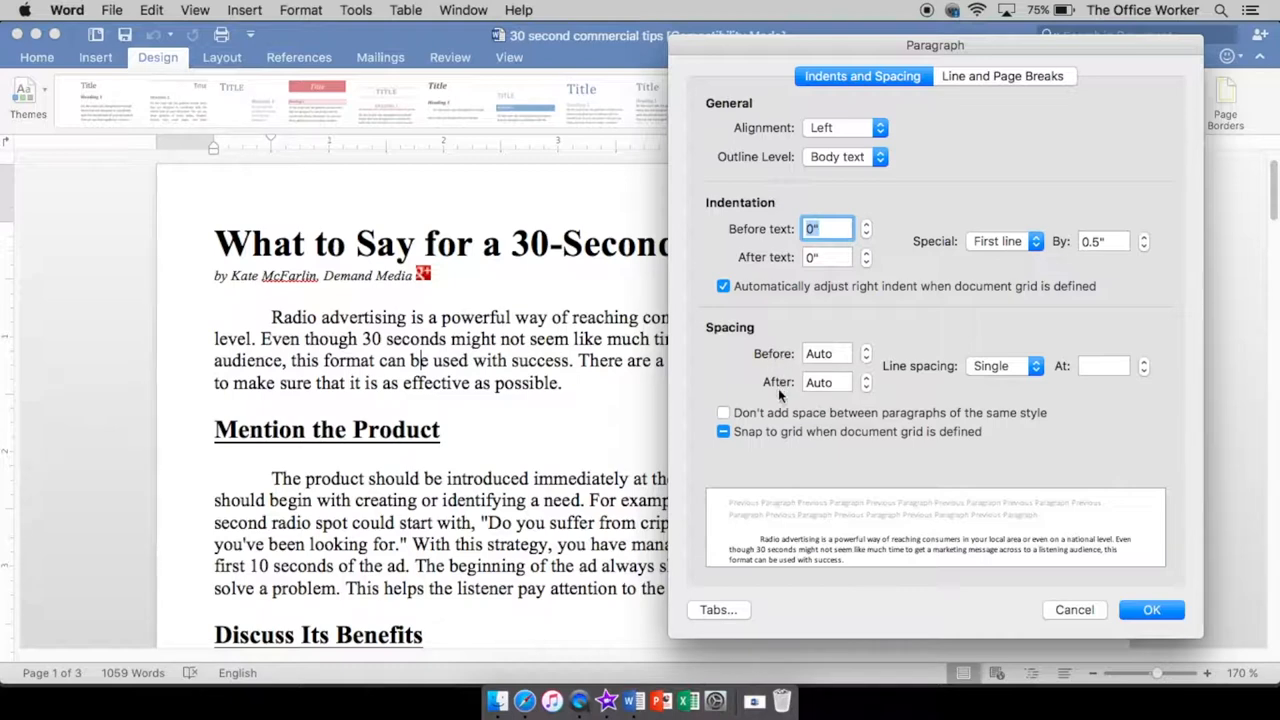
mouse_move(792, 412)
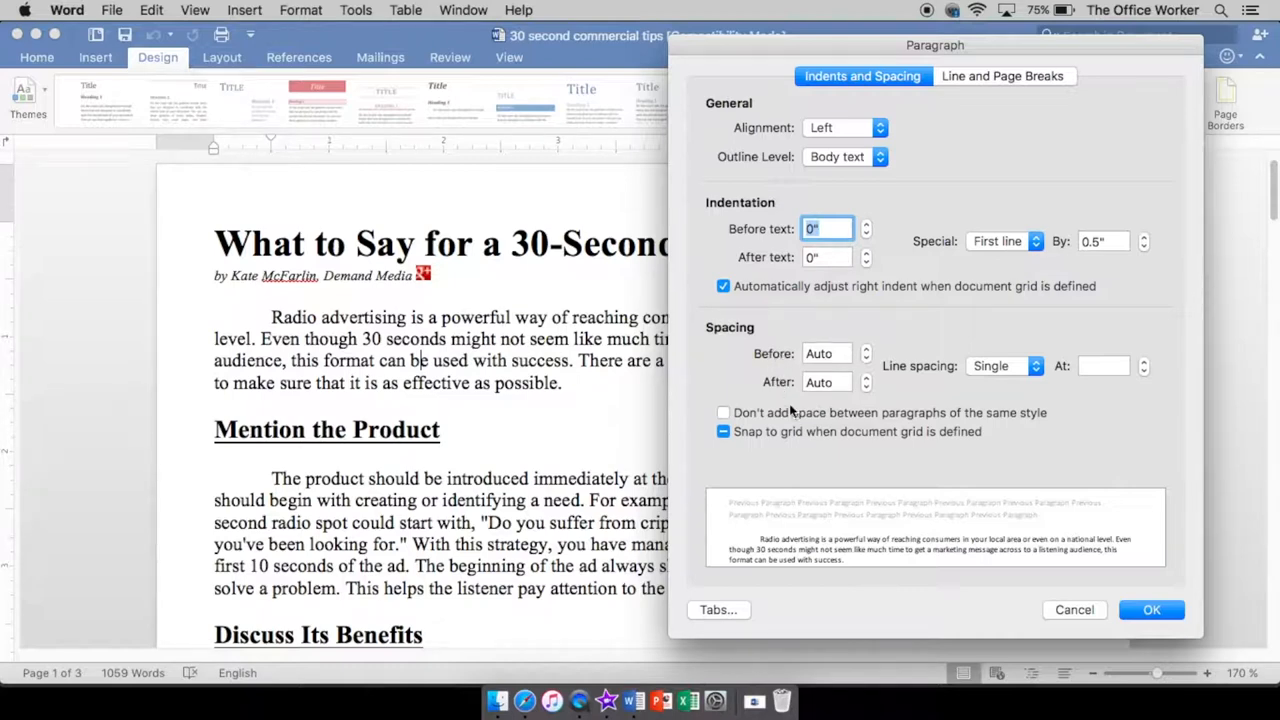
mouse_move(898, 378)
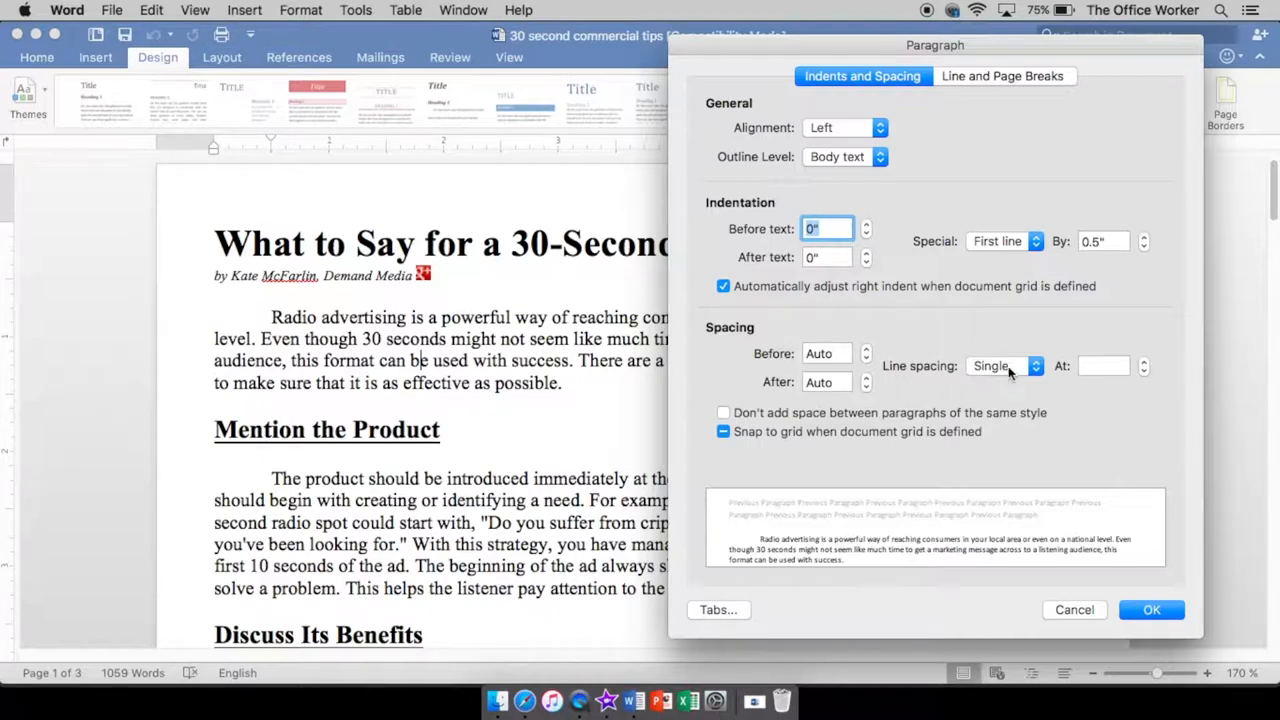
click(1004, 364)
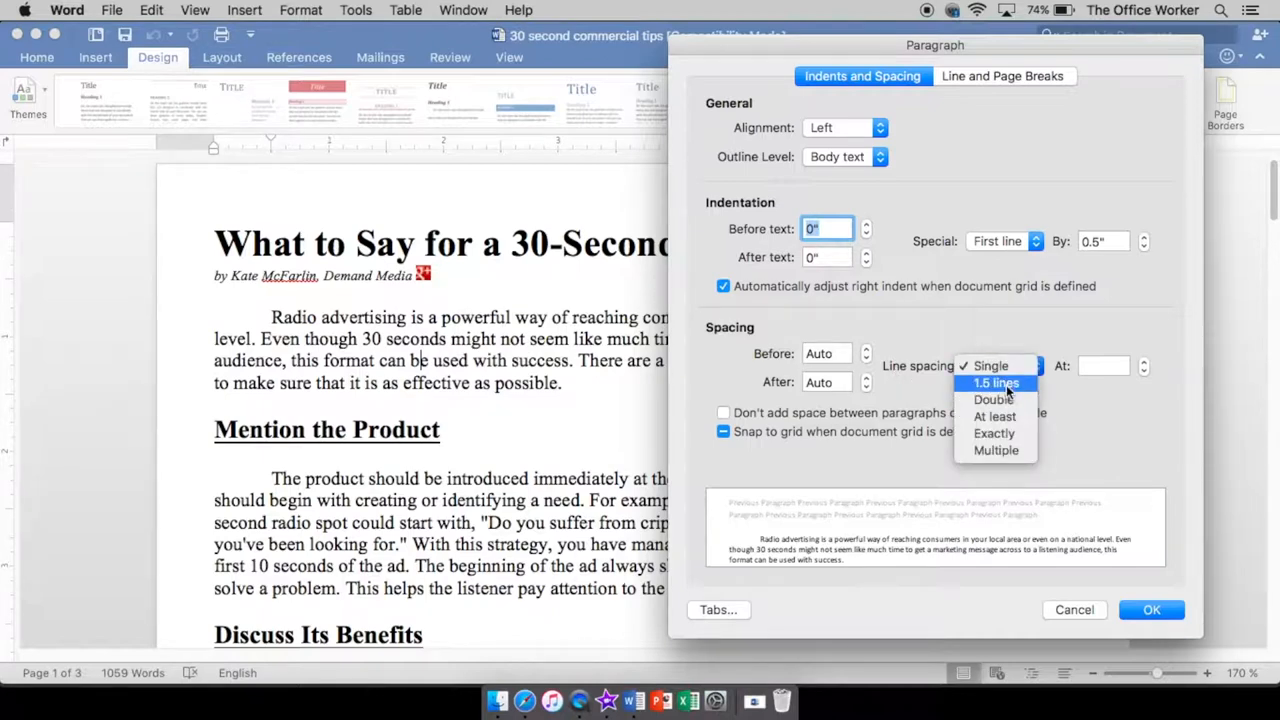
mouse_move(992, 400)
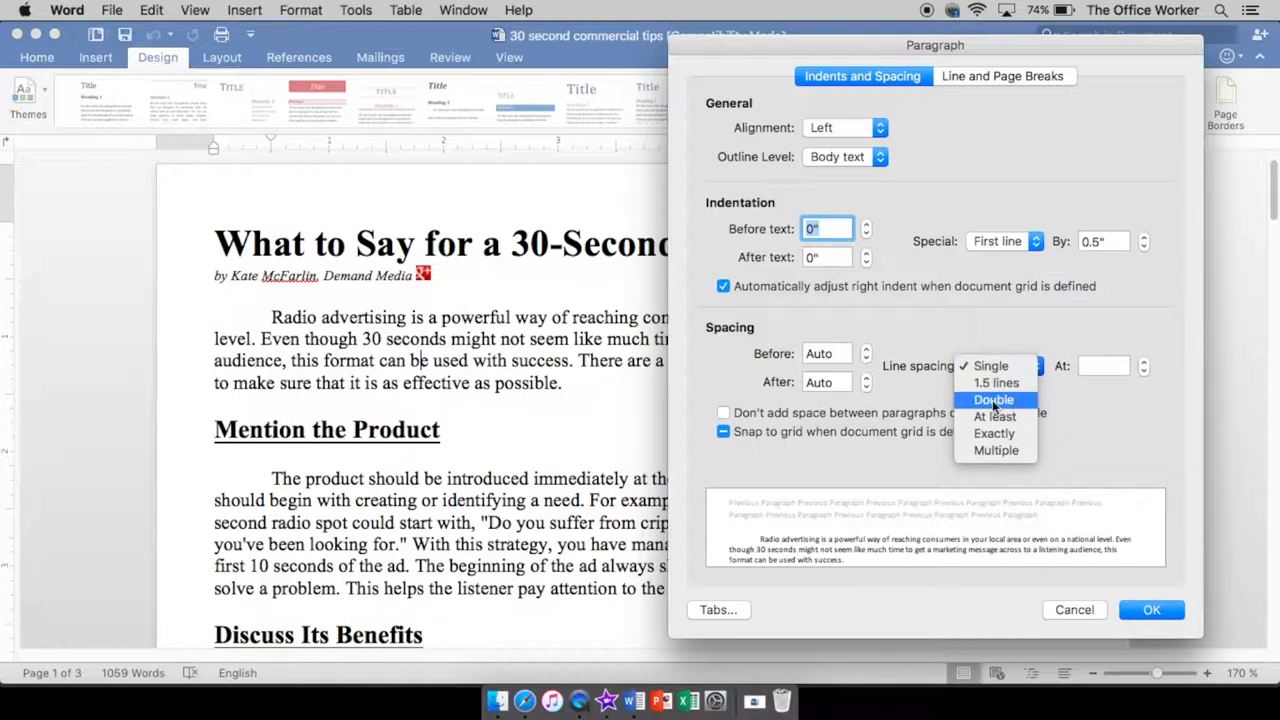
mouse_move(996, 384)
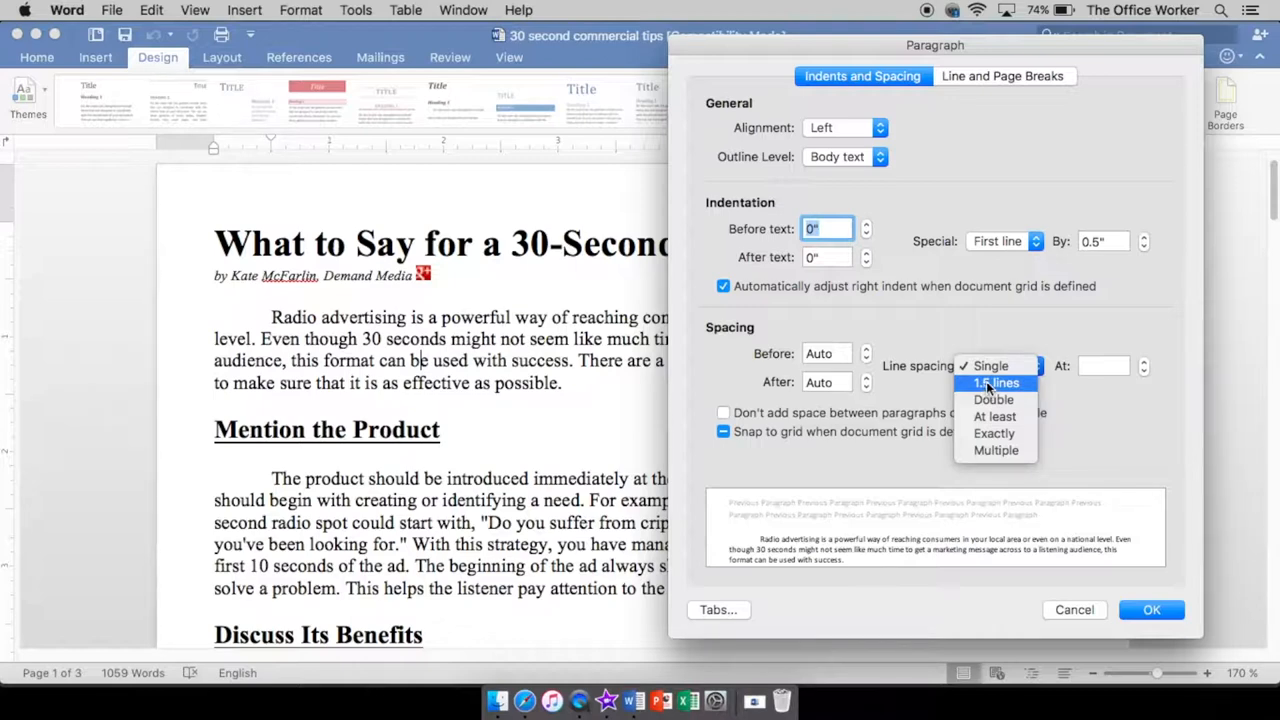
mouse_move(940, 396)
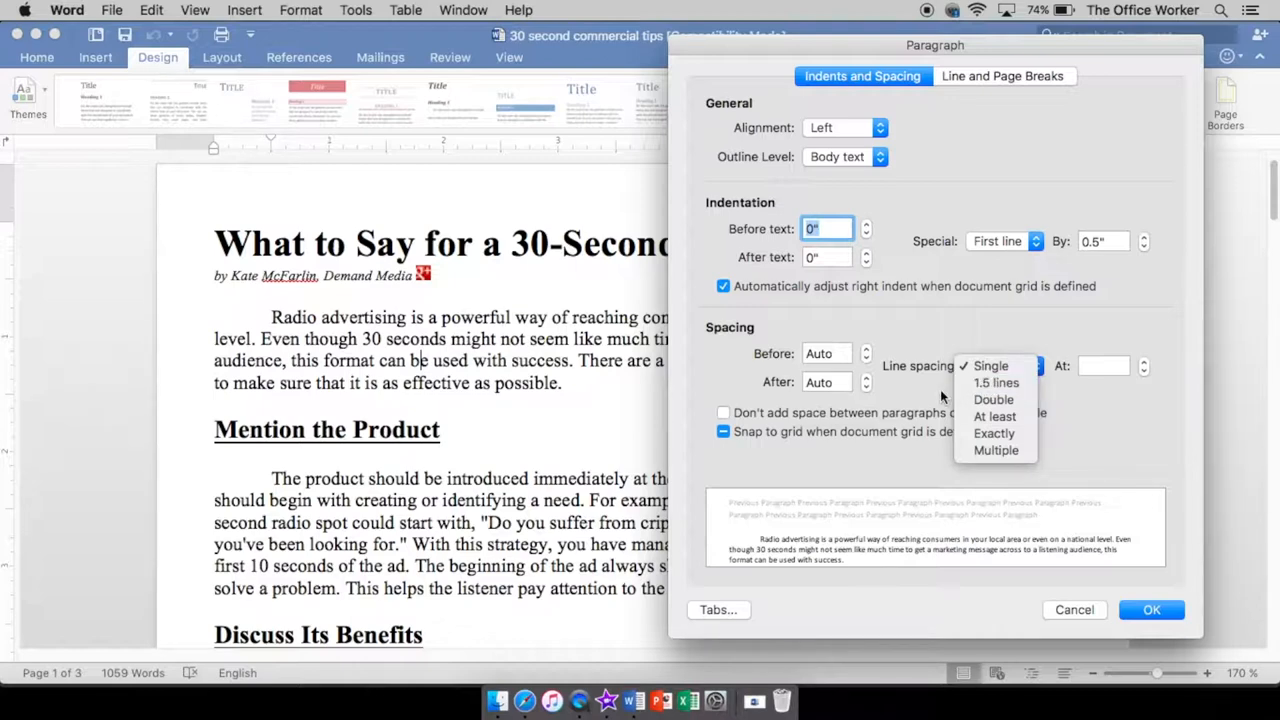
click(990, 364)
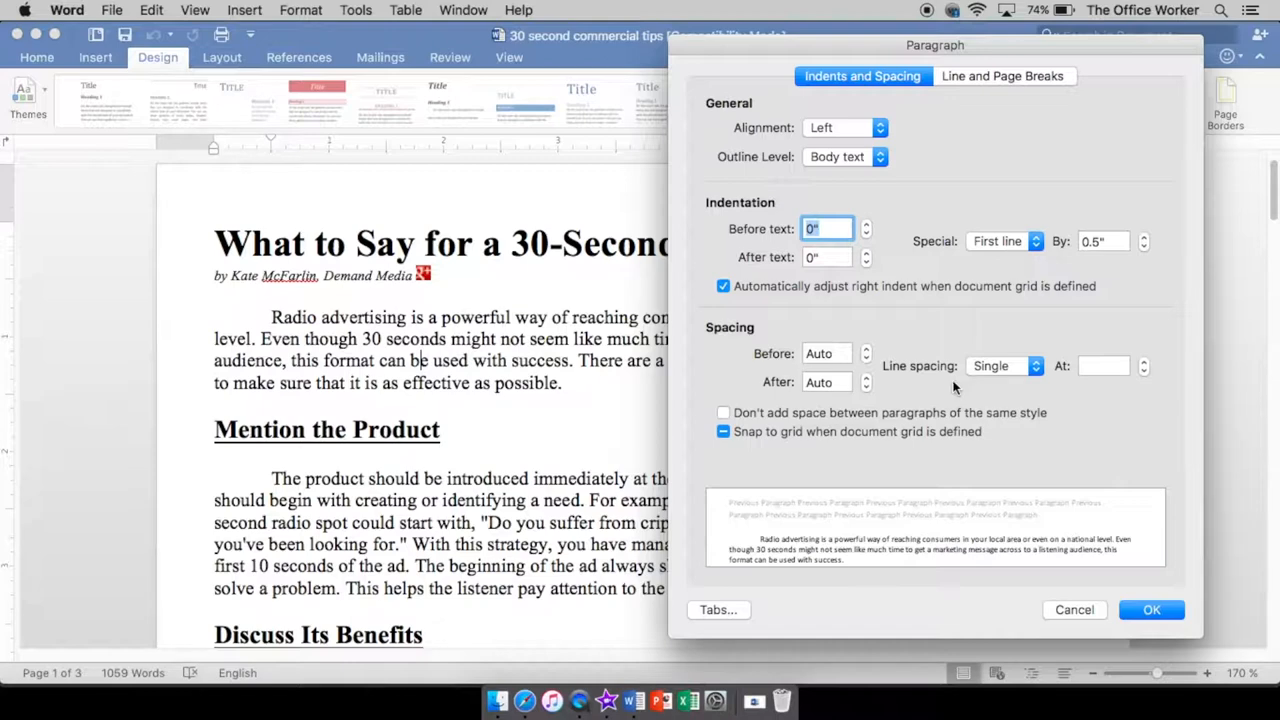
mouse_move(404, 290)
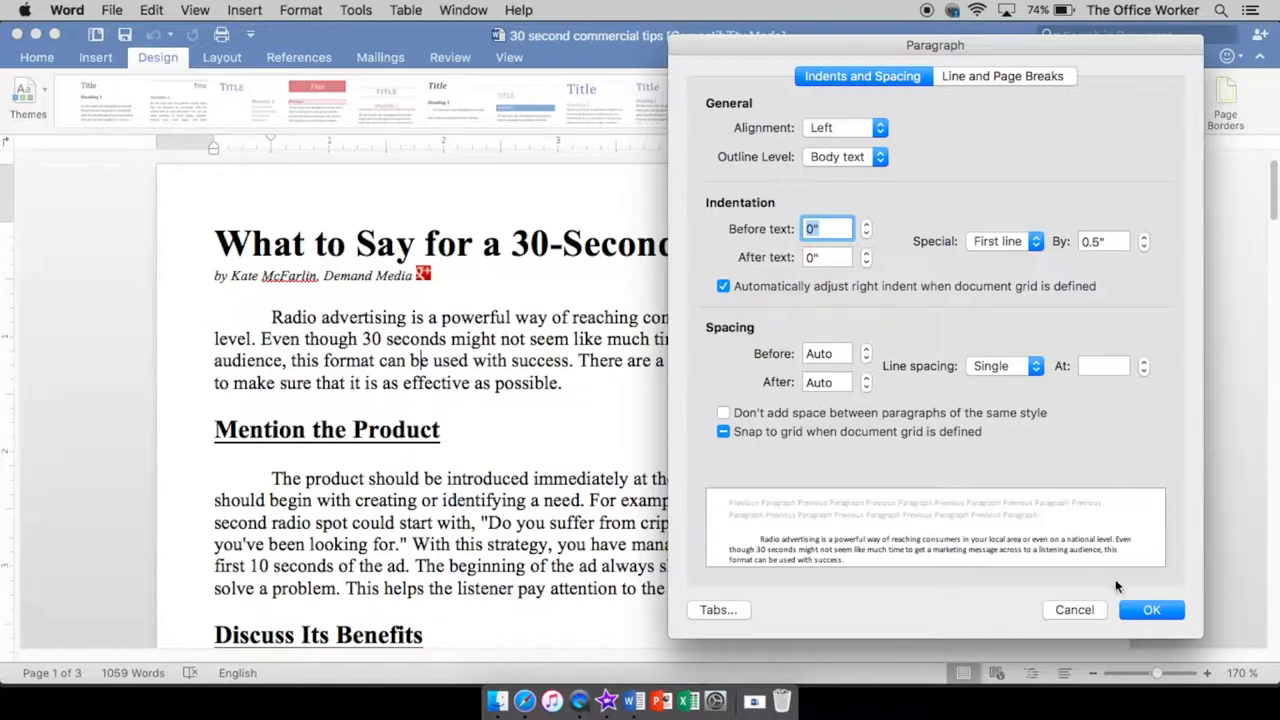
click(1152, 610)
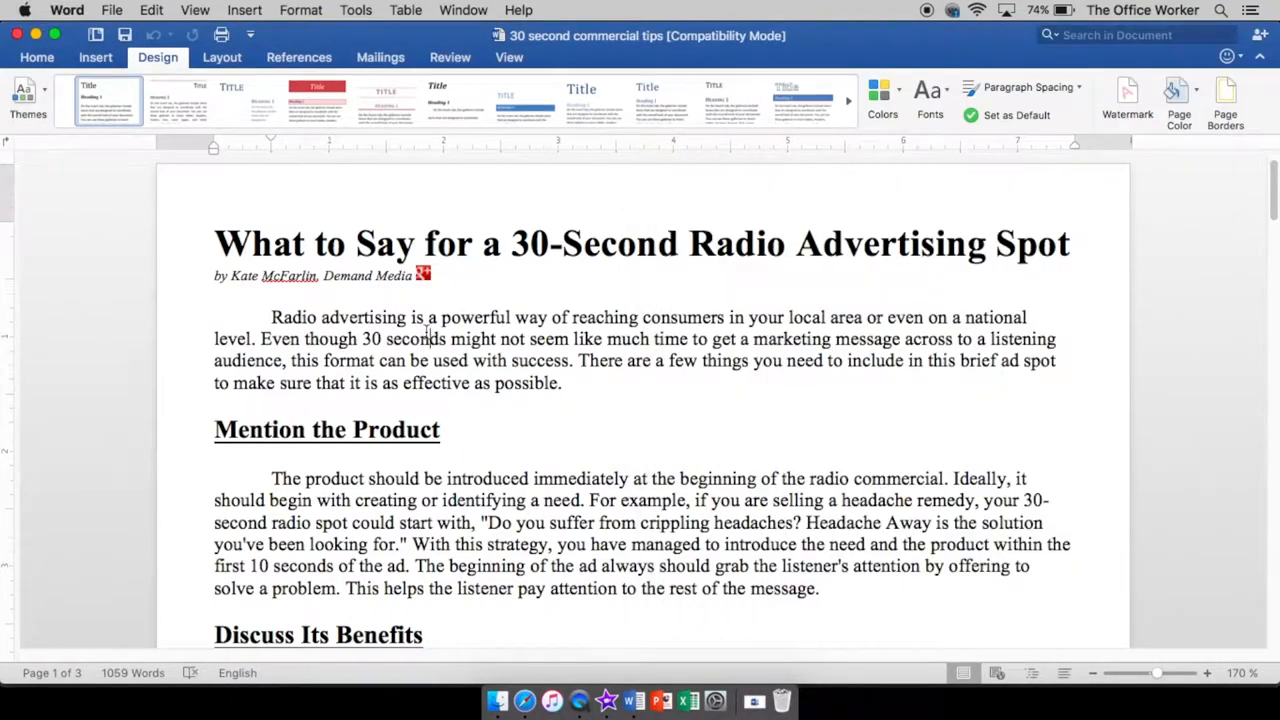
Set the opening Radio advertising paragraph to double line spacing in the Paragraph dialog.
click(300, 8)
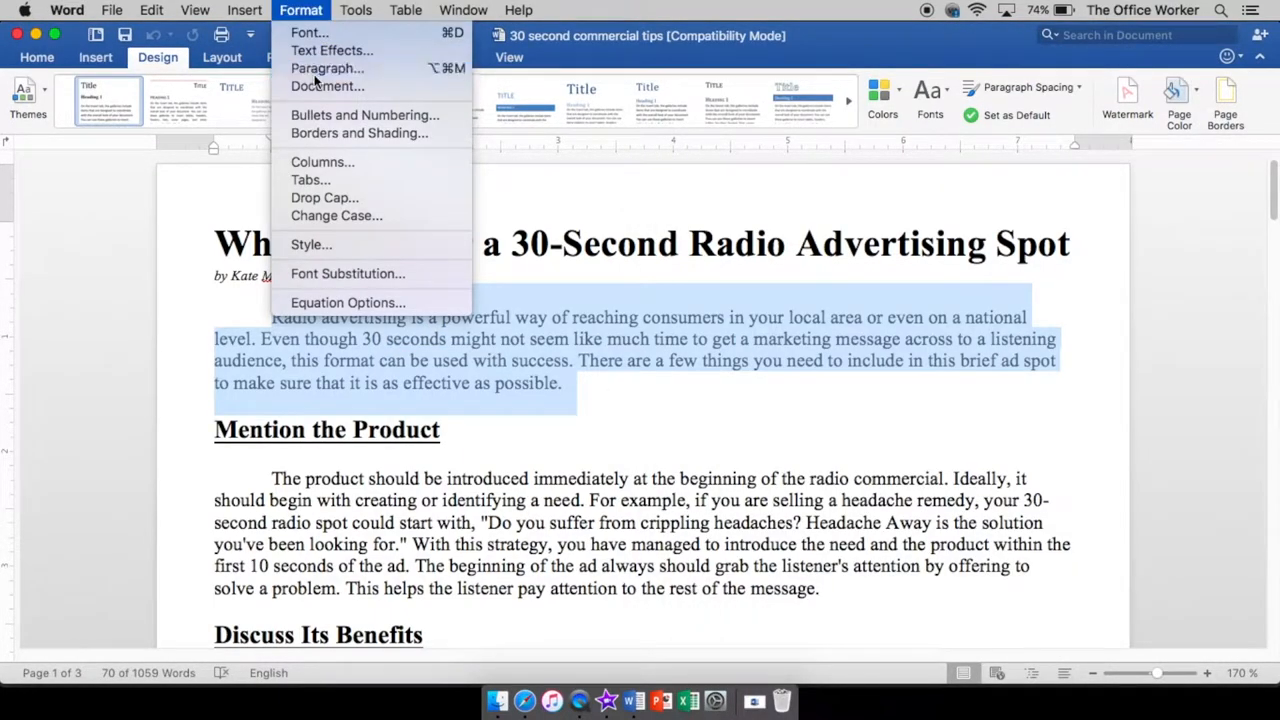
click(326, 68)
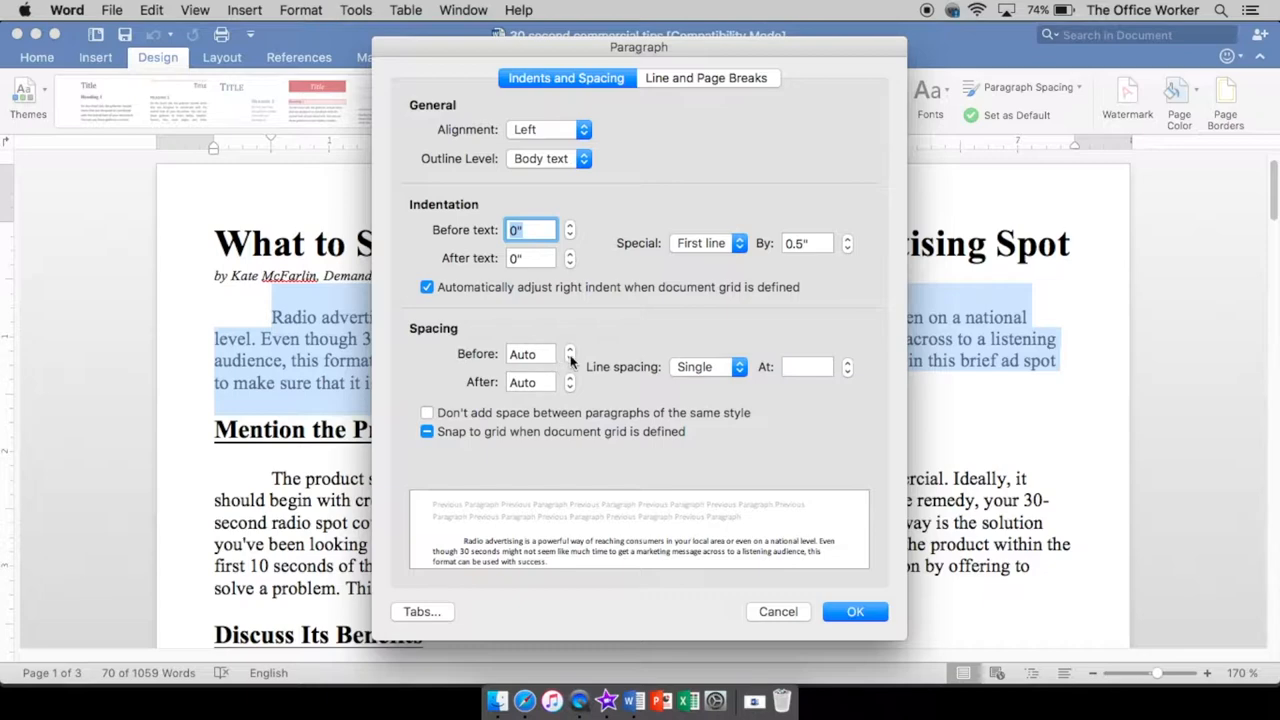
click(570, 350)
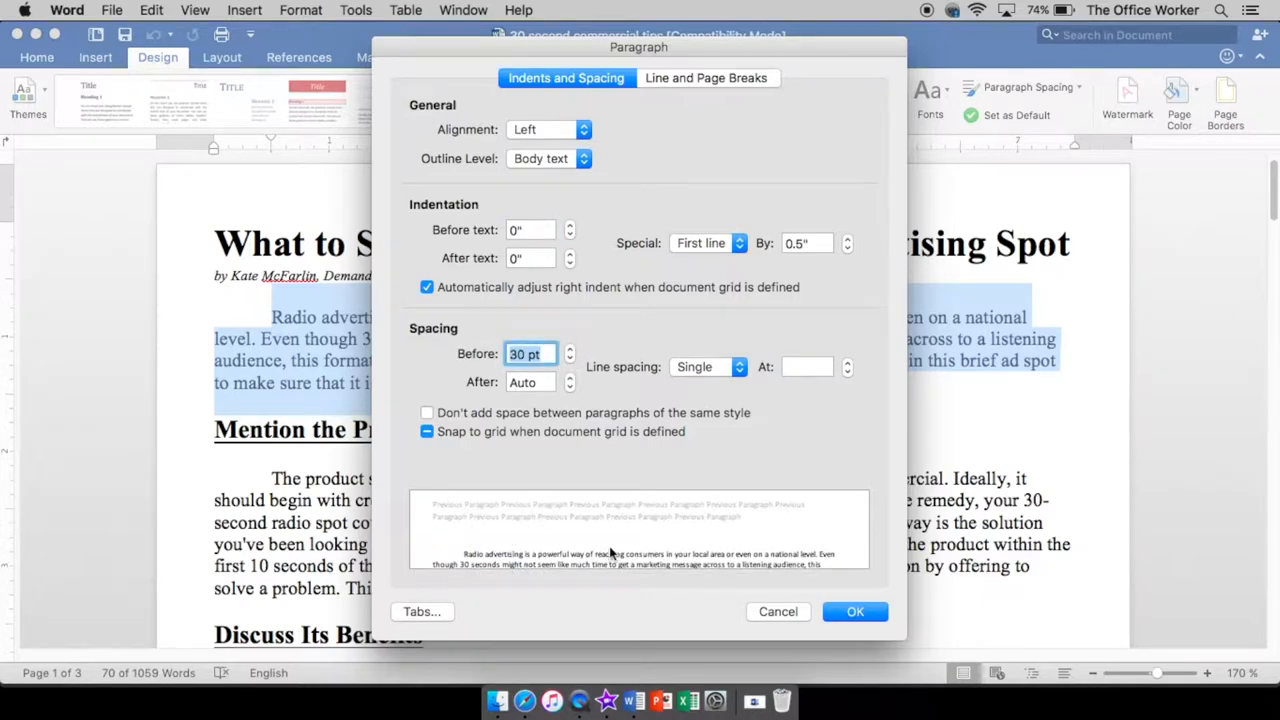
mouse_move(556, 396)
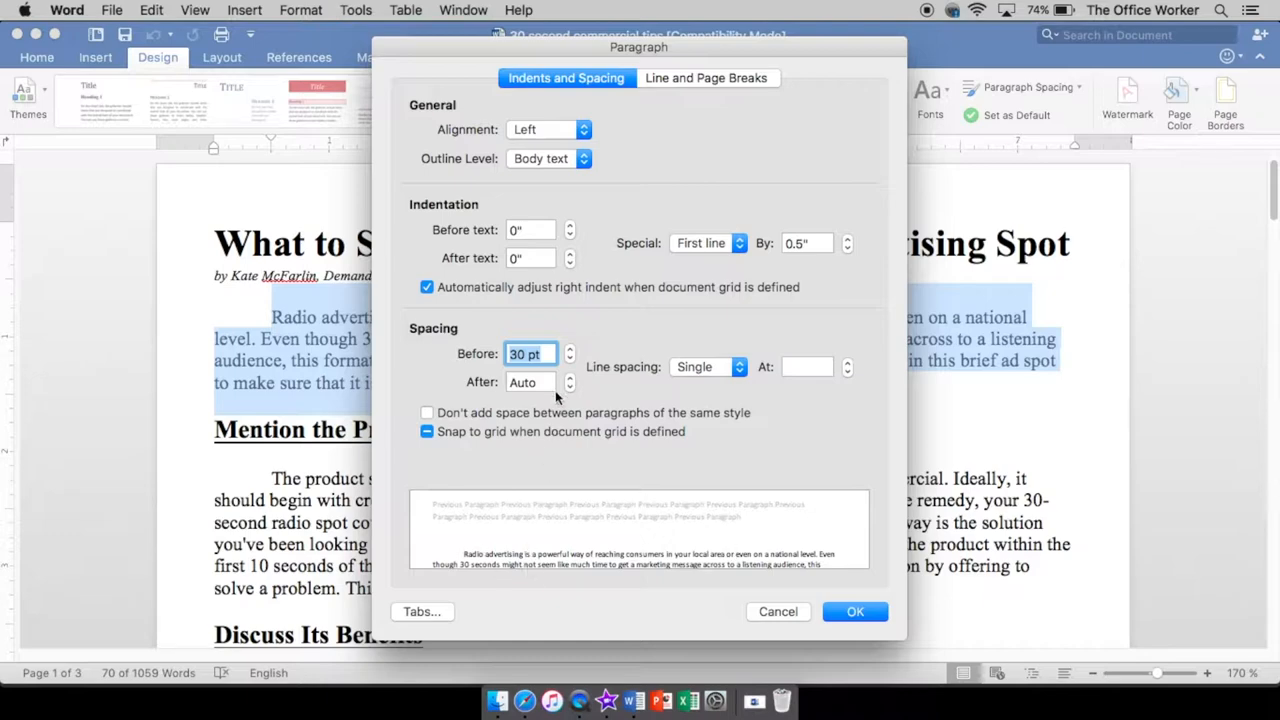
click(570, 356)
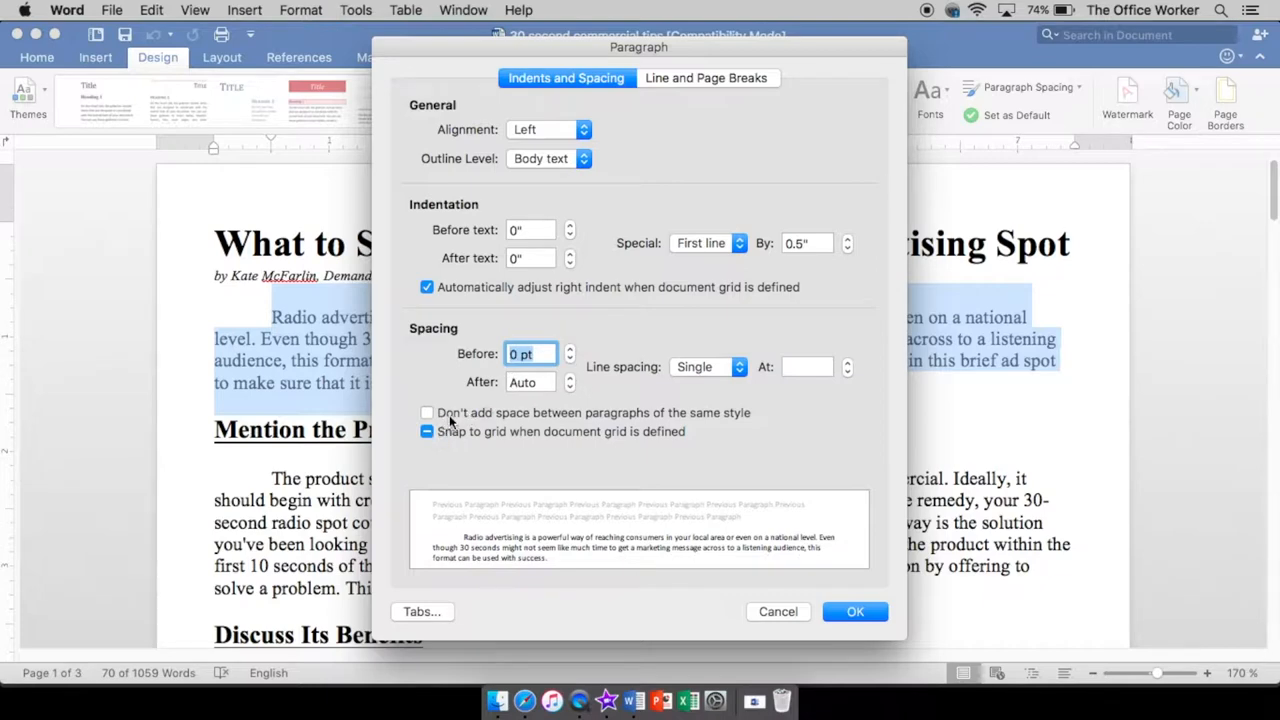
mouse_move(572, 362)
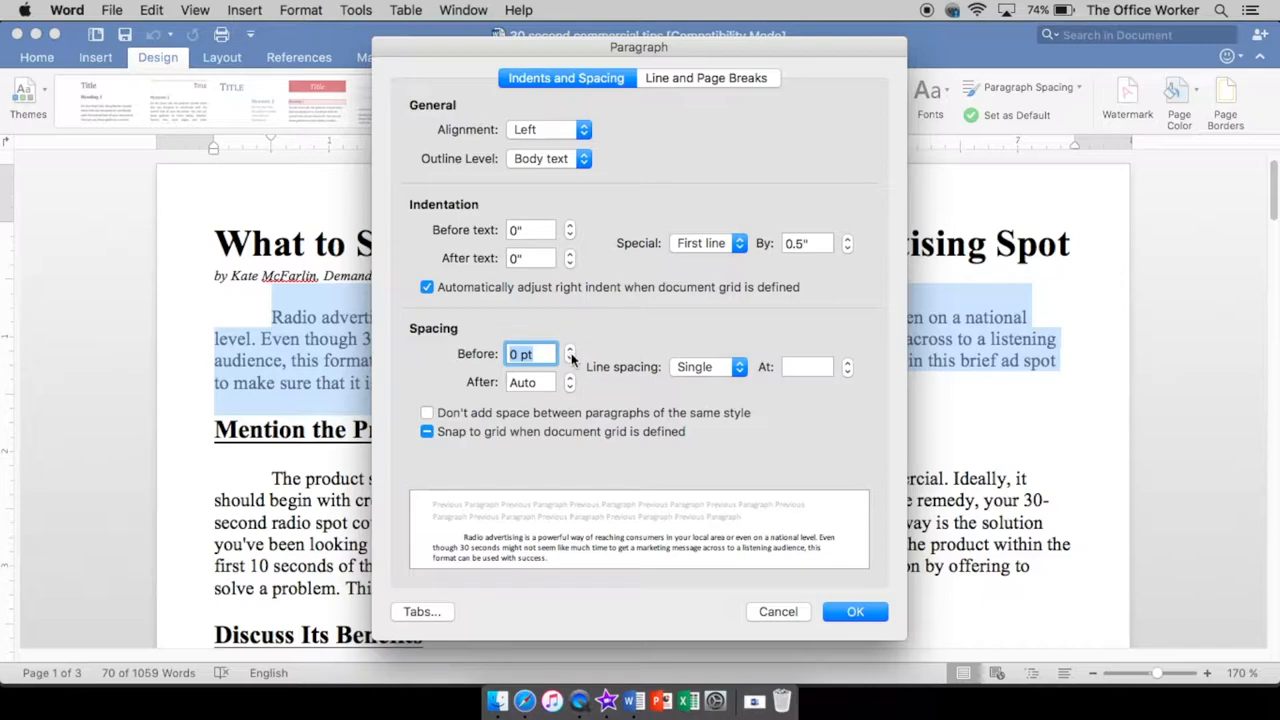
mouse_move(564, 366)
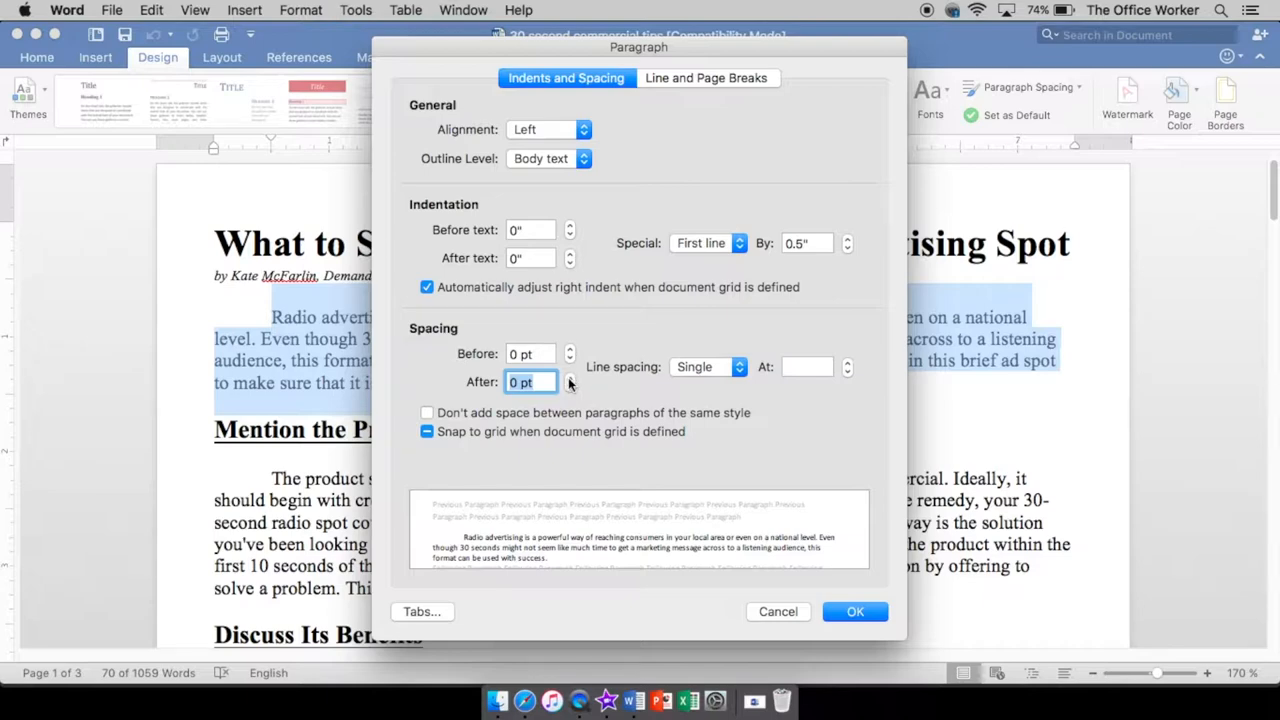
mouse_move(330, 356)
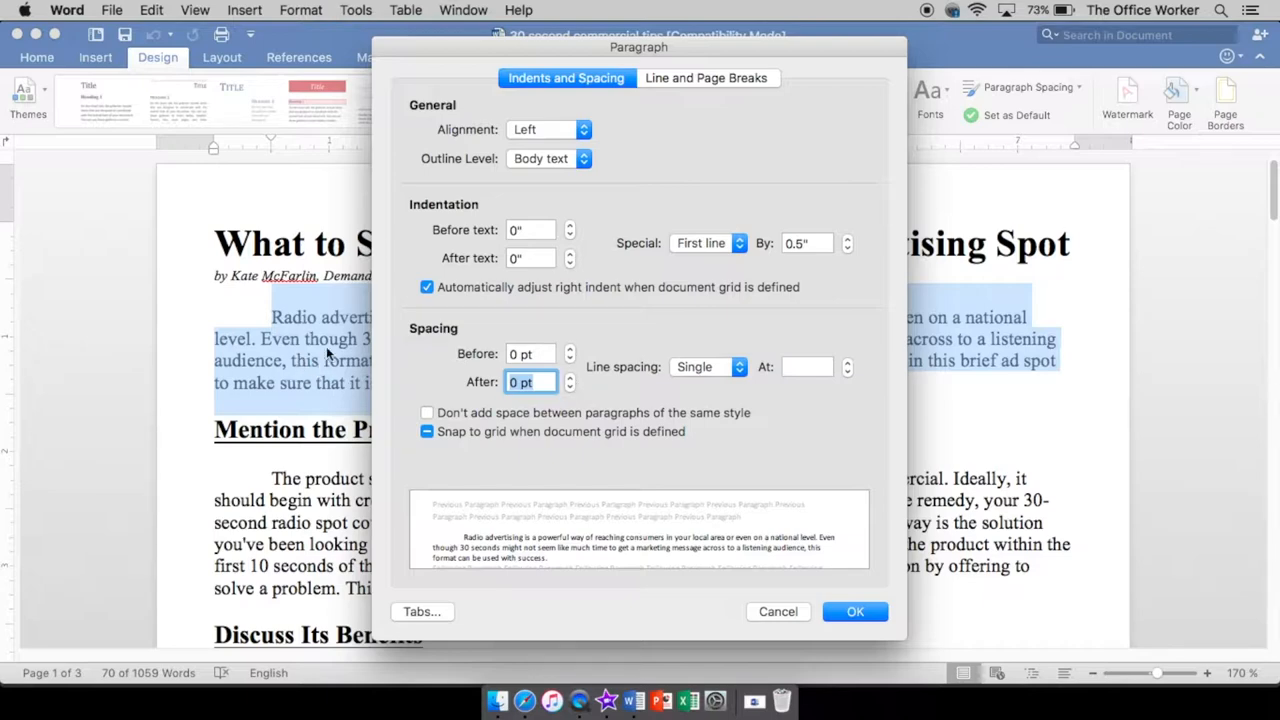
mouse_move(424, 360)
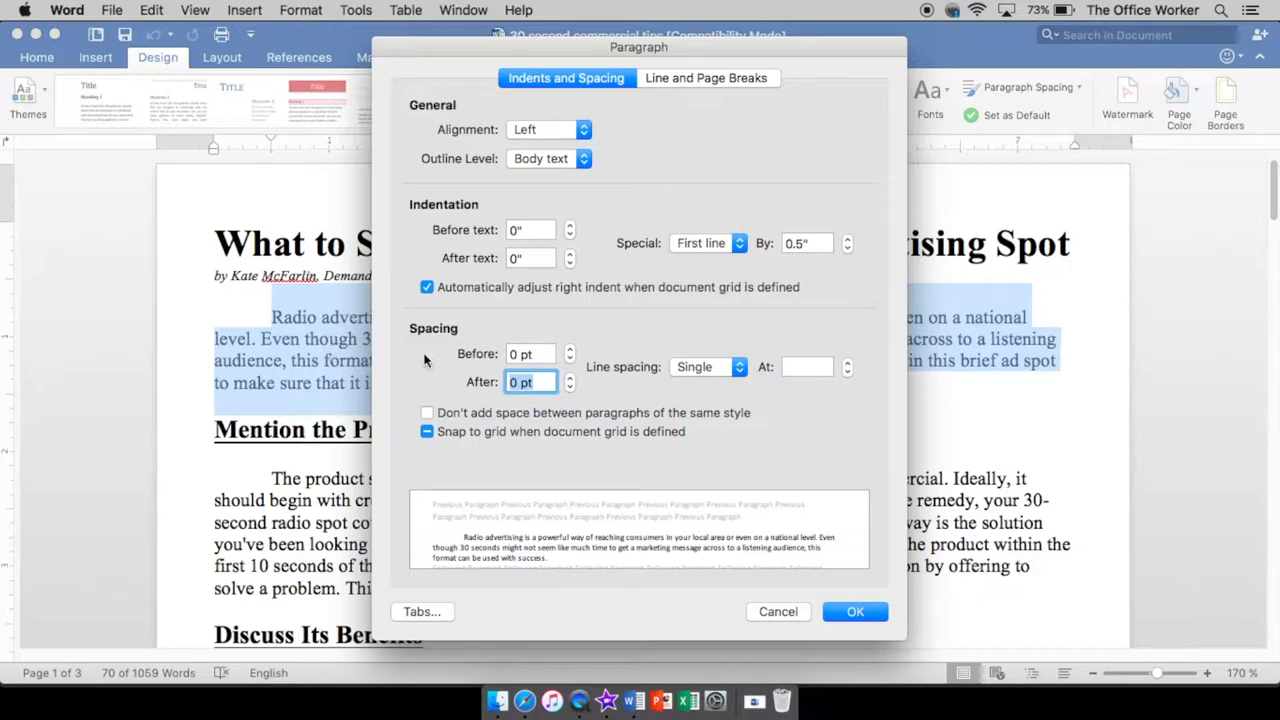
click(708, 366)
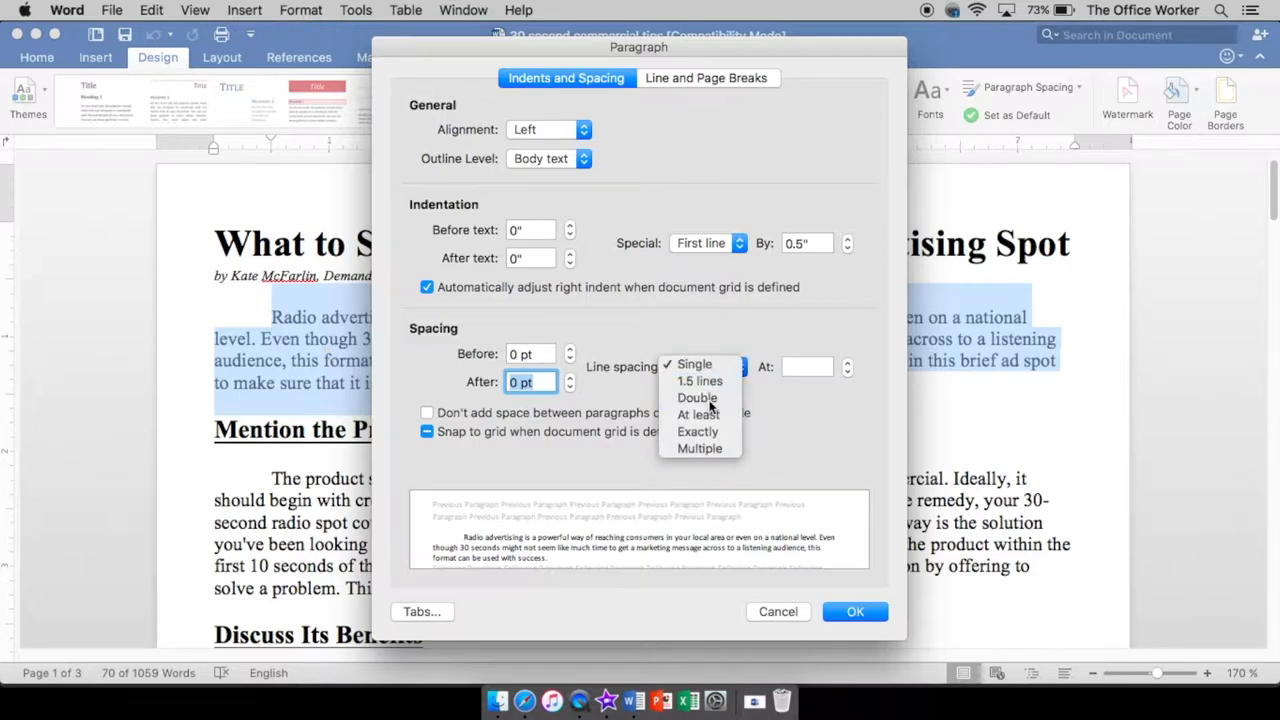
click(696, 396)
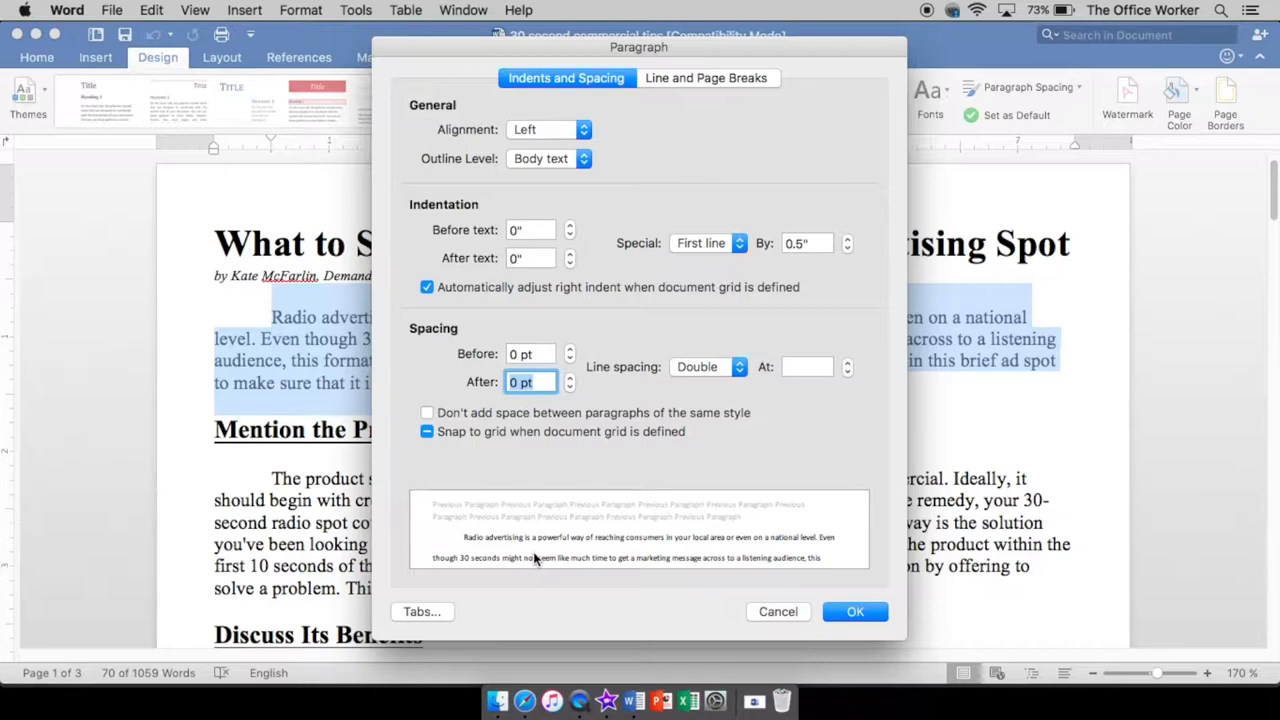
mouse_move(530, 550)
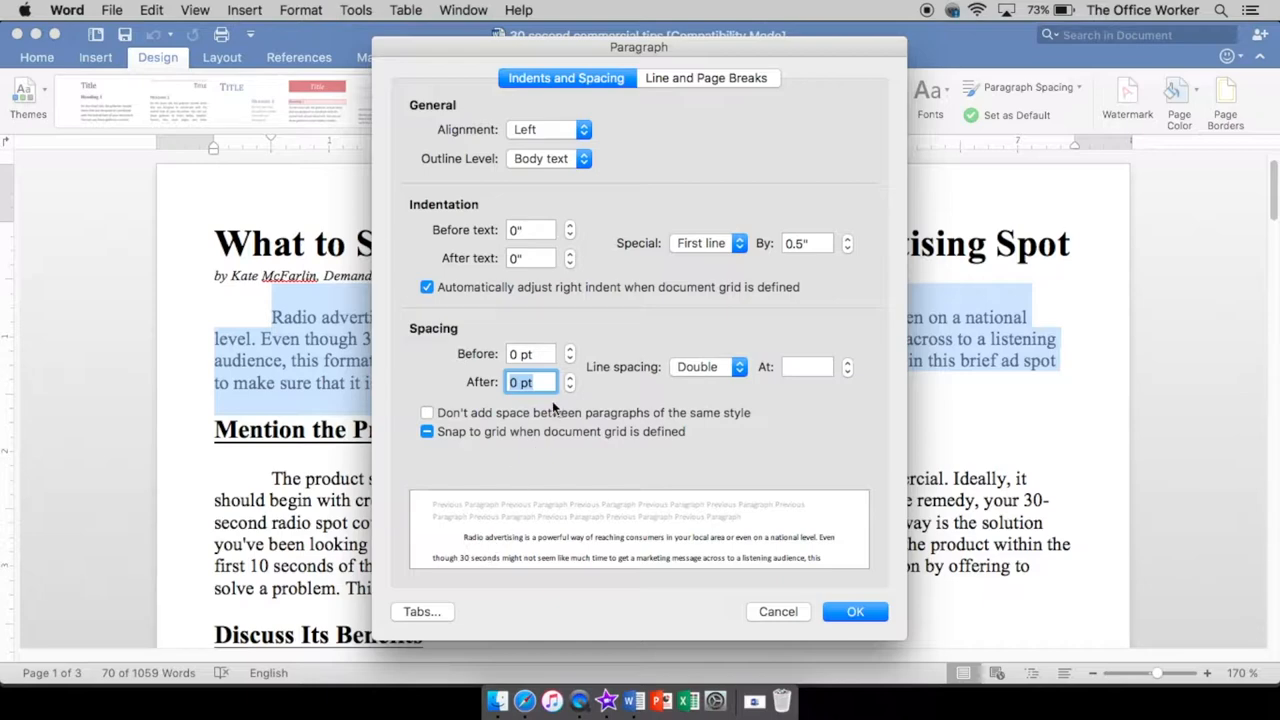
mouse_move(512, 512)
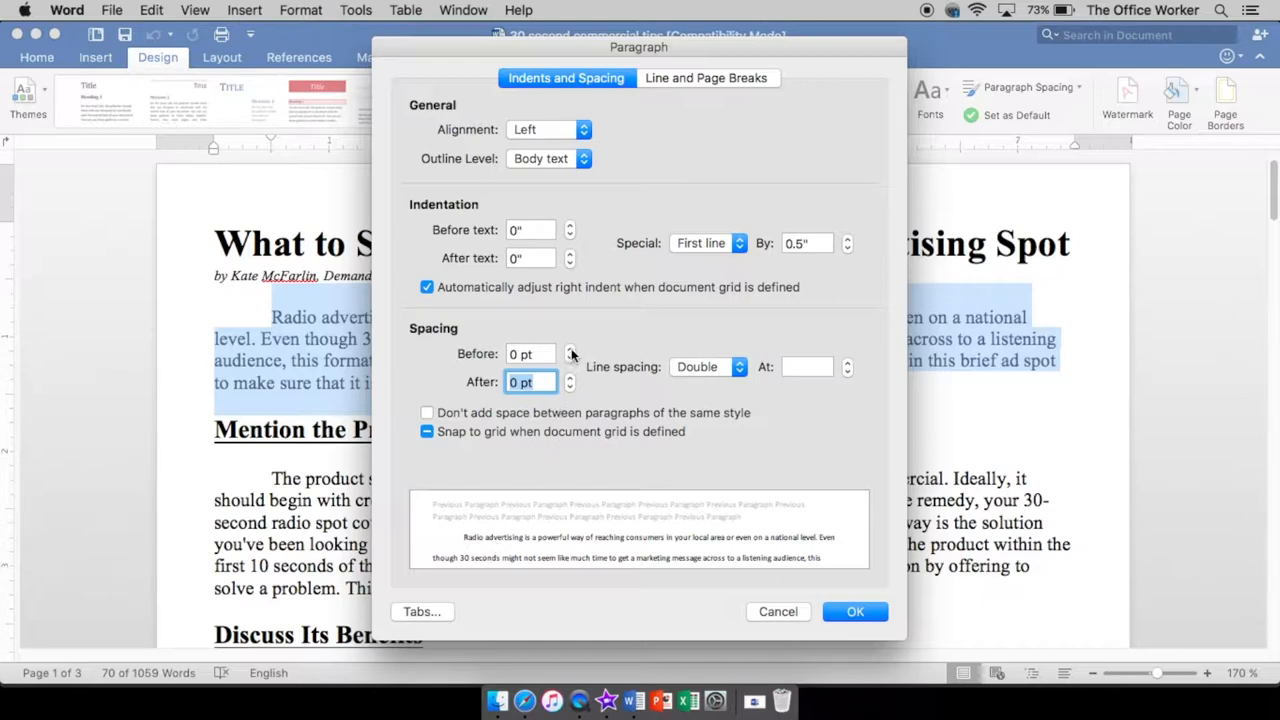
Give the same paragraph 12 pt spacing before and after and apply the settings.
click(570, 348)
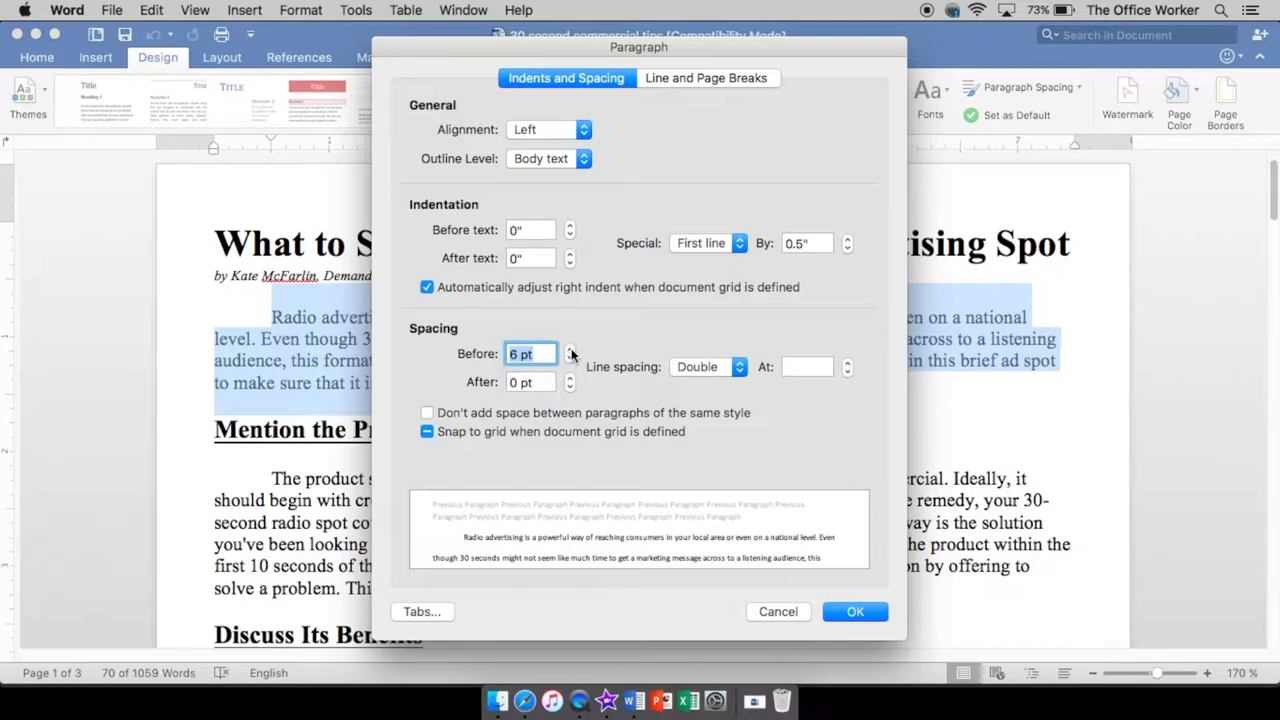
click(568, 348)
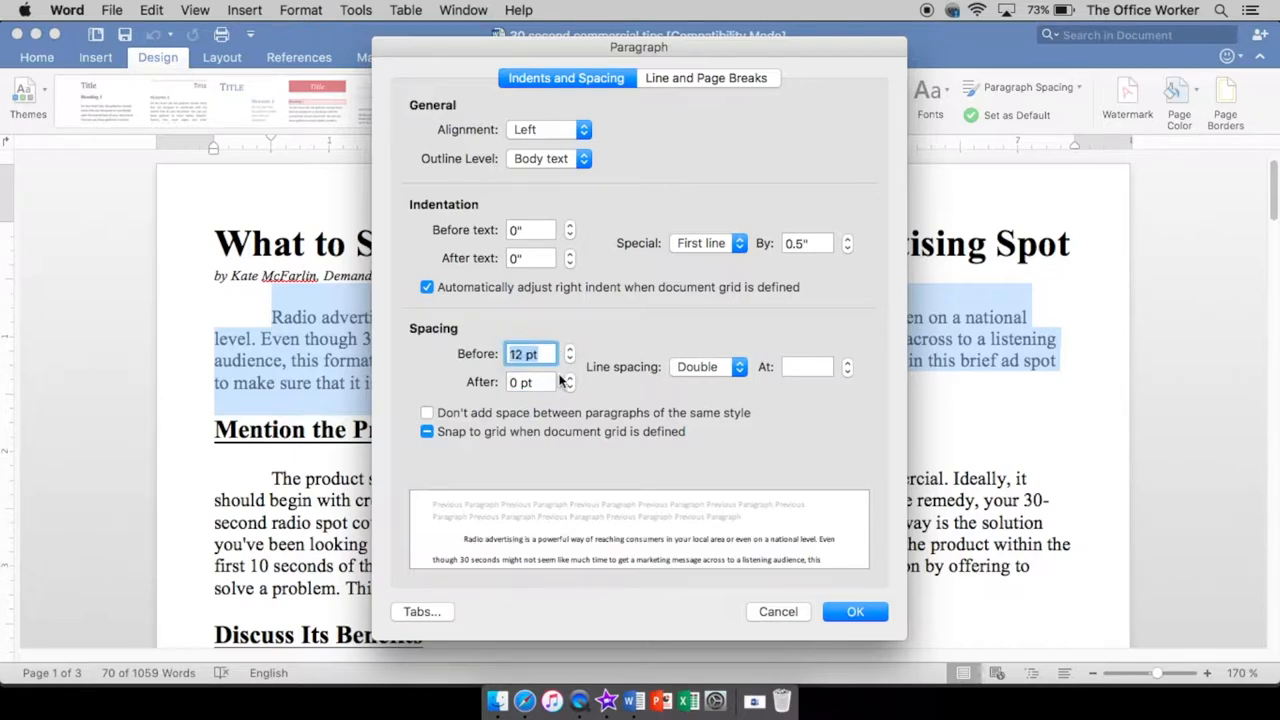
click(570, 378)
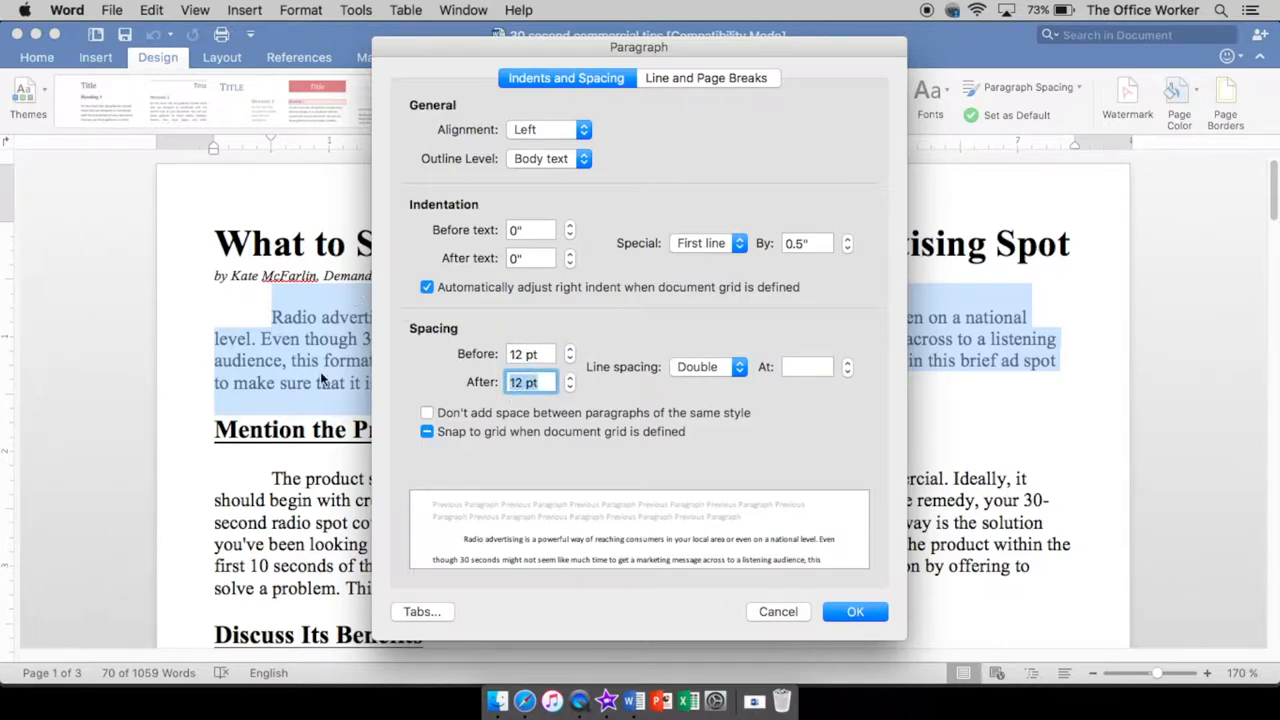
mouse_move(710, 476)
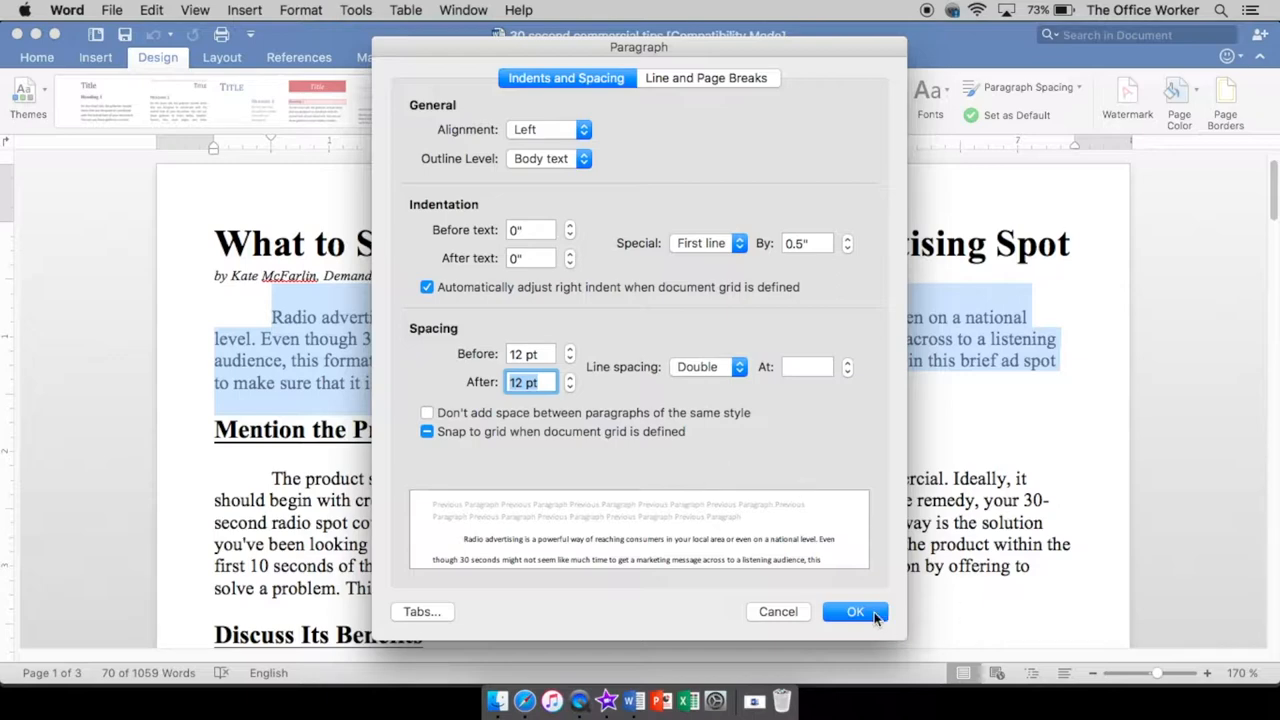
mouse_move(612, 390)
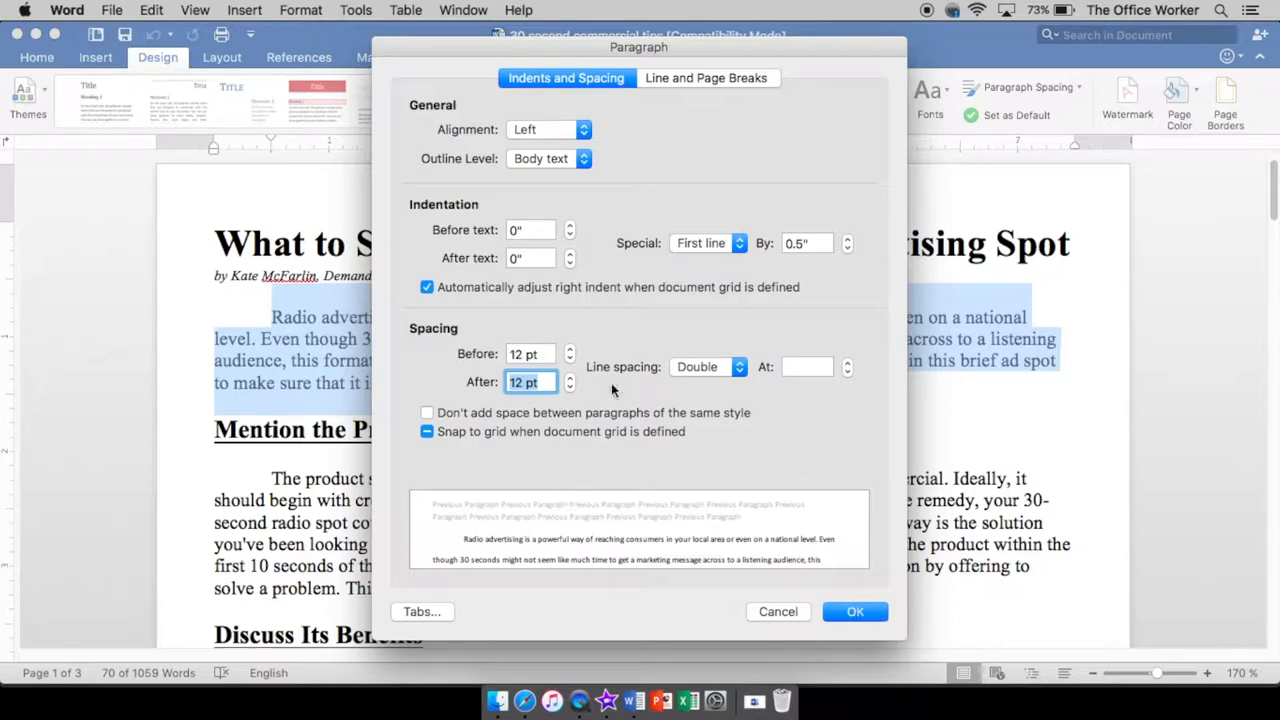
mouse_move(424, 610)
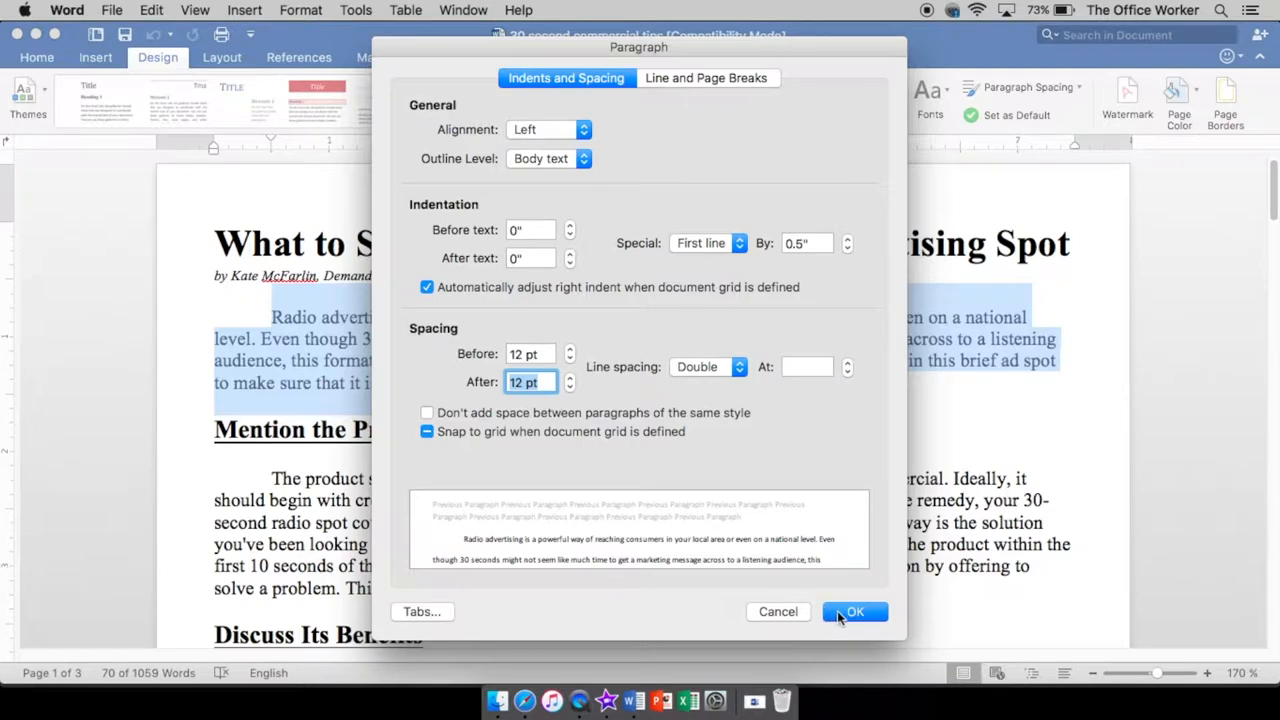
click(854, 612)
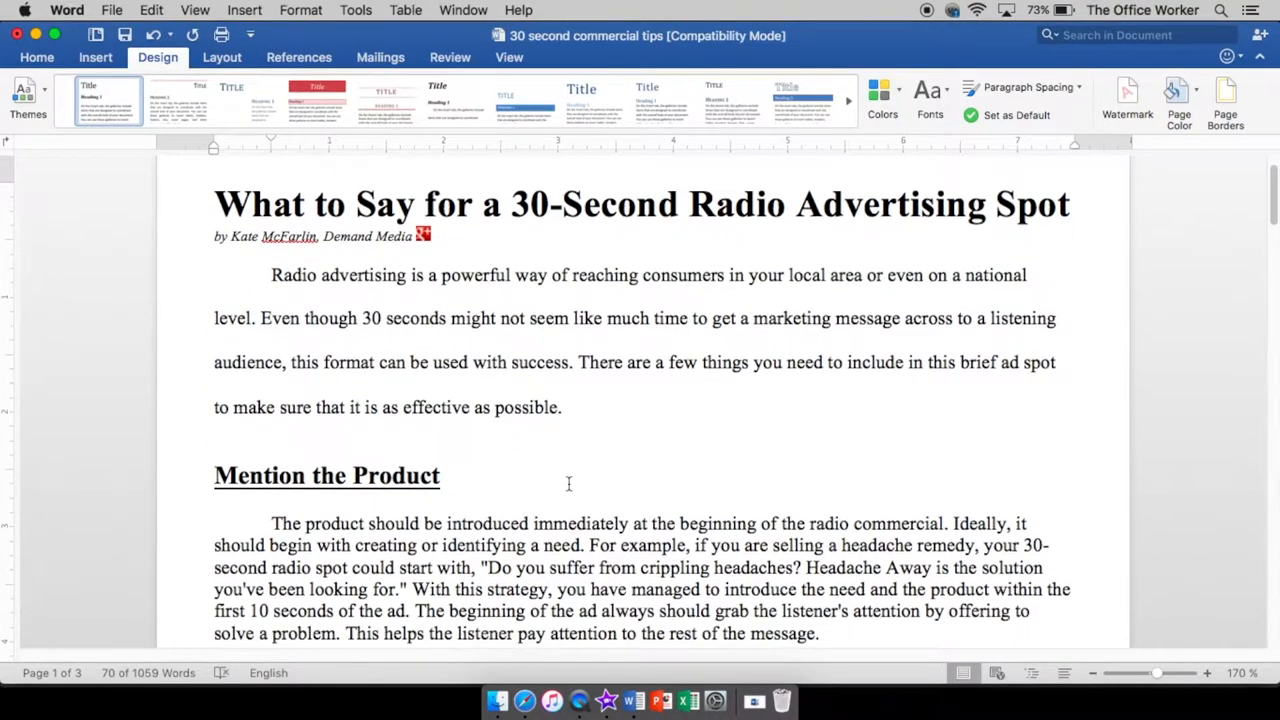
scroll(down, 3)
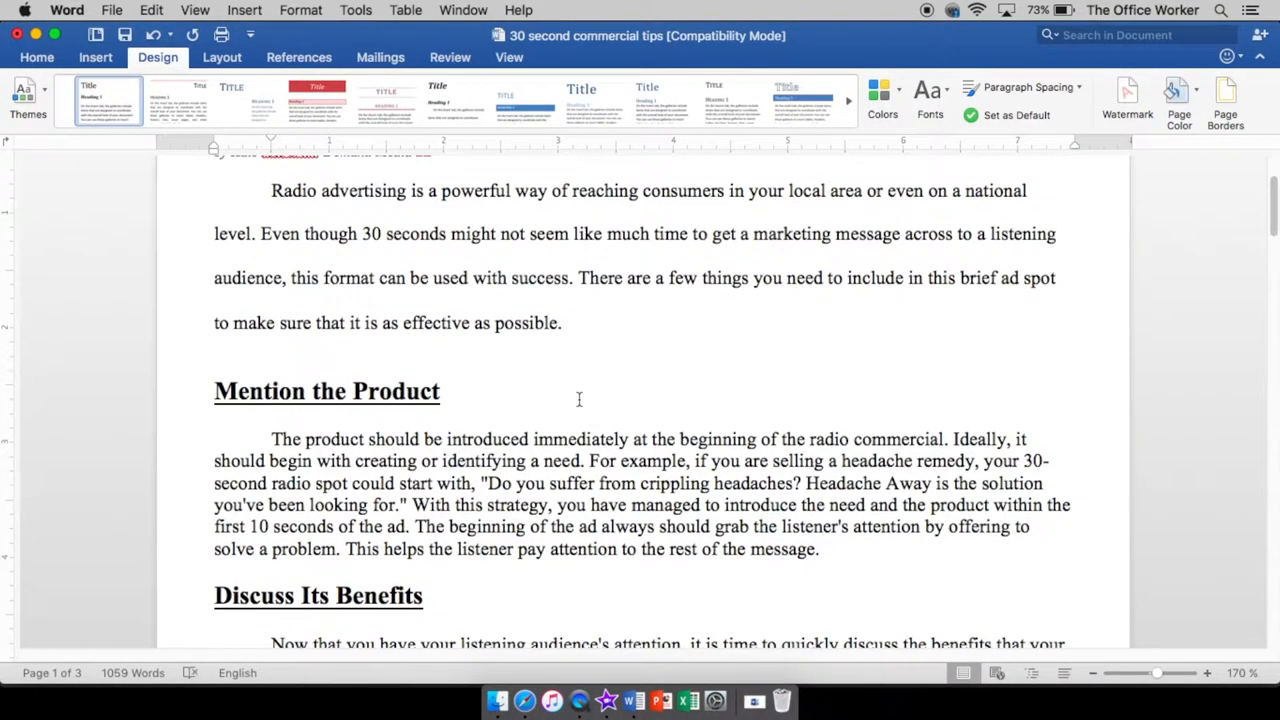
scroll(up, 3)
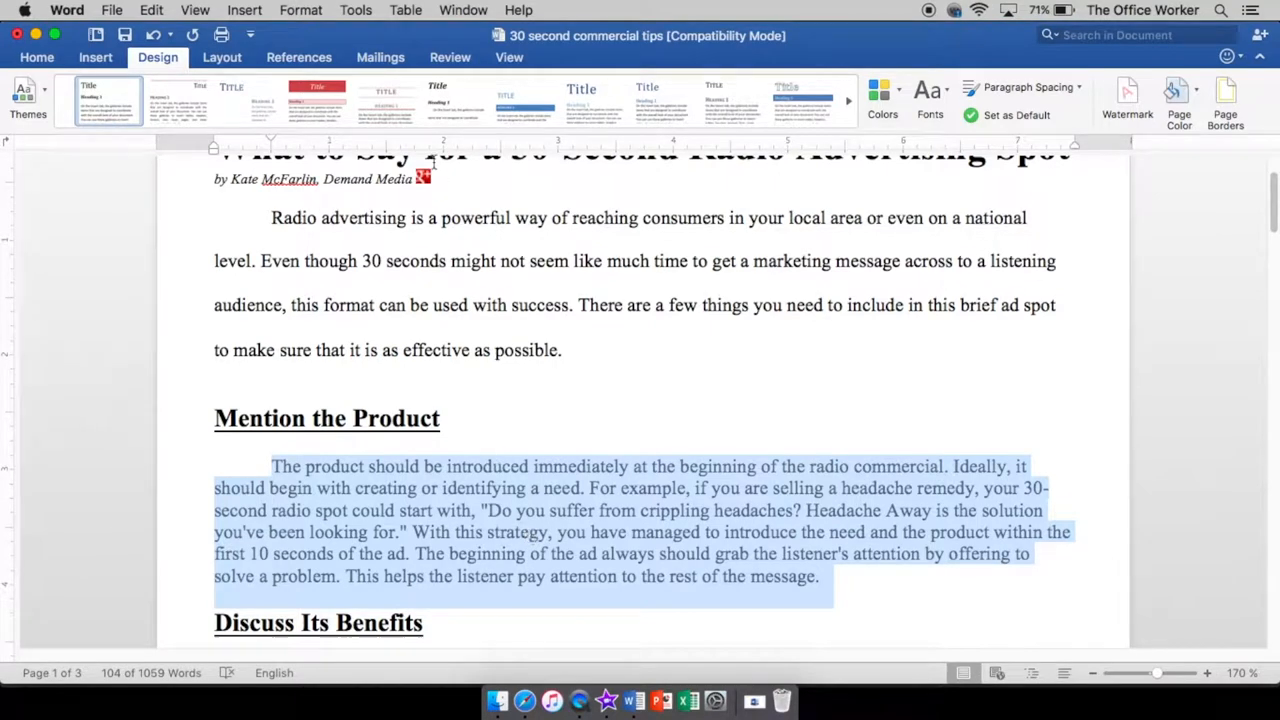
Set the Mention the Product paragraph to double line spacing via Format > Paragraph.
click(300, 10)
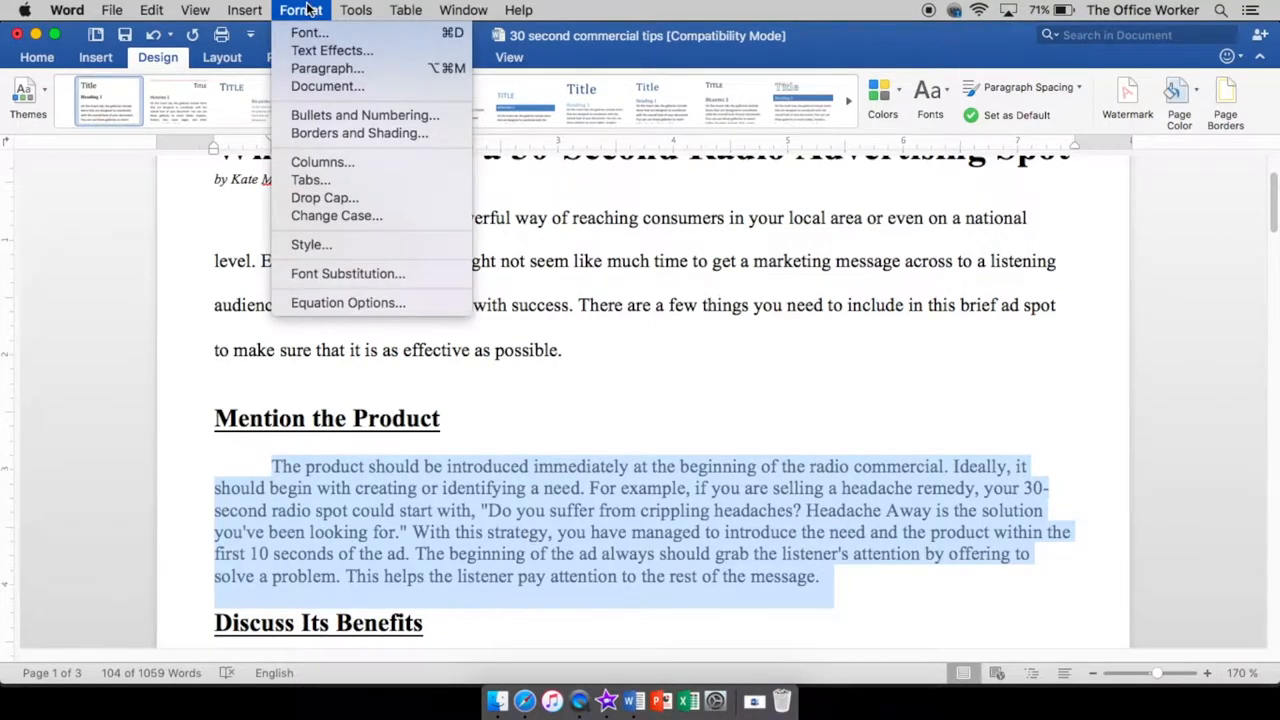
mouse_move(328, 68)
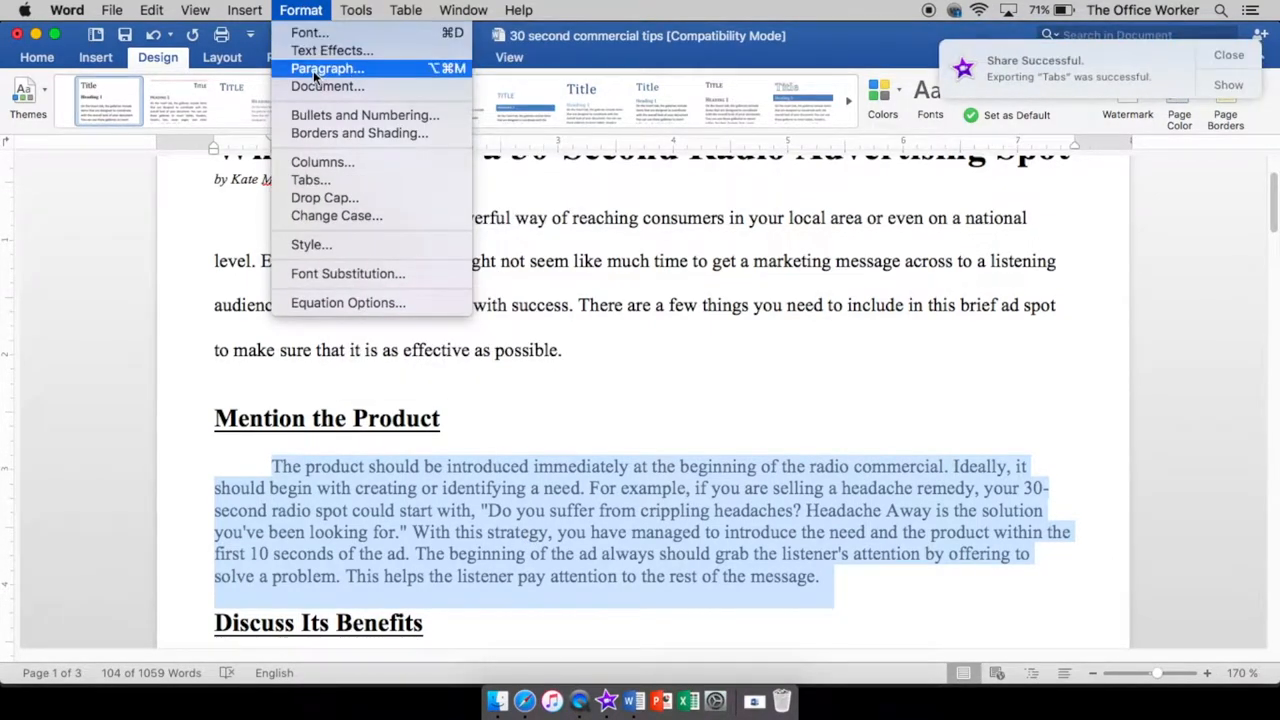
click(326, 68)
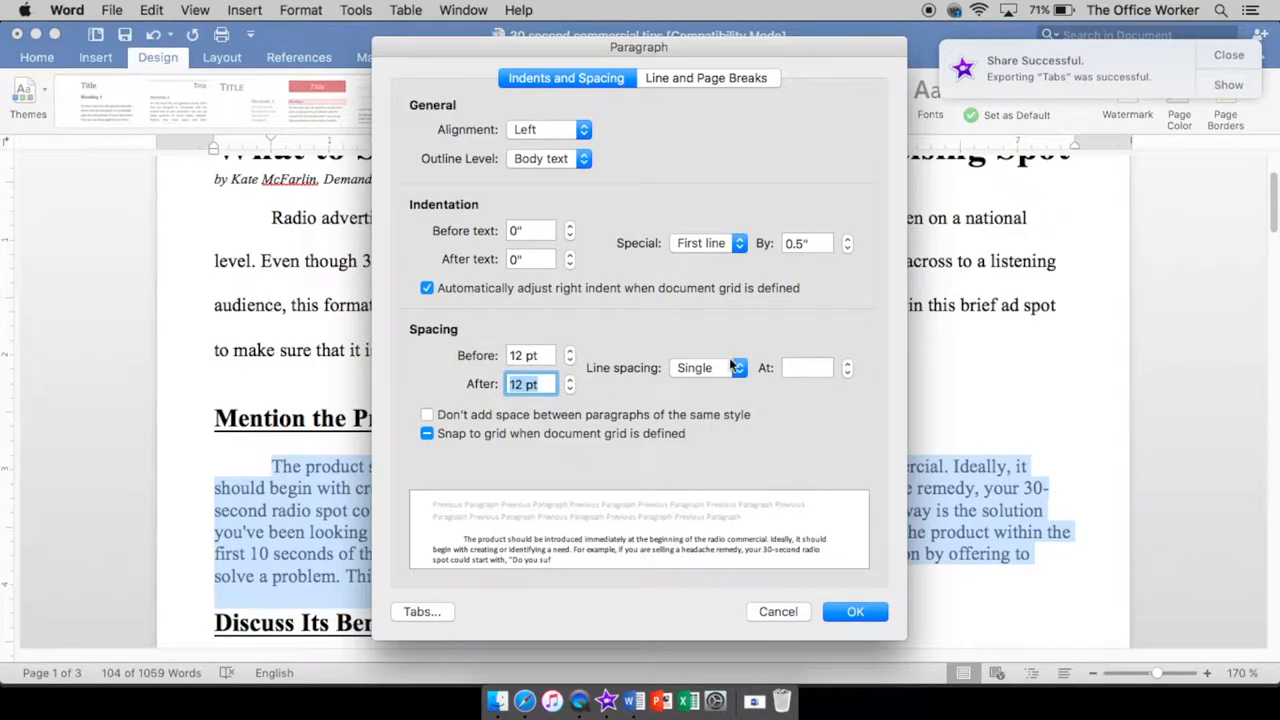
click(738, 368)
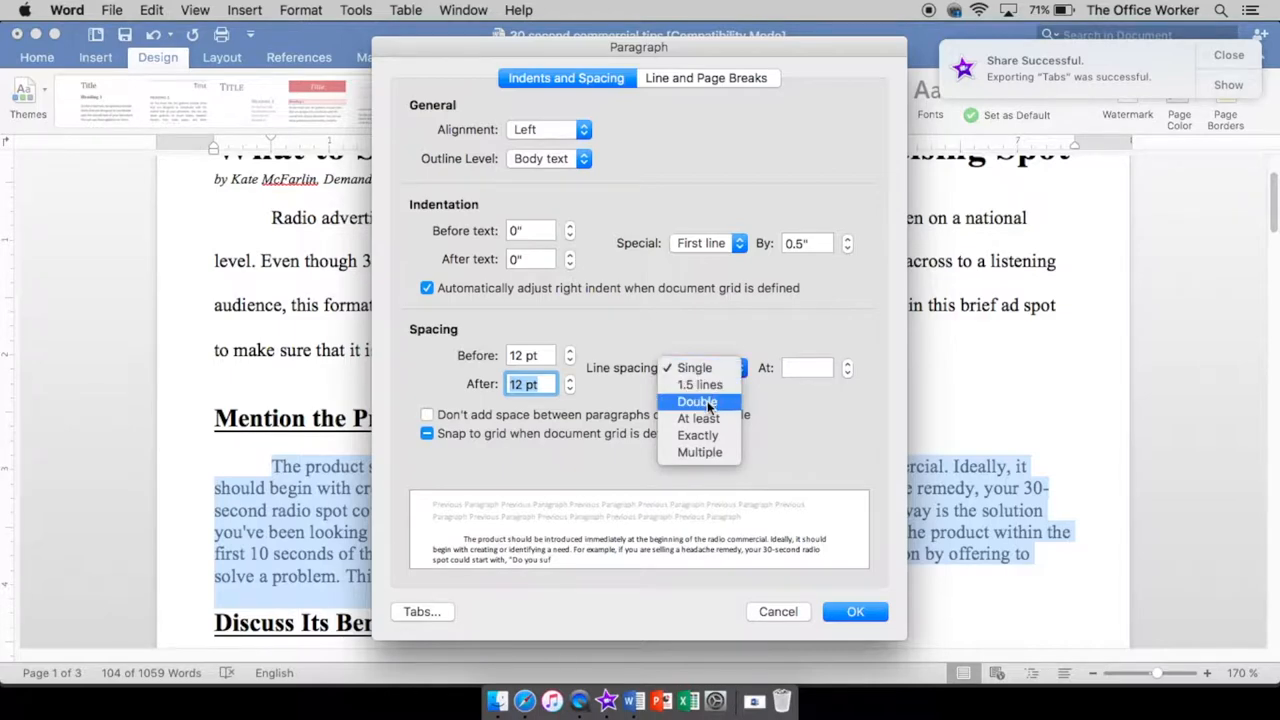
click(696, 400)
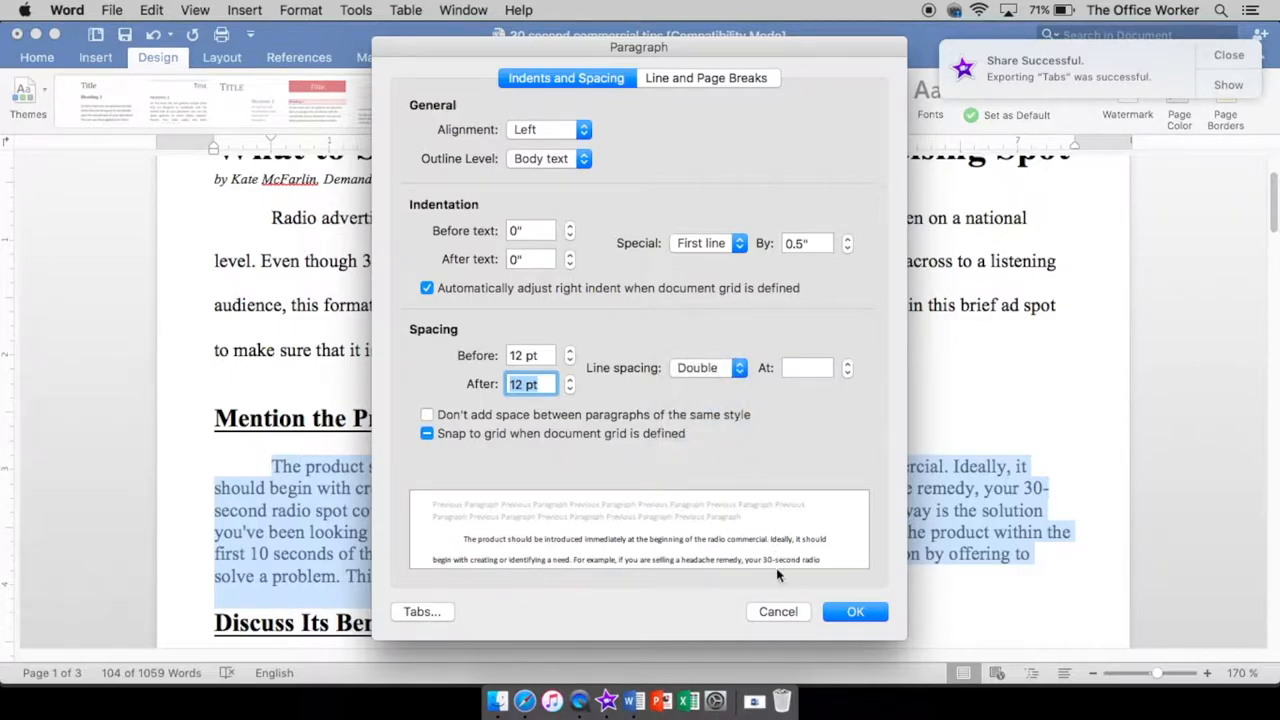
click(856, 612)
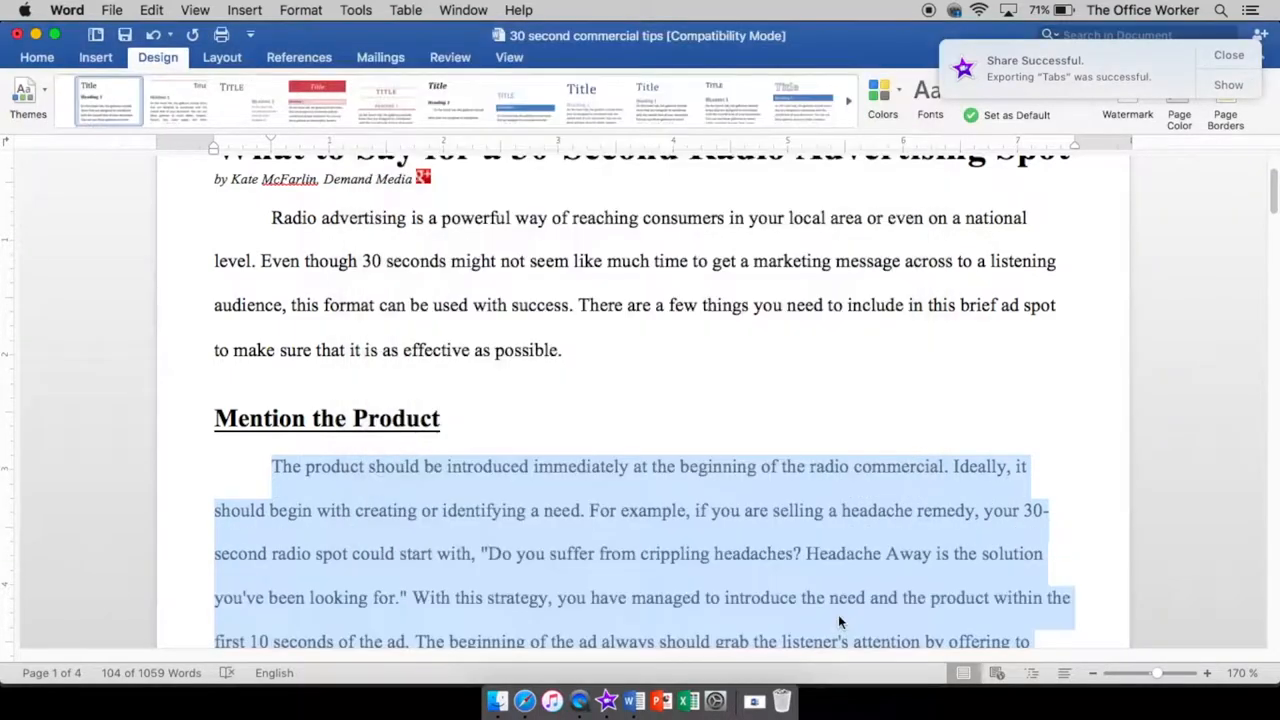
scroll(down, 3)
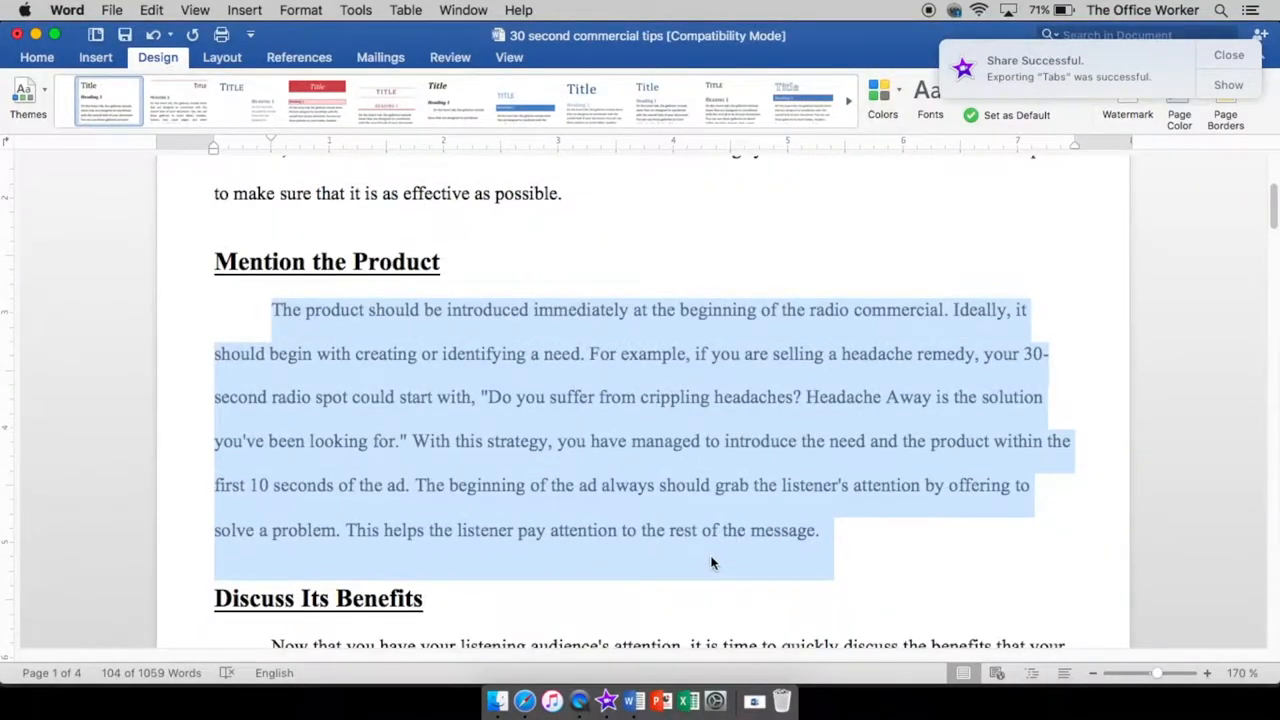
scroll(down, 3)
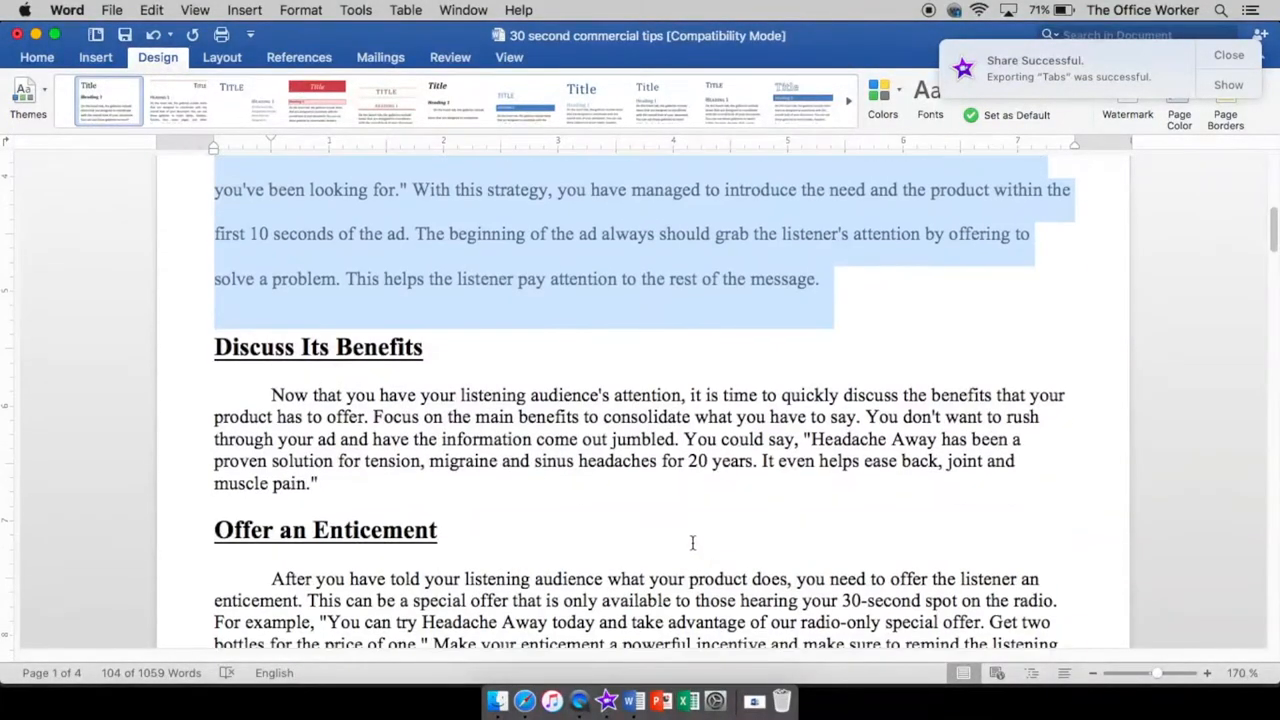
Give the Discuss Its Benefits paragraph 6 pt spacing before and after via the Paragraph dialog.
double_click(488, 440)
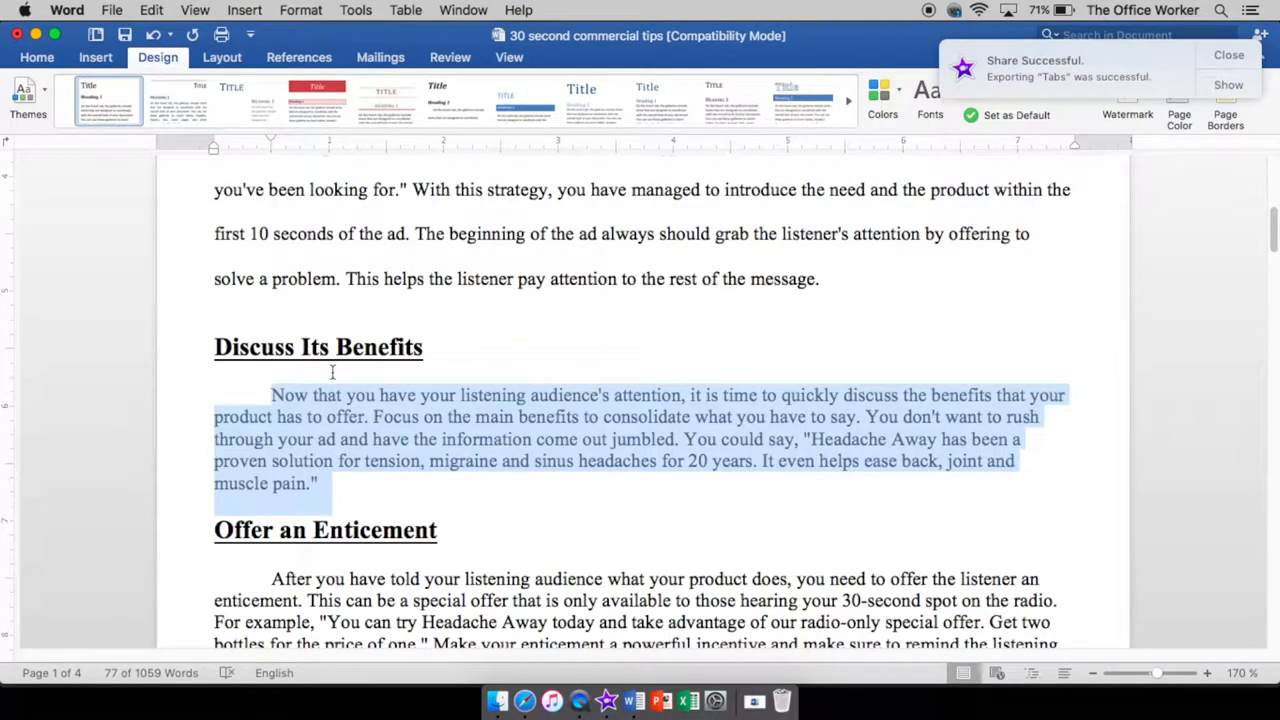
mouse_move(310, 510)
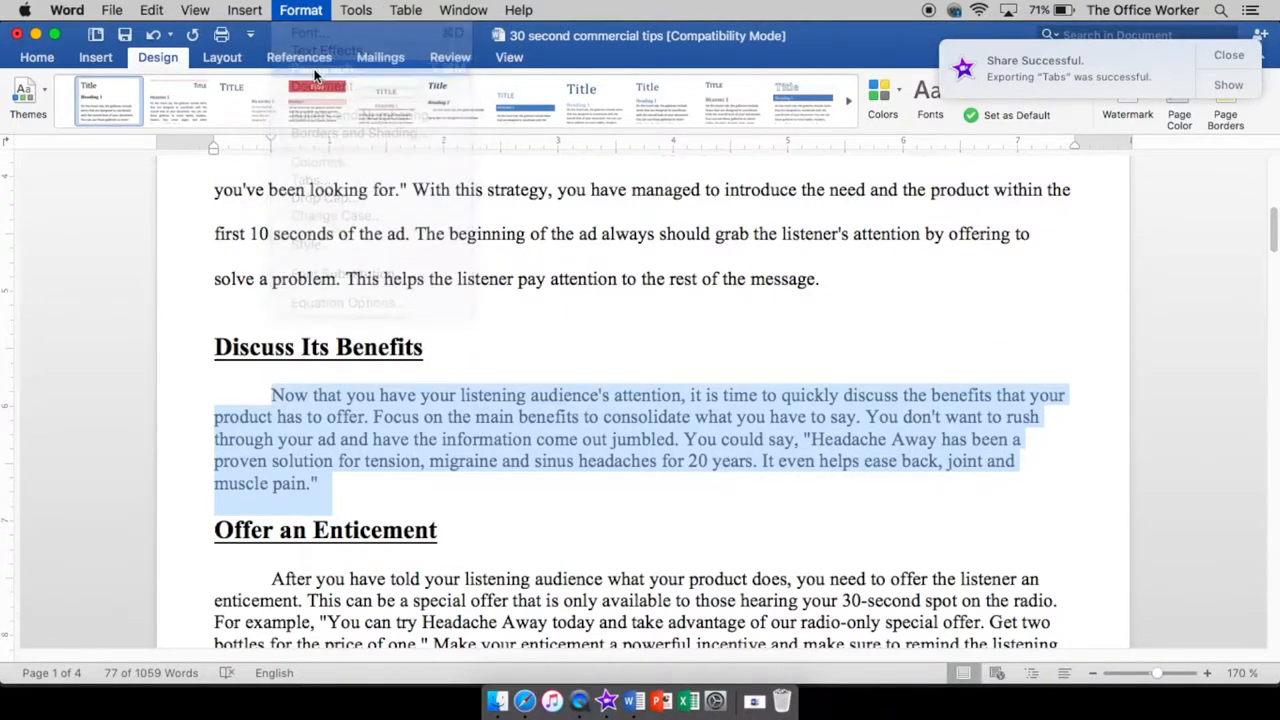
click(324, 86)
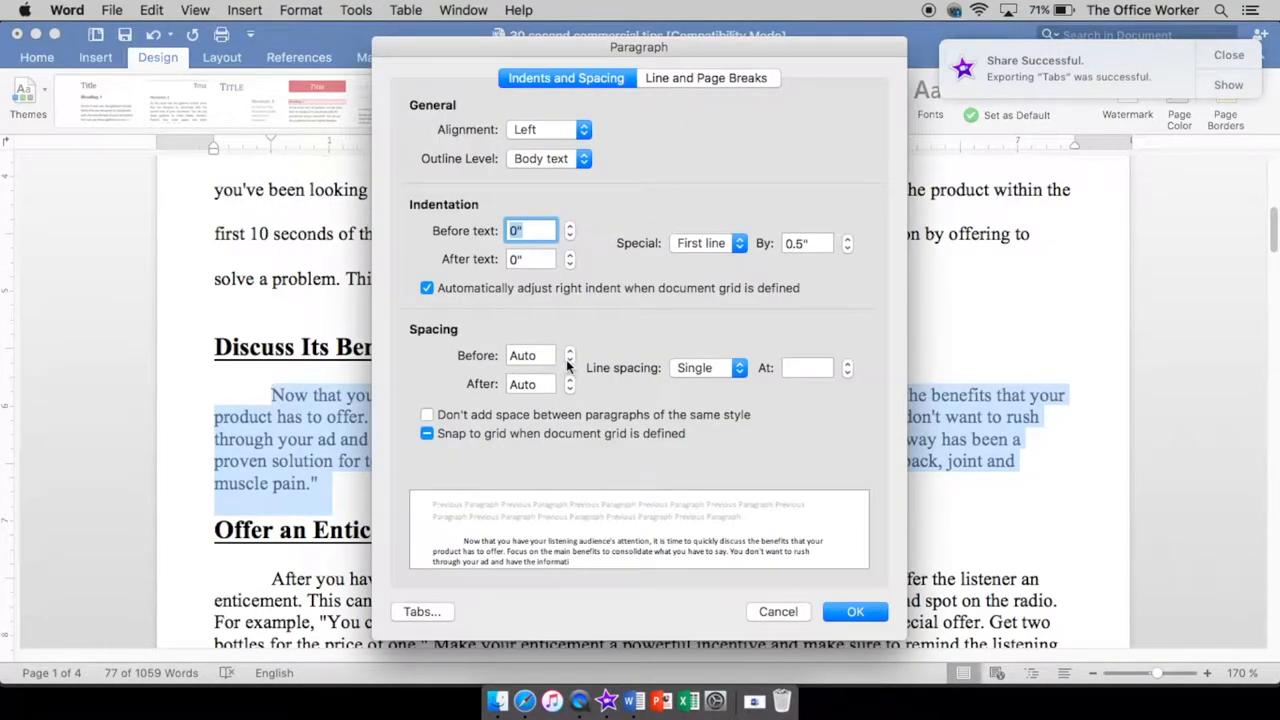
click(568, 352)
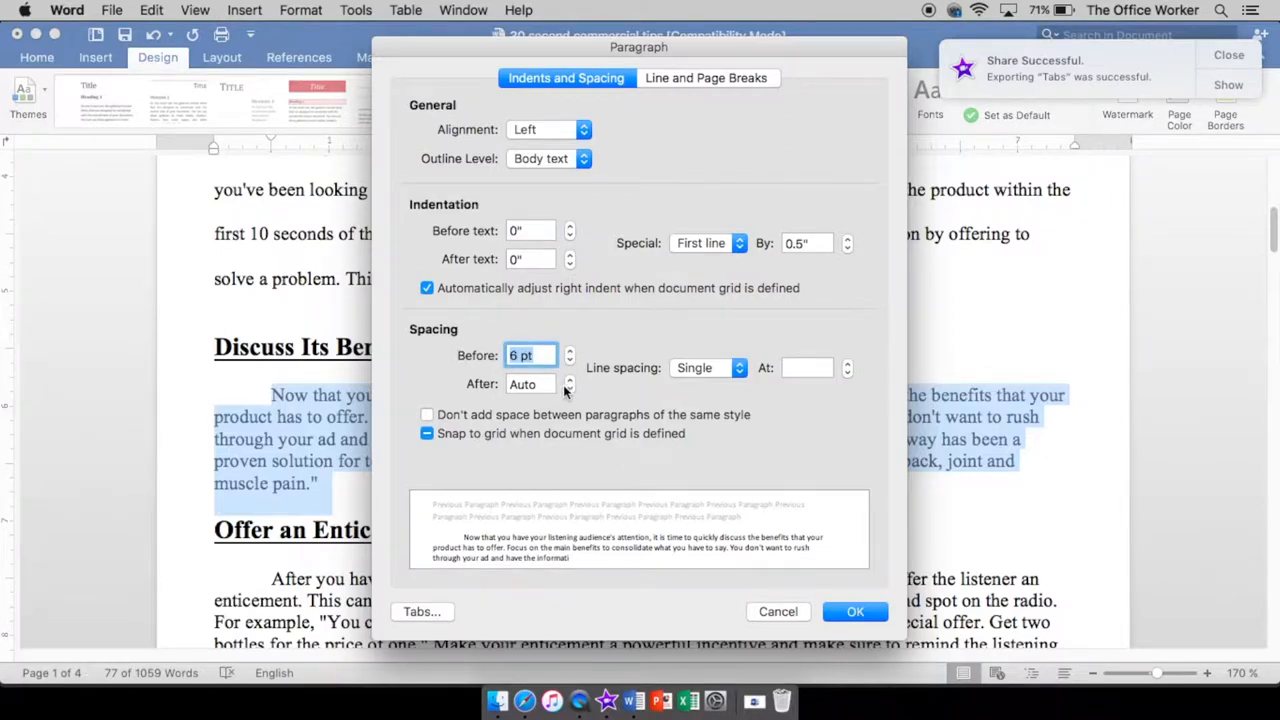
click(568, 380)
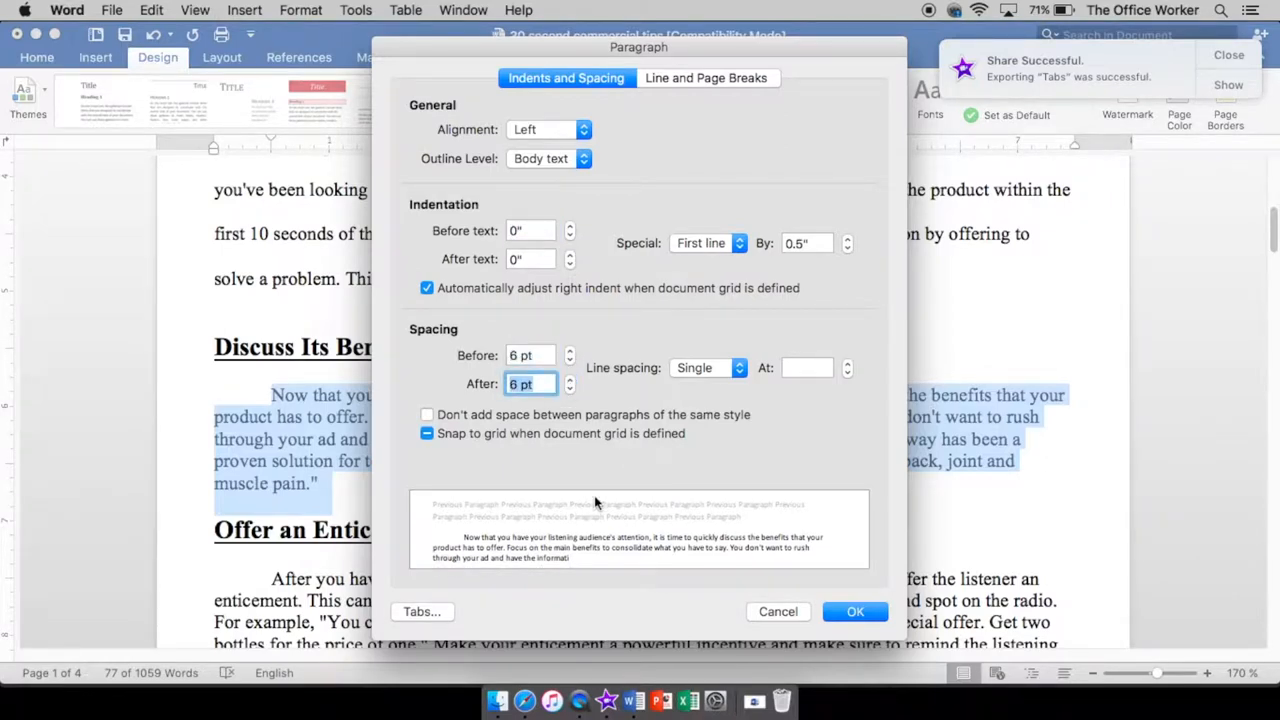
click(570, 388)
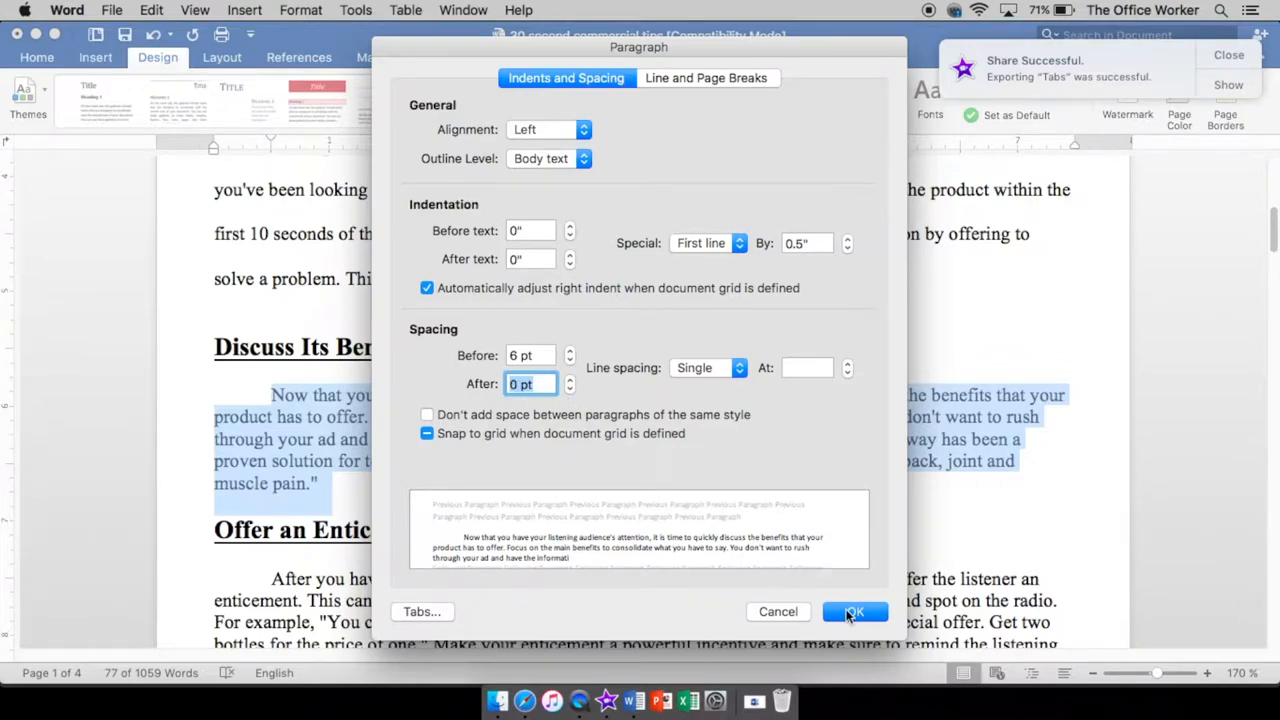
click(852, 612)
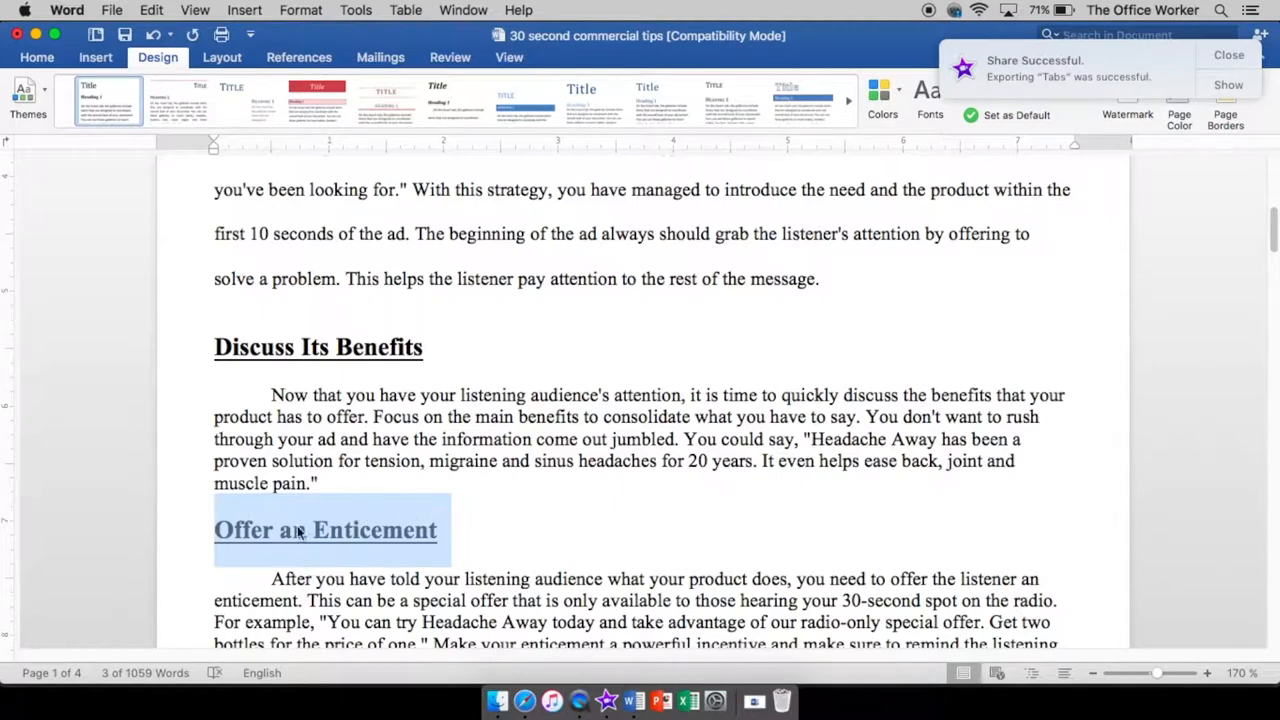
Set the Offer an Enticement heading's spacing before from Auto to 0 pt.
click(300, 10)
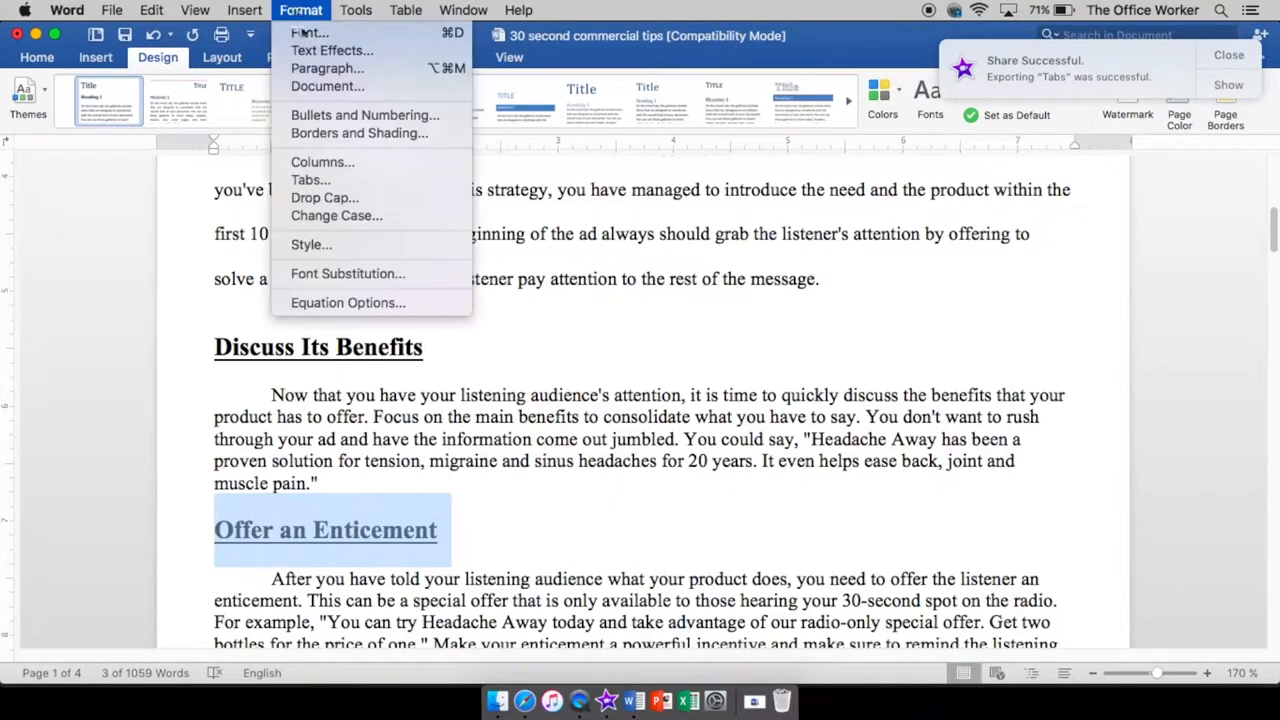
click(328, 68)
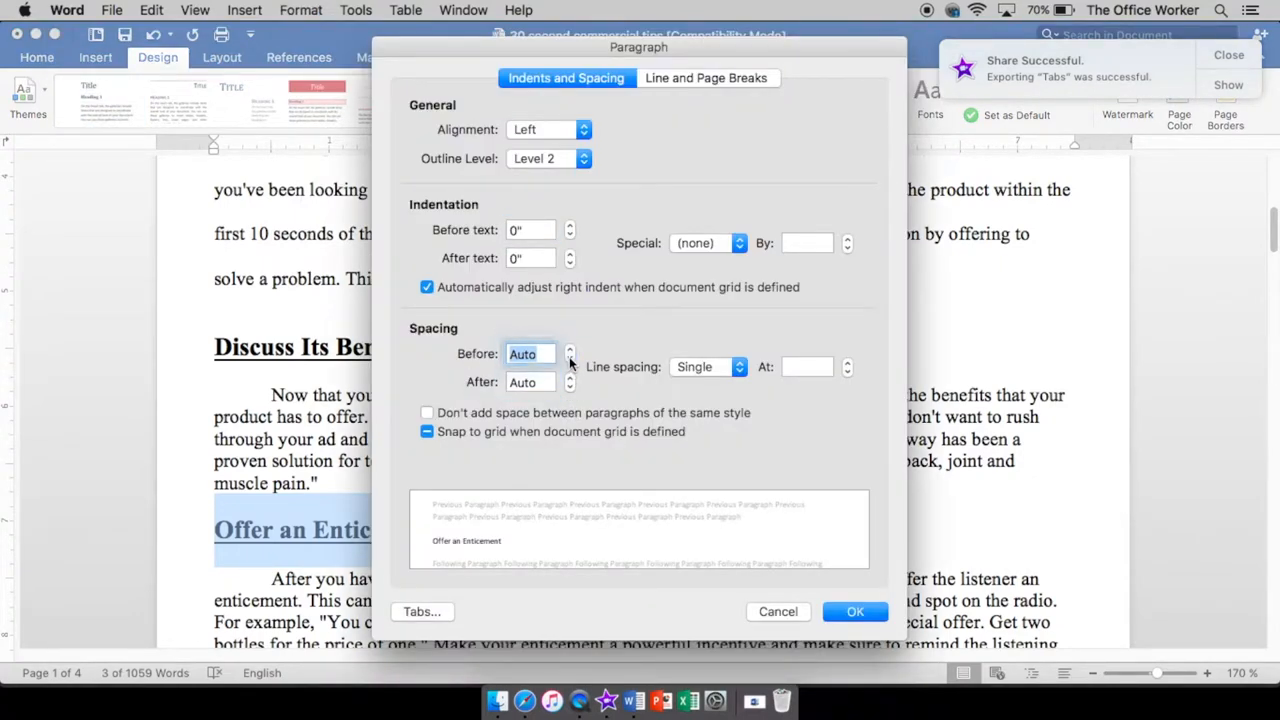
click(570, 348)
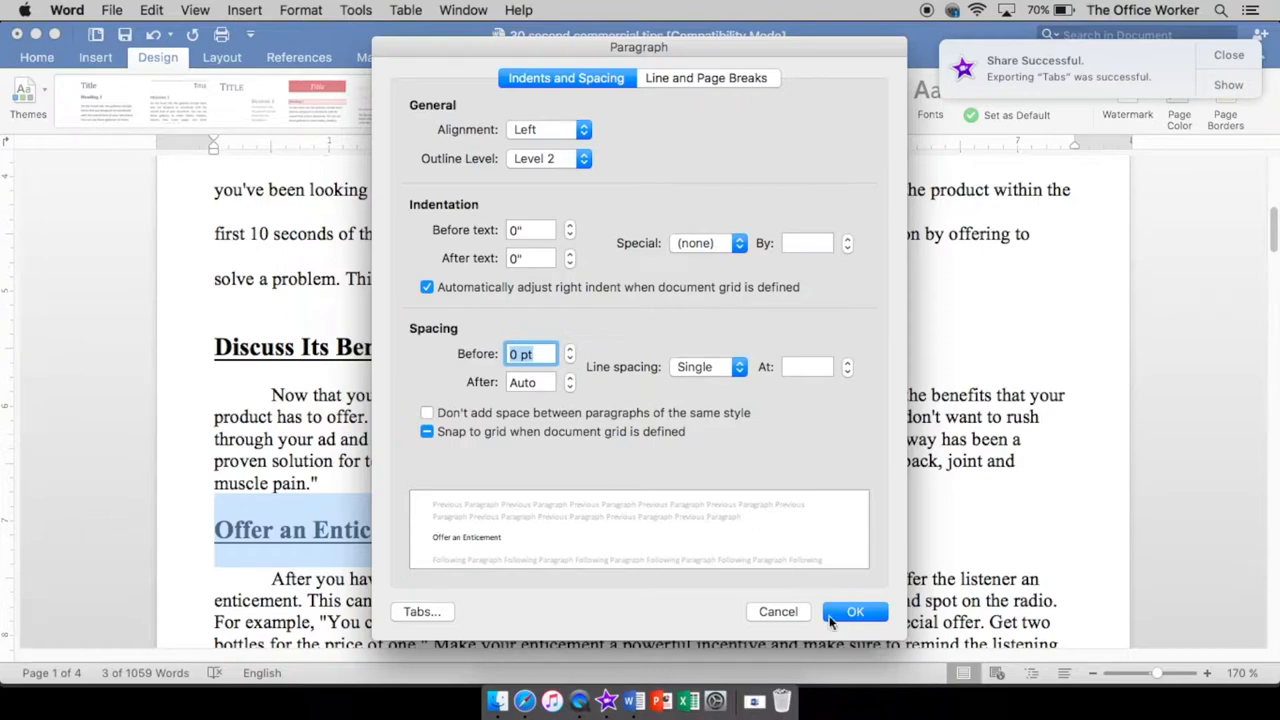
click(856, 612)
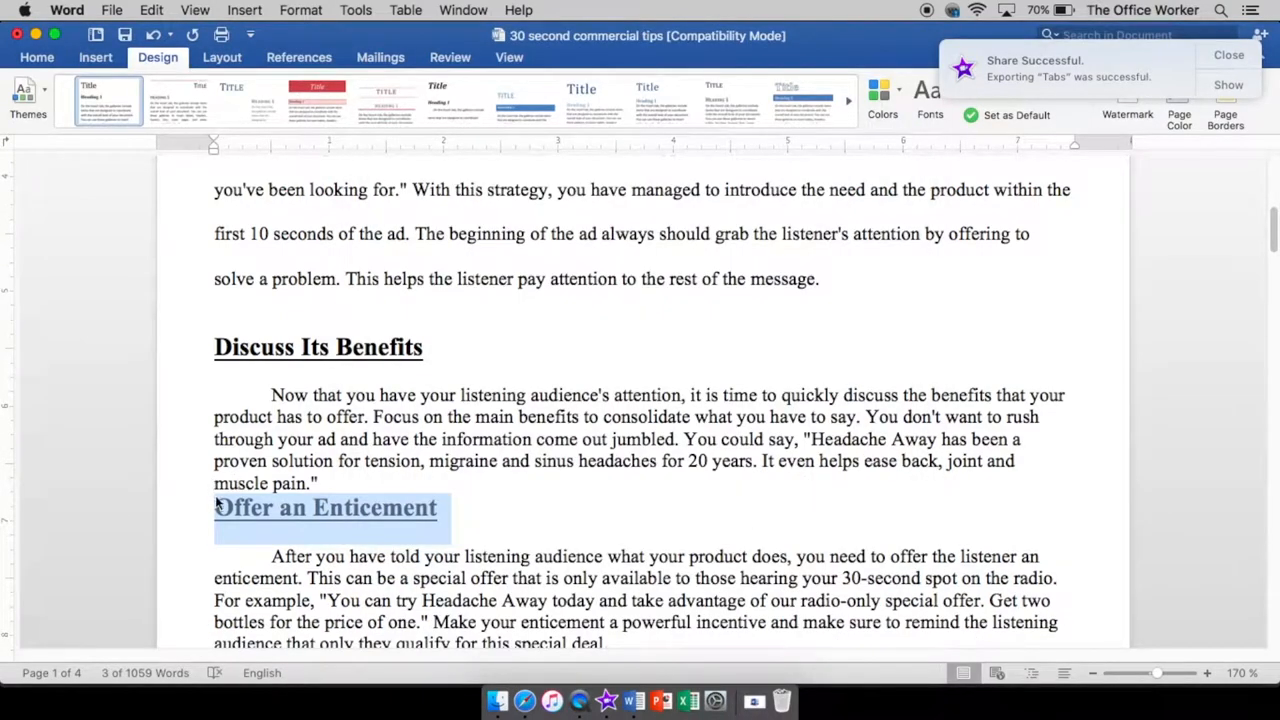
mouse_move(312, 508)
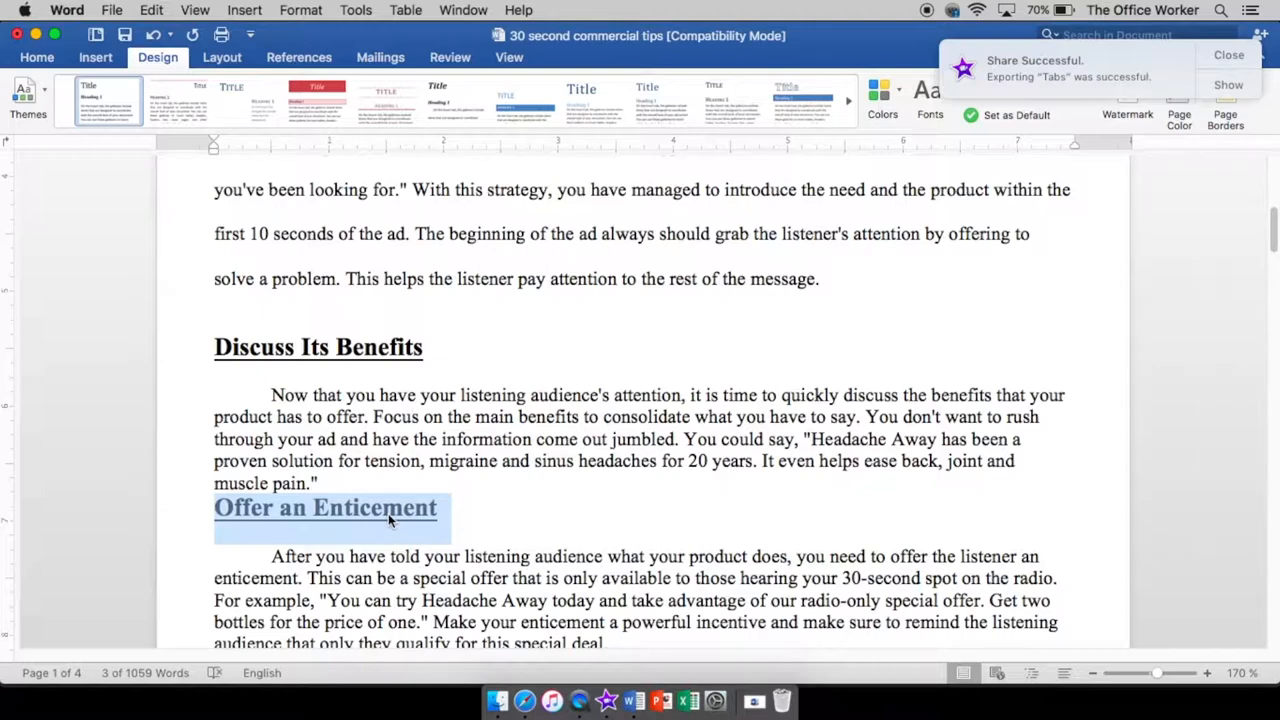
mouse_move(368, 520)
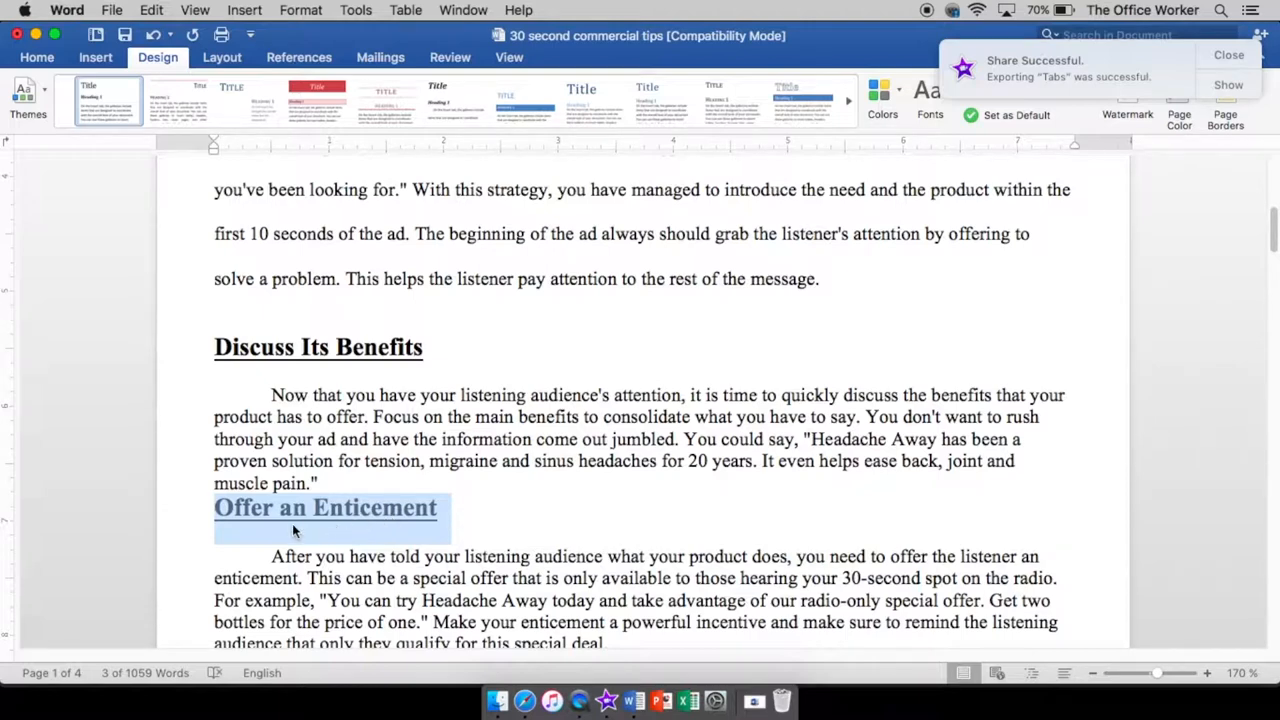
mouse_move(296, 524)
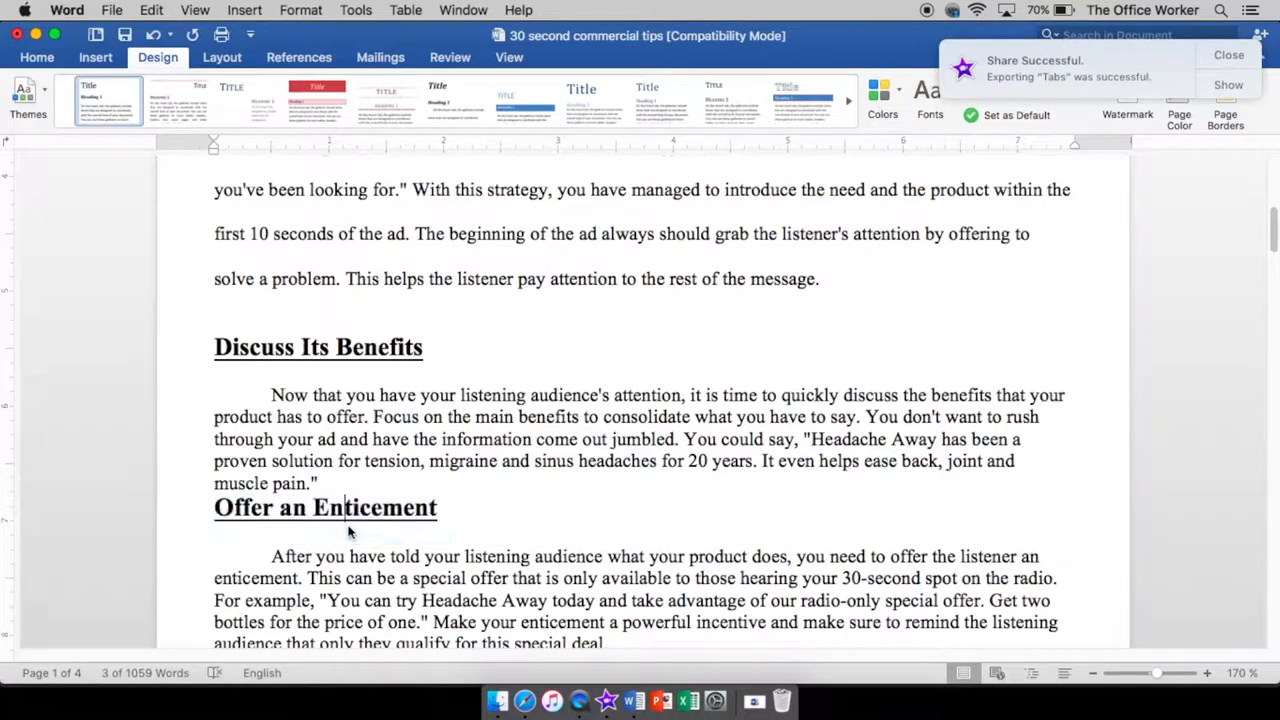
Scroll back up to Mention the Product and show the Home ribbon formatting tools.
scroll(down, 3)
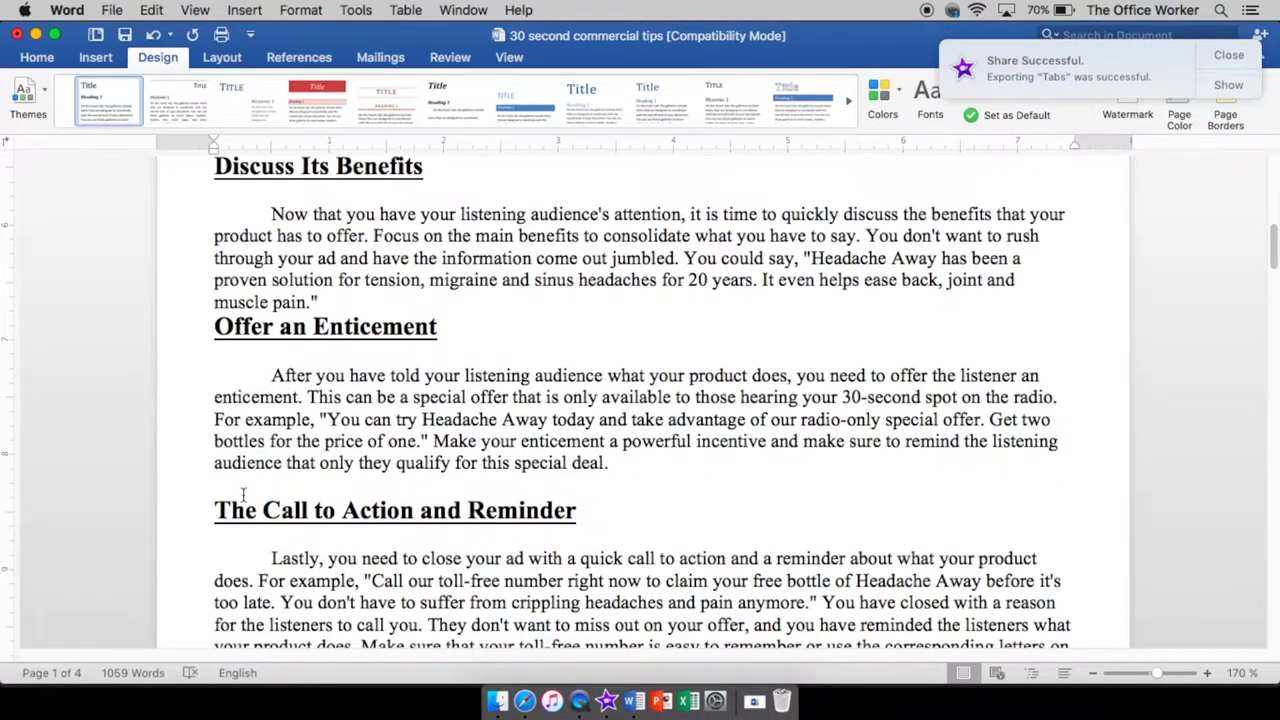
scroll(up, 3)
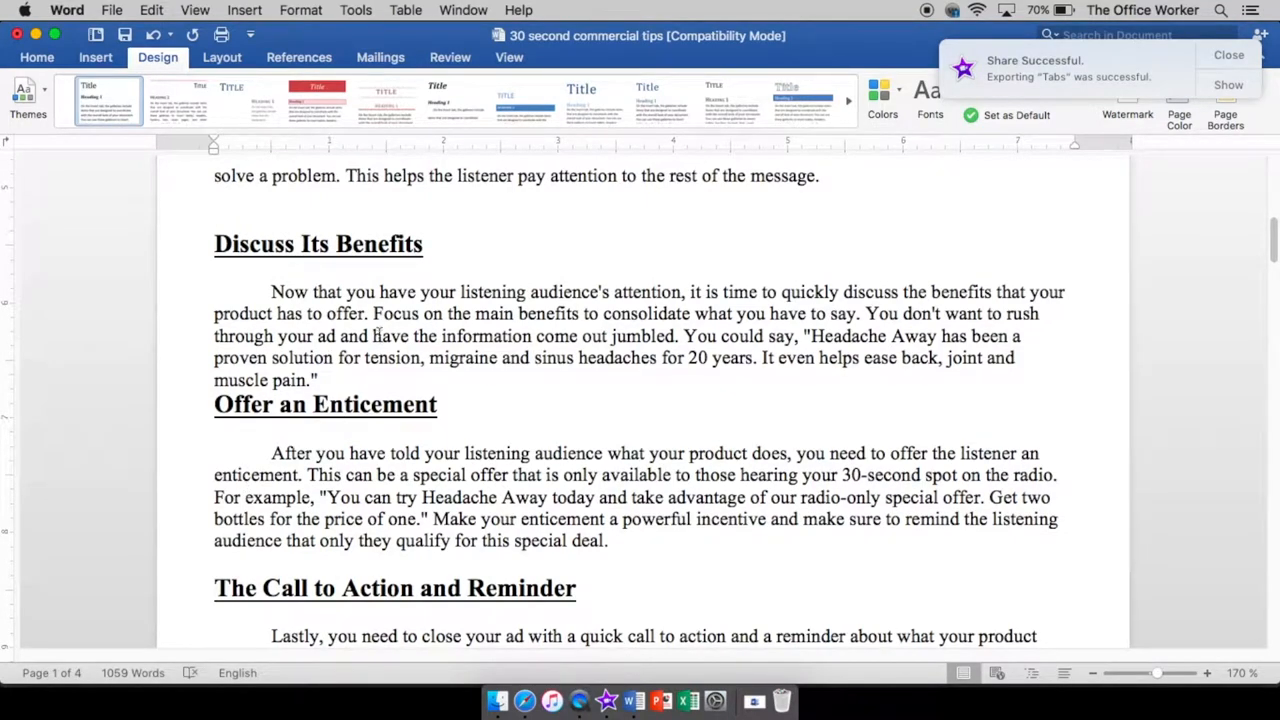
scroll(up, 3)
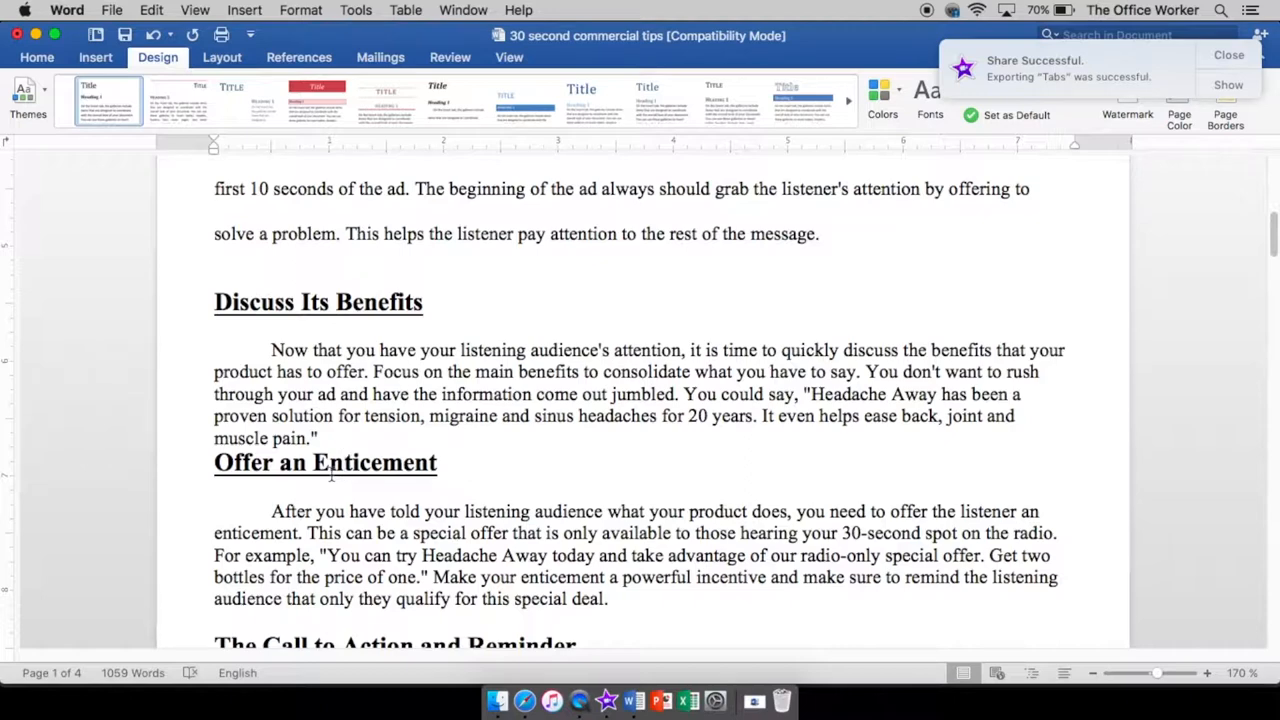
scroll(up, 3)
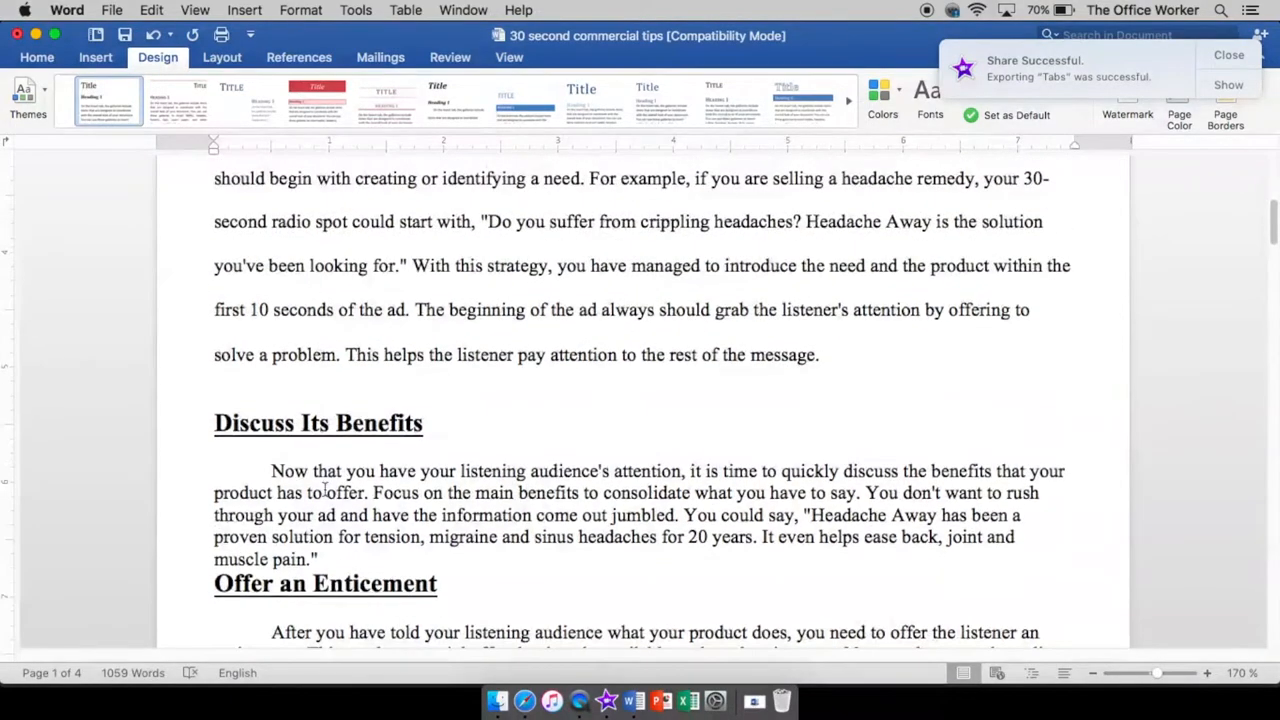
scroll(up, 3)
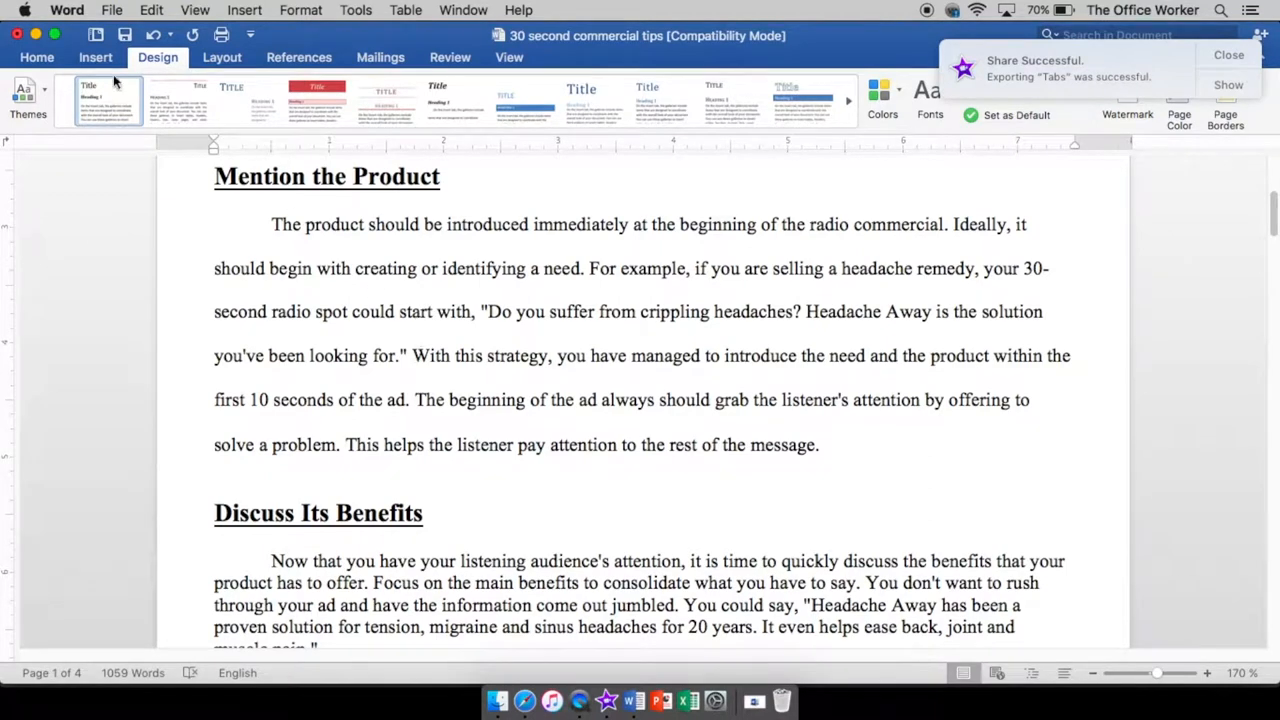
click(36, 56)
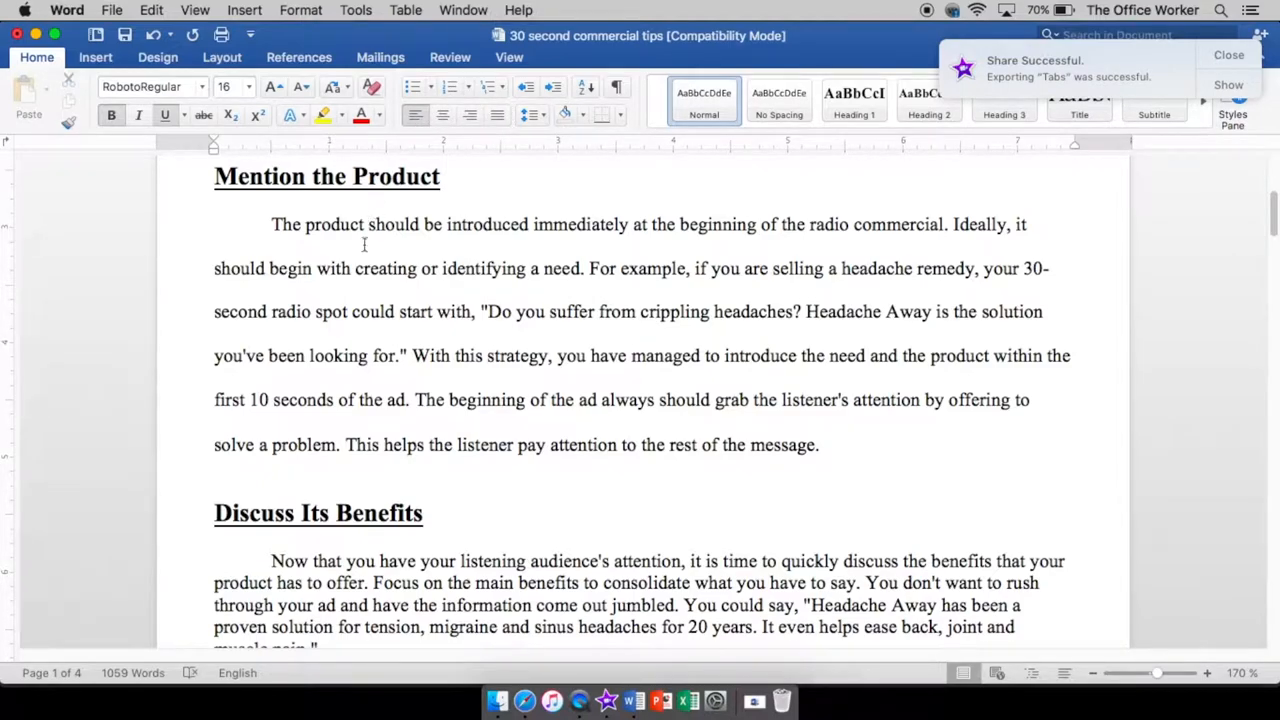
Select the Call to Action and Reminder body paragraph and center-align it.
scroll(down, 3)
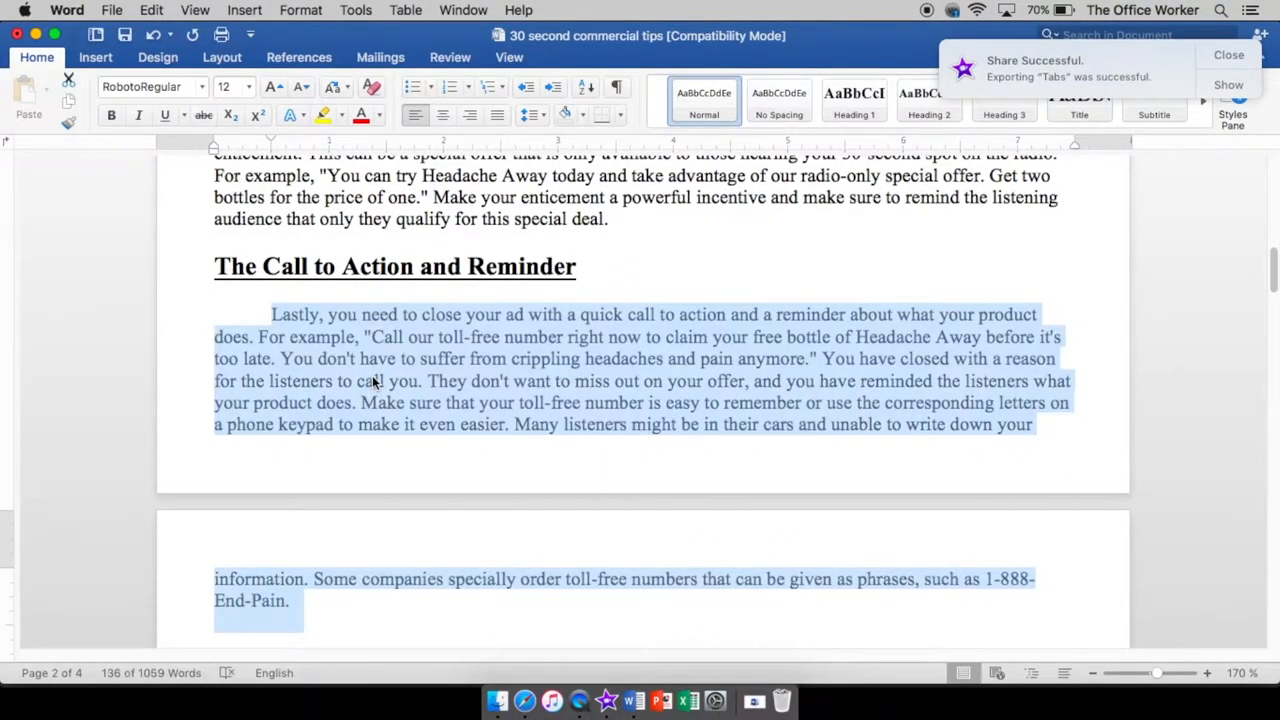
click(214, 266)
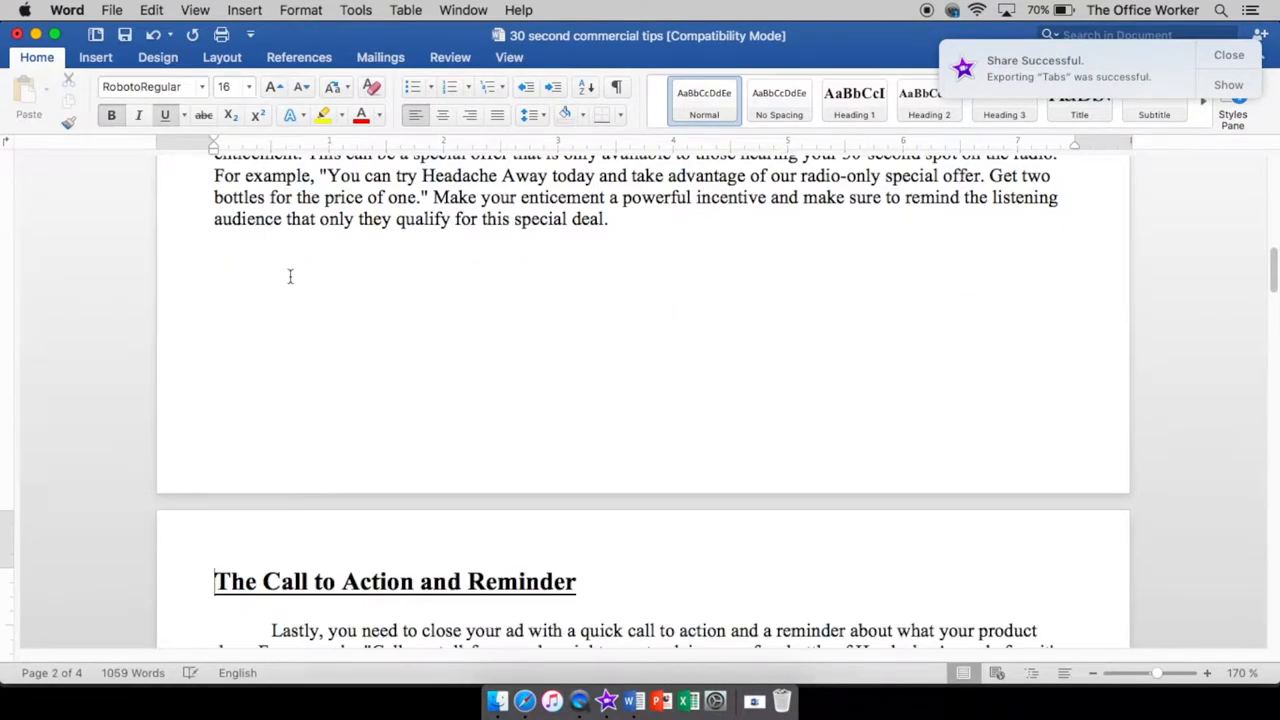
scroll(down, 3)
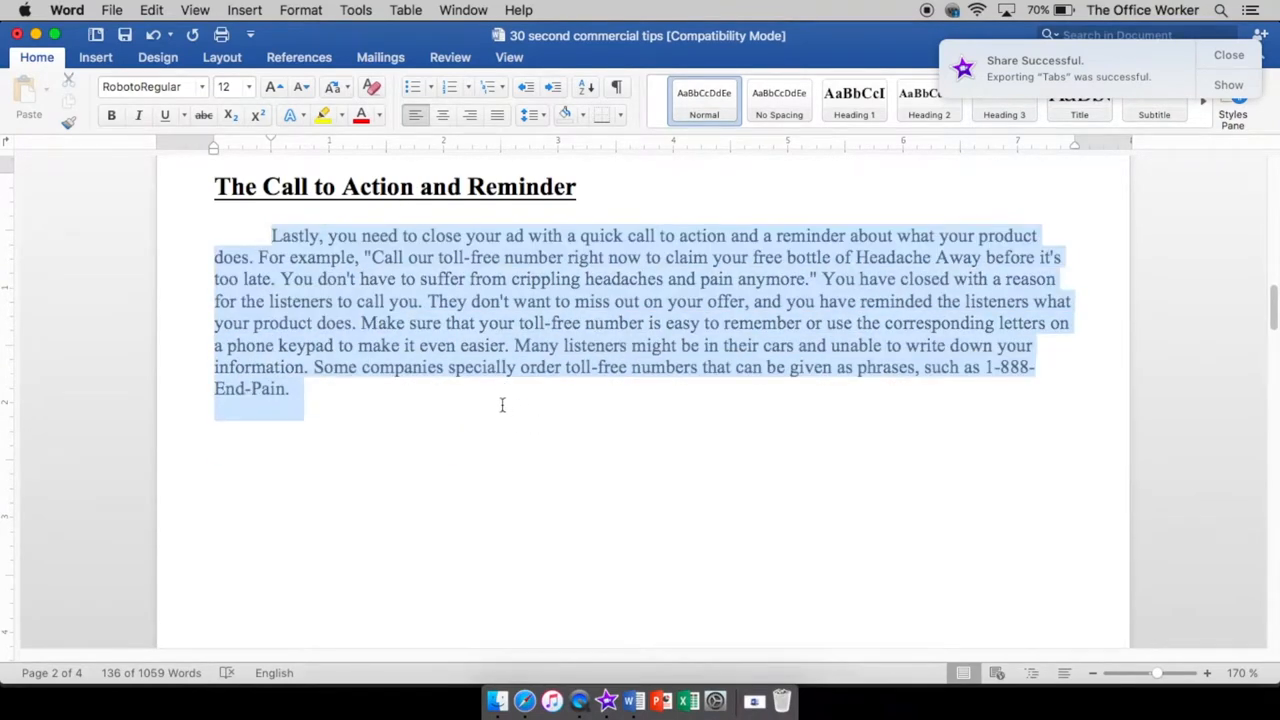
mouse_move(458, 284)
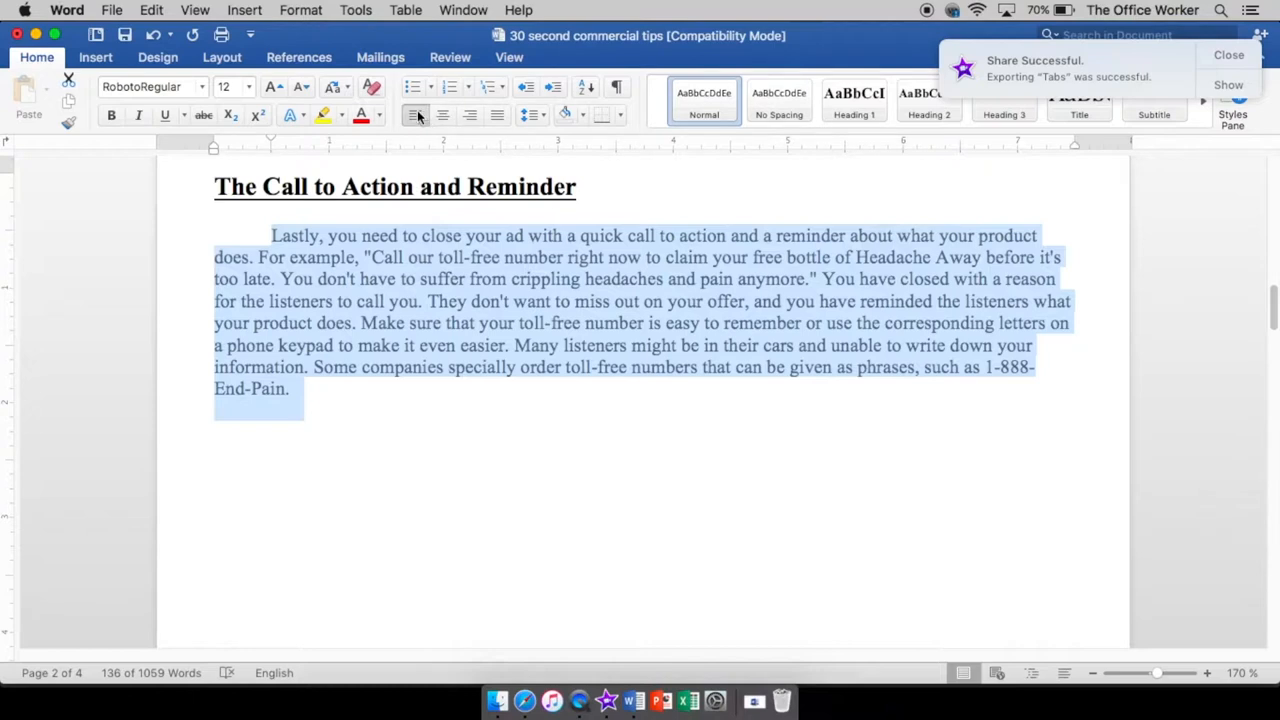
mouse_move(416, 114)
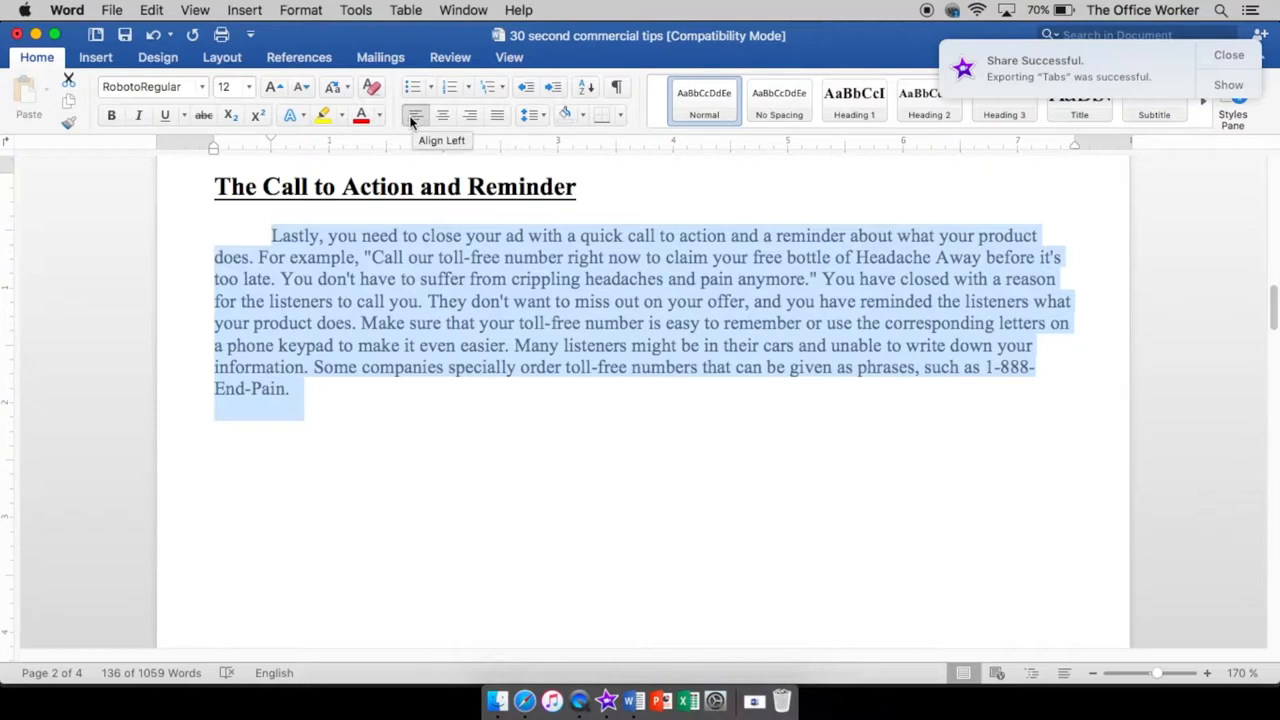
mouse_move(442, 114)
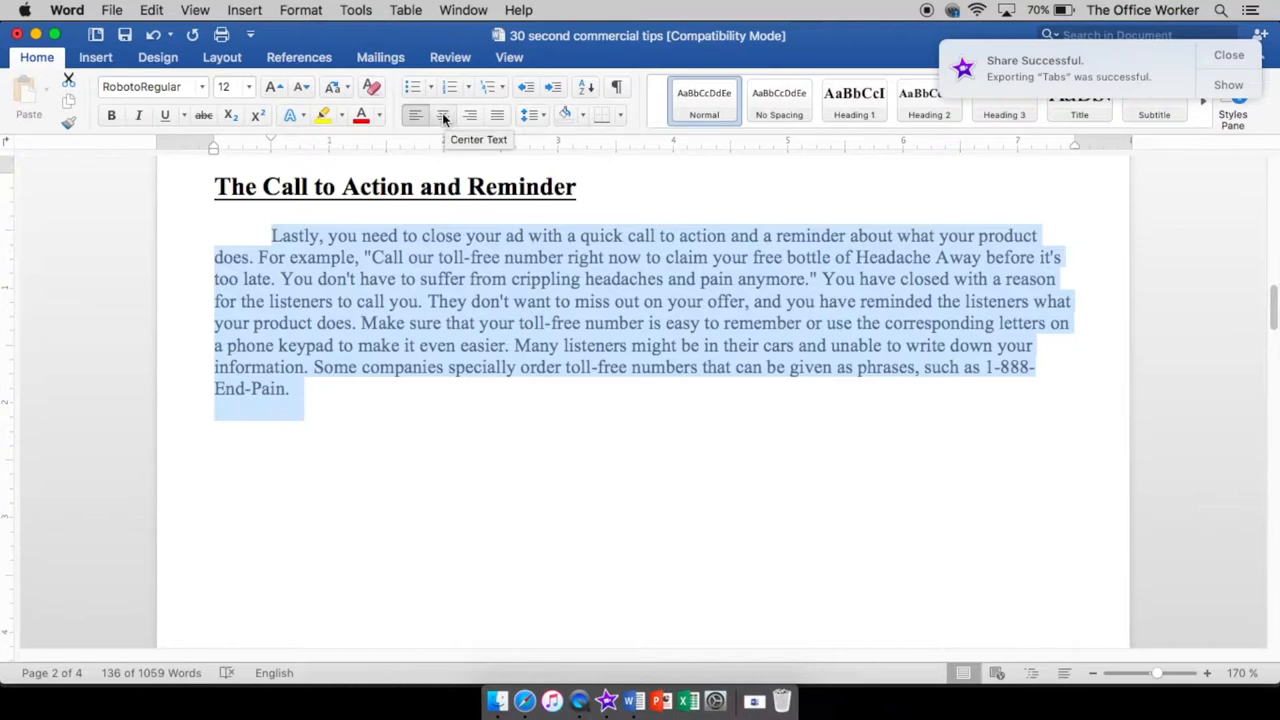
mouse_move(632, 204)
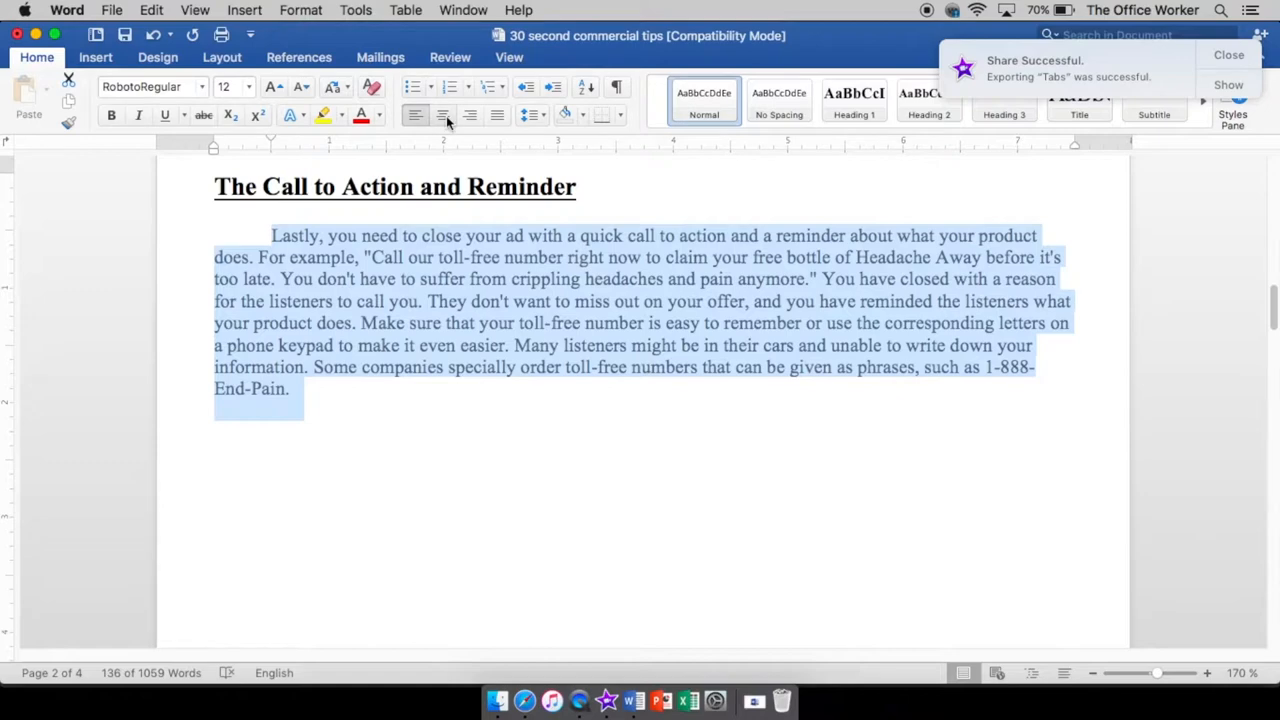
click(442, 114)
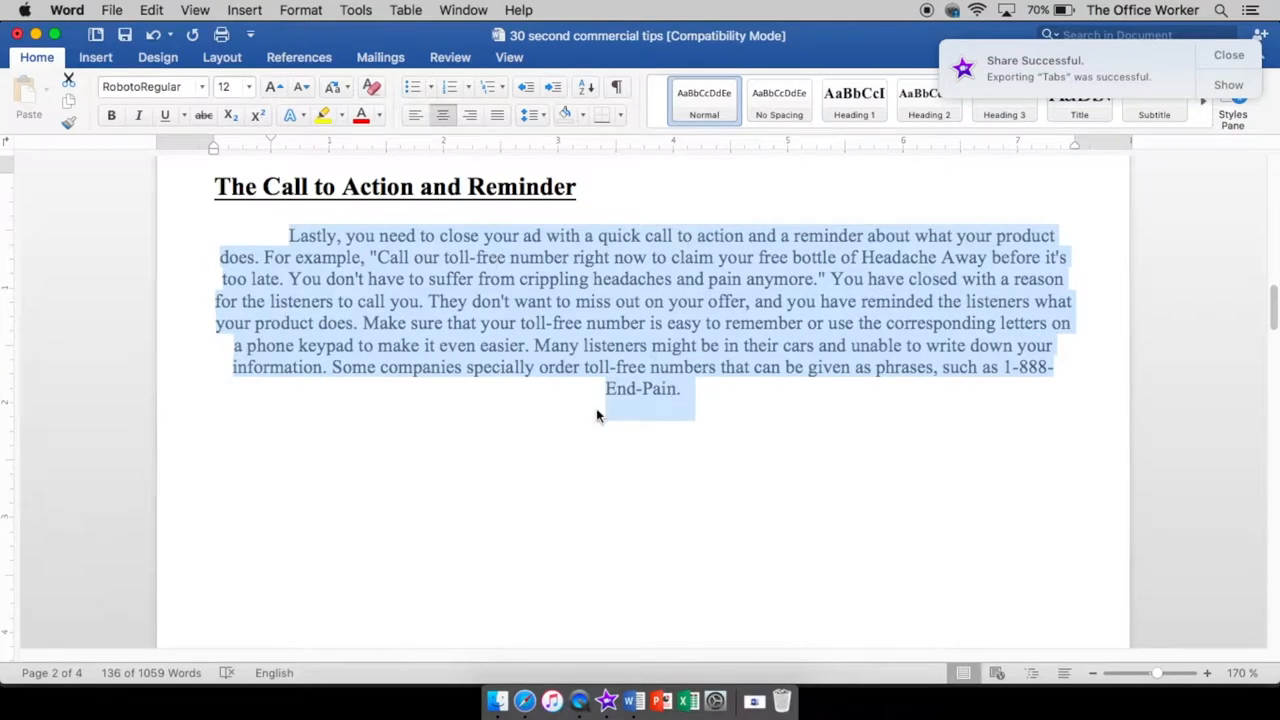
mouse_move(650, 404)
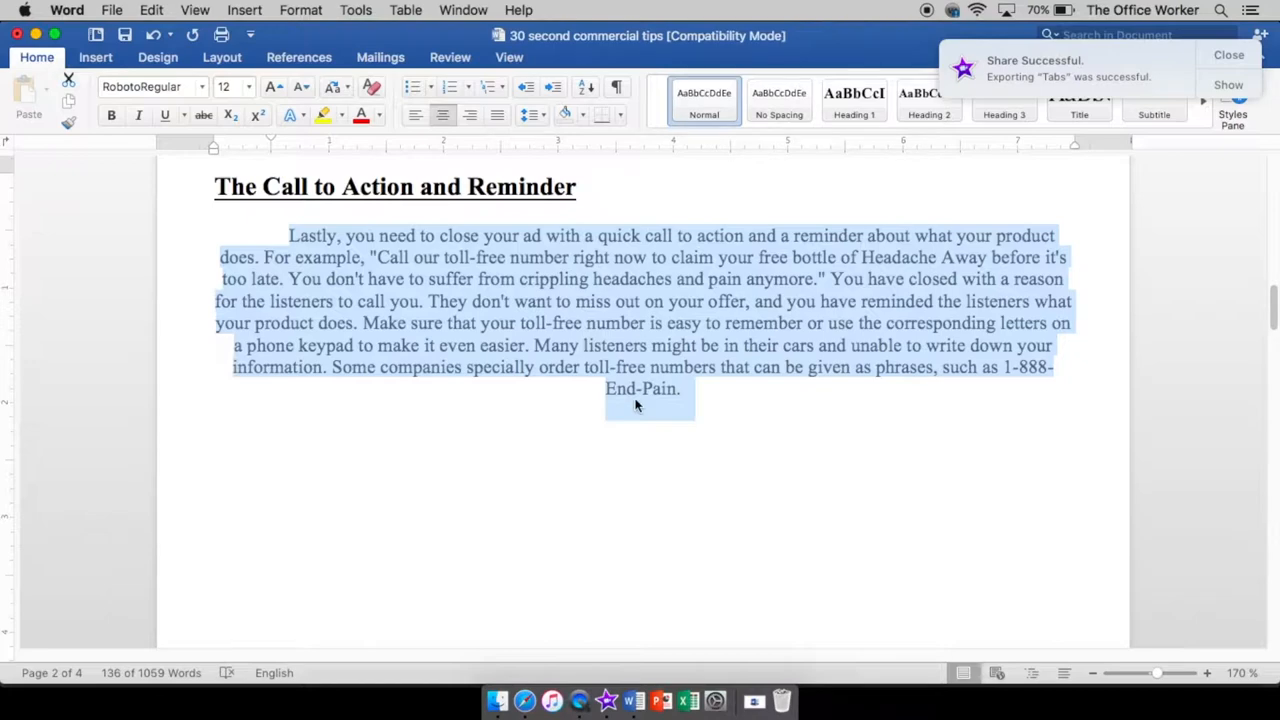
mouse_move(680, 436)
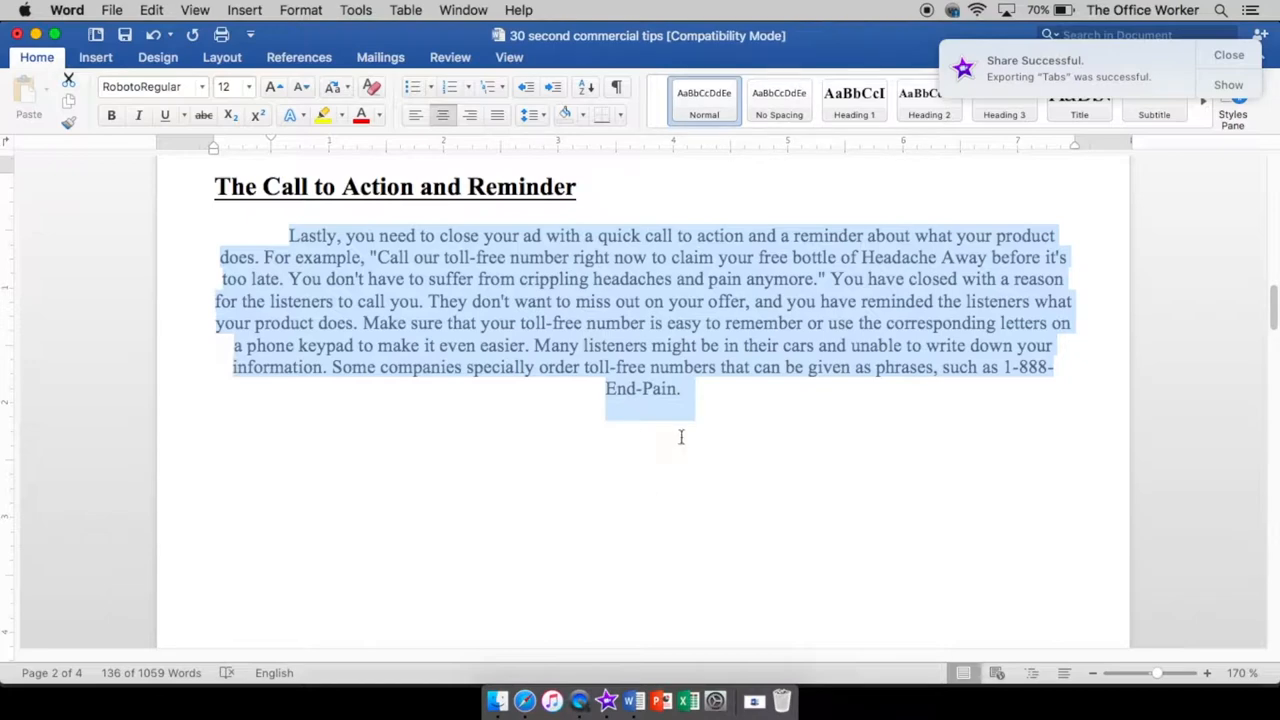
Type a new centered line 'Hello, my name is the Office Worker' below the paragraph.
click(672, 476)
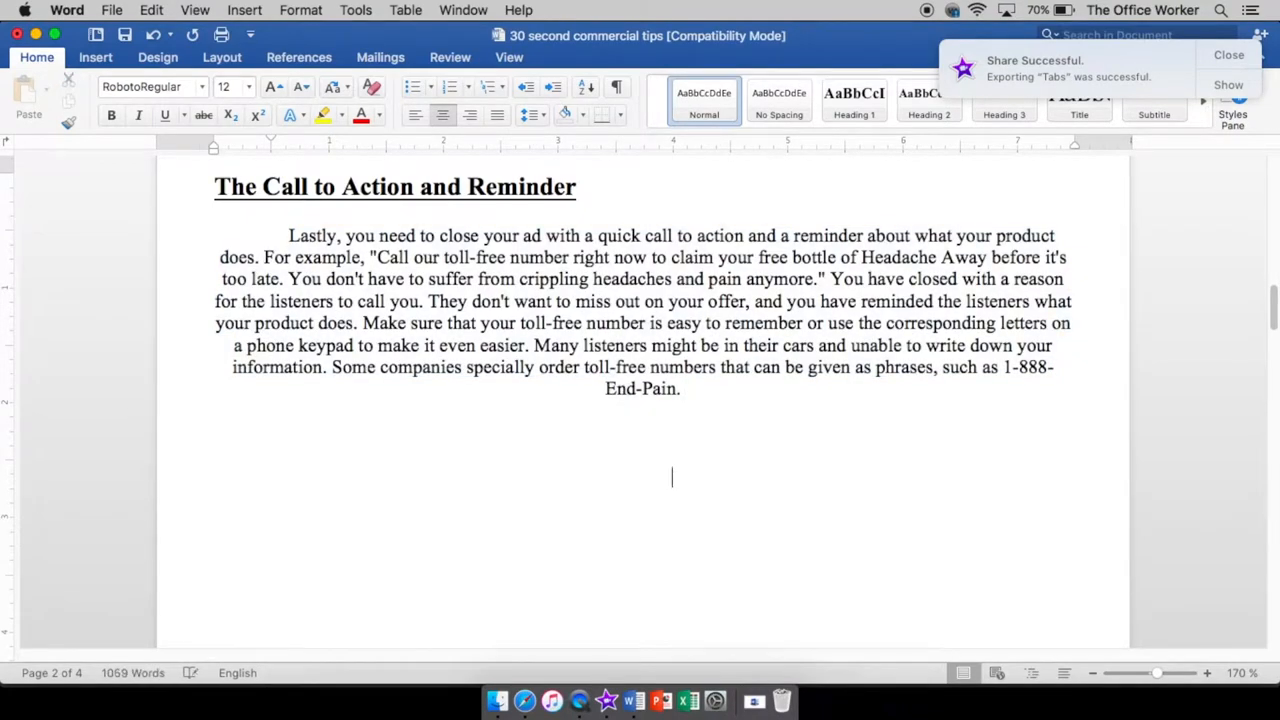
text(Hello)
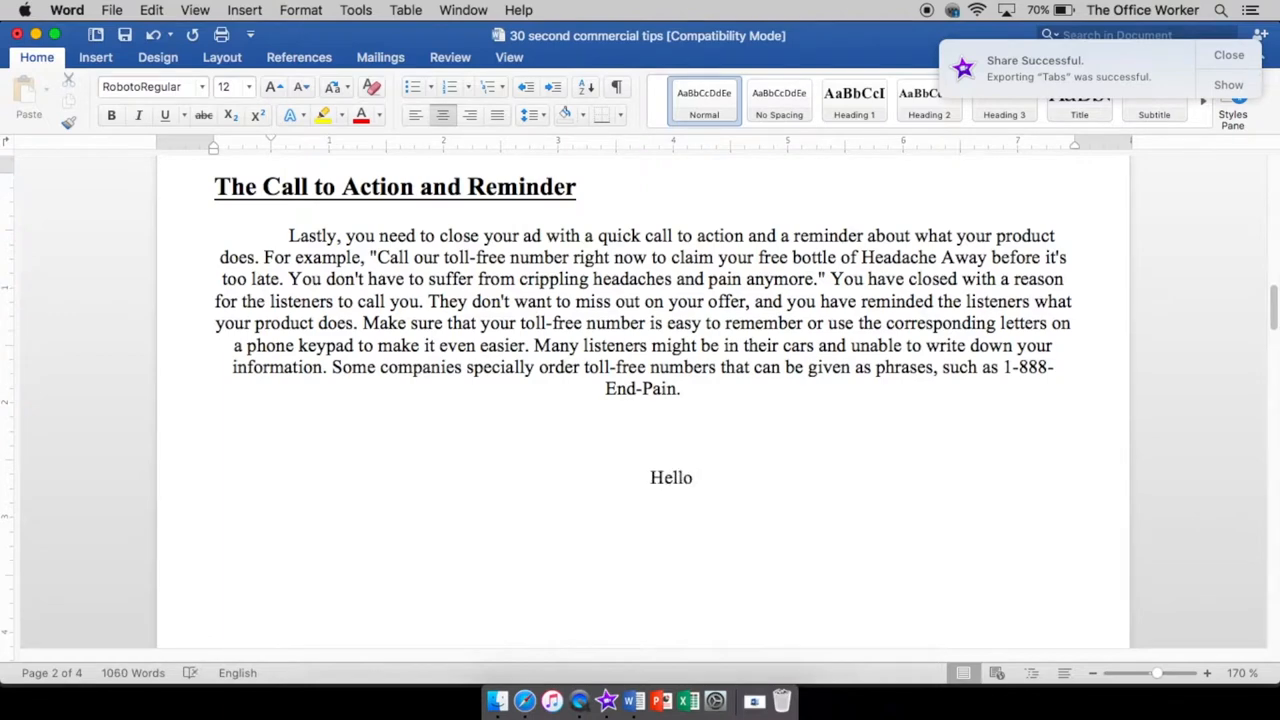
click(694, 476)
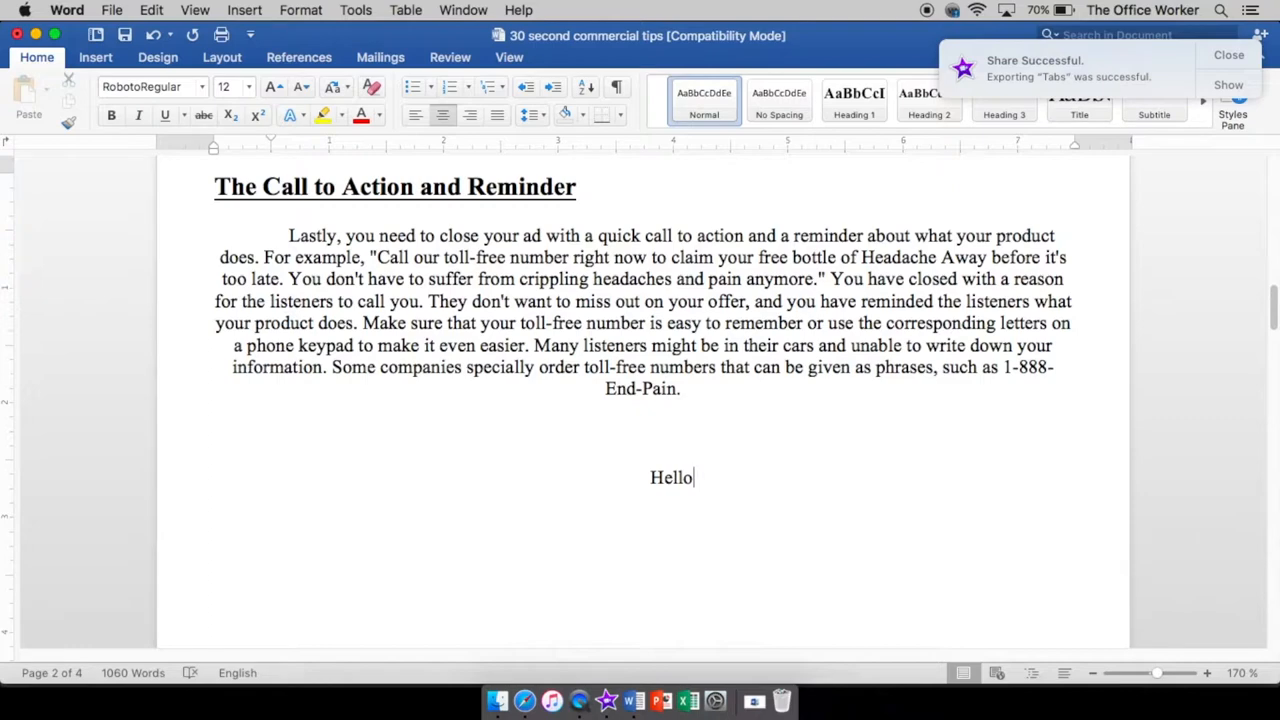
text(, my name is)
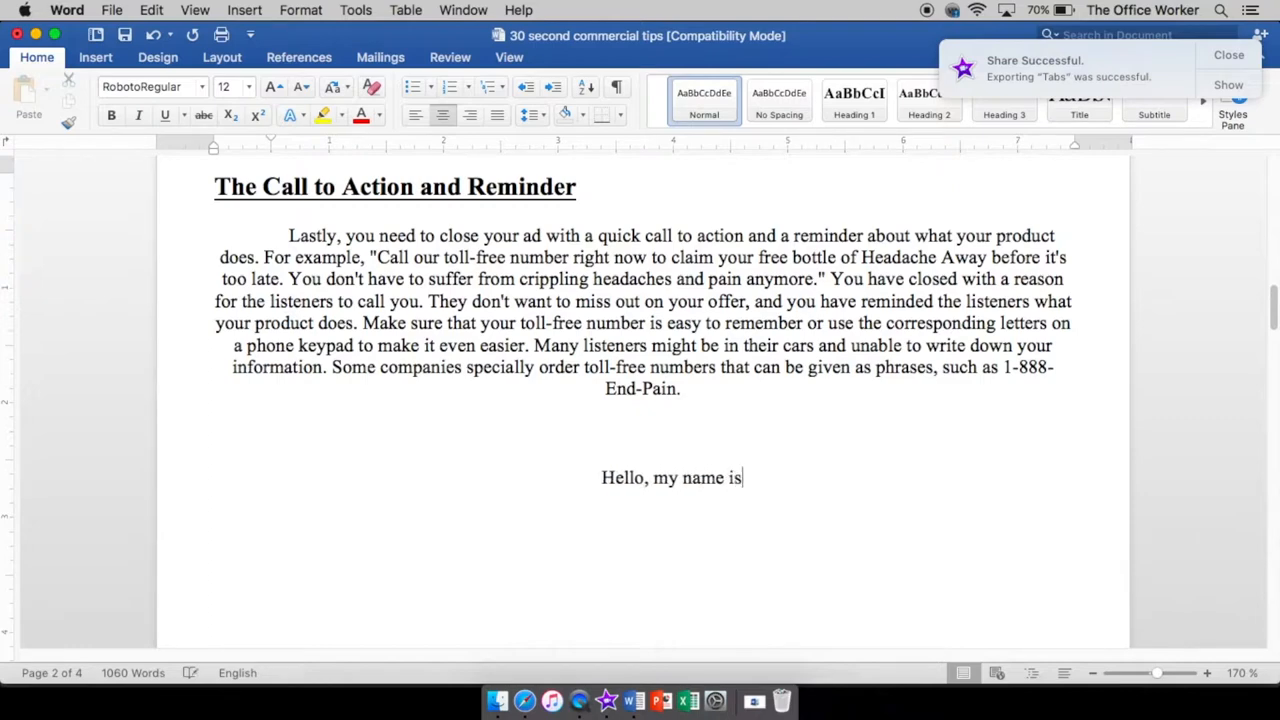
text(the Office Wo)
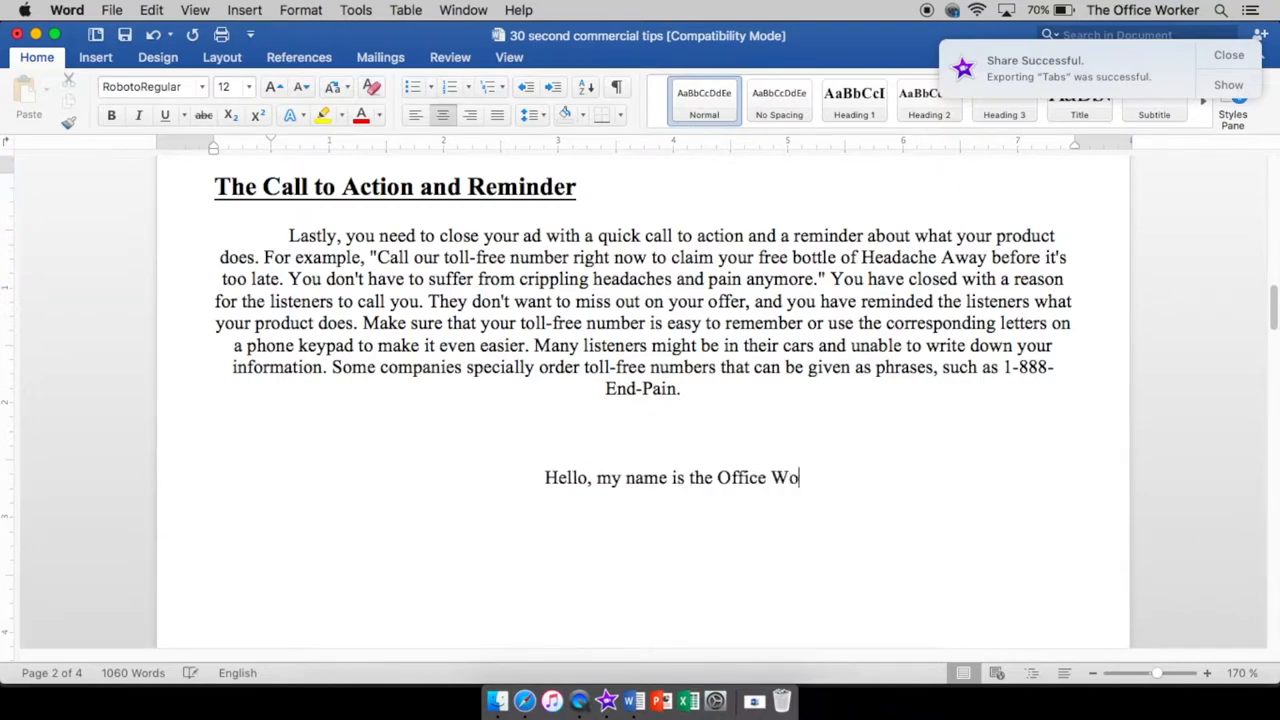
text(rker)
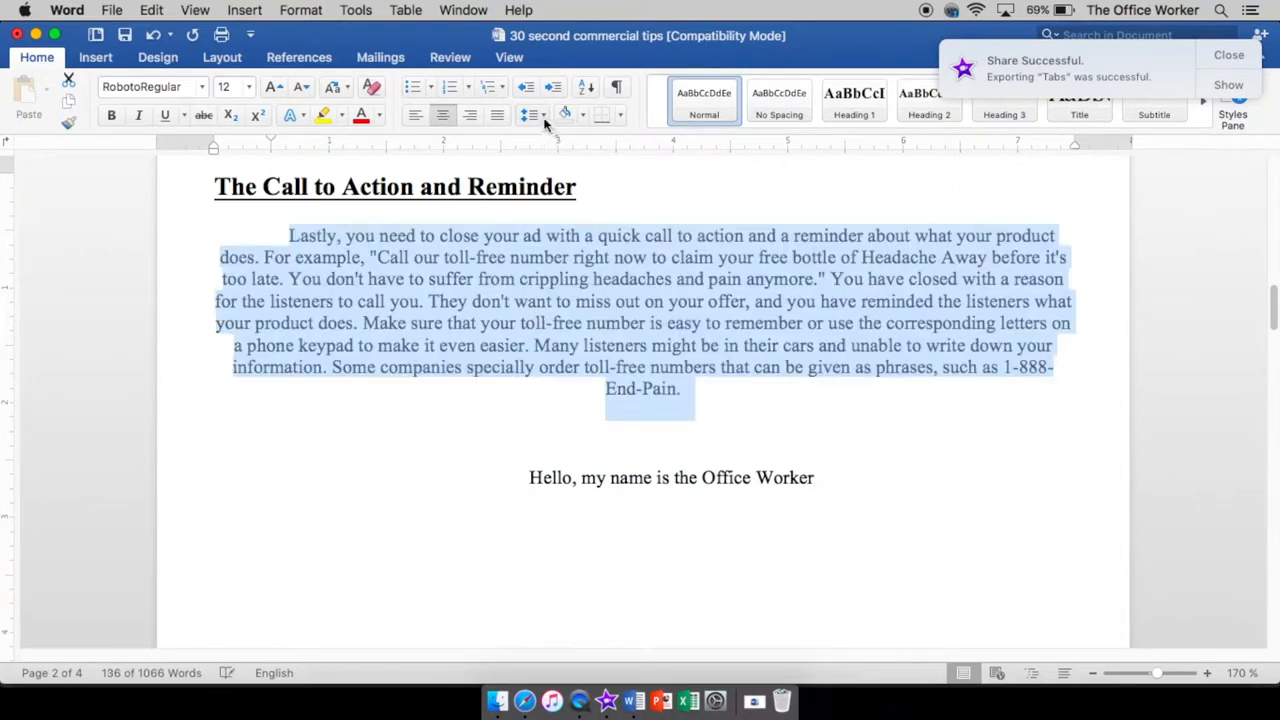
mouse_move(468, 114)
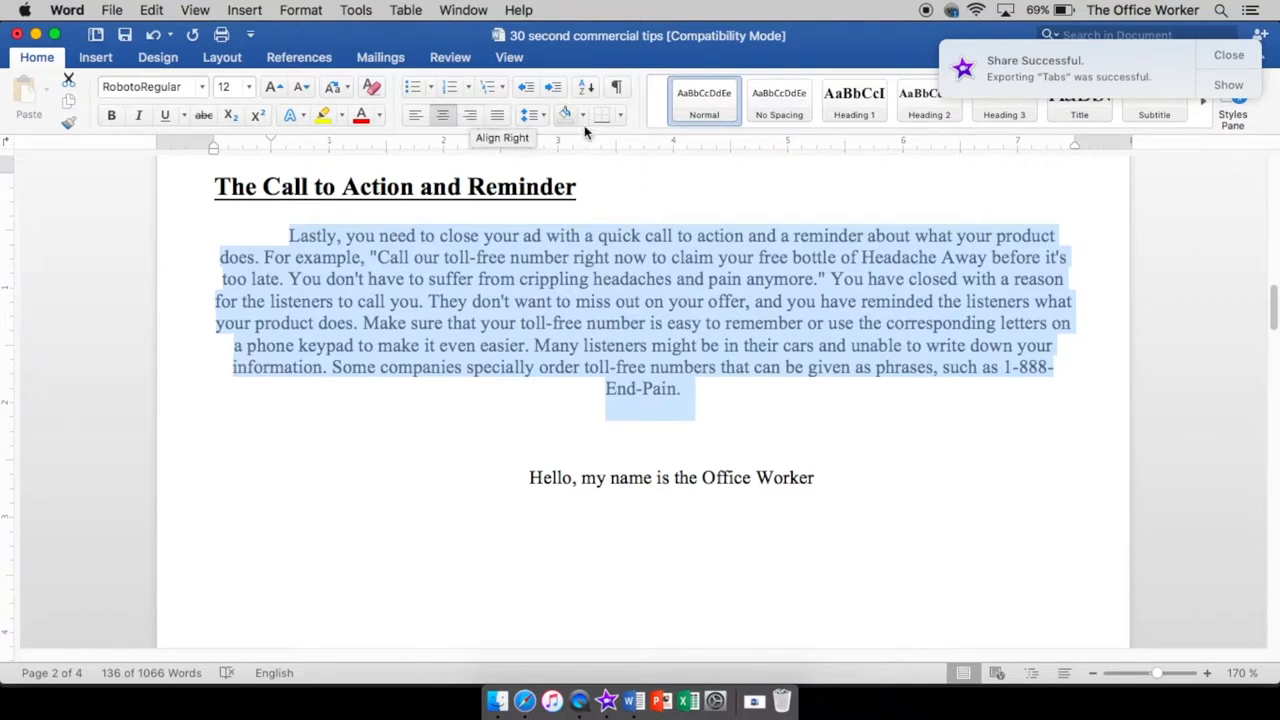
mouse_move(456, 148)
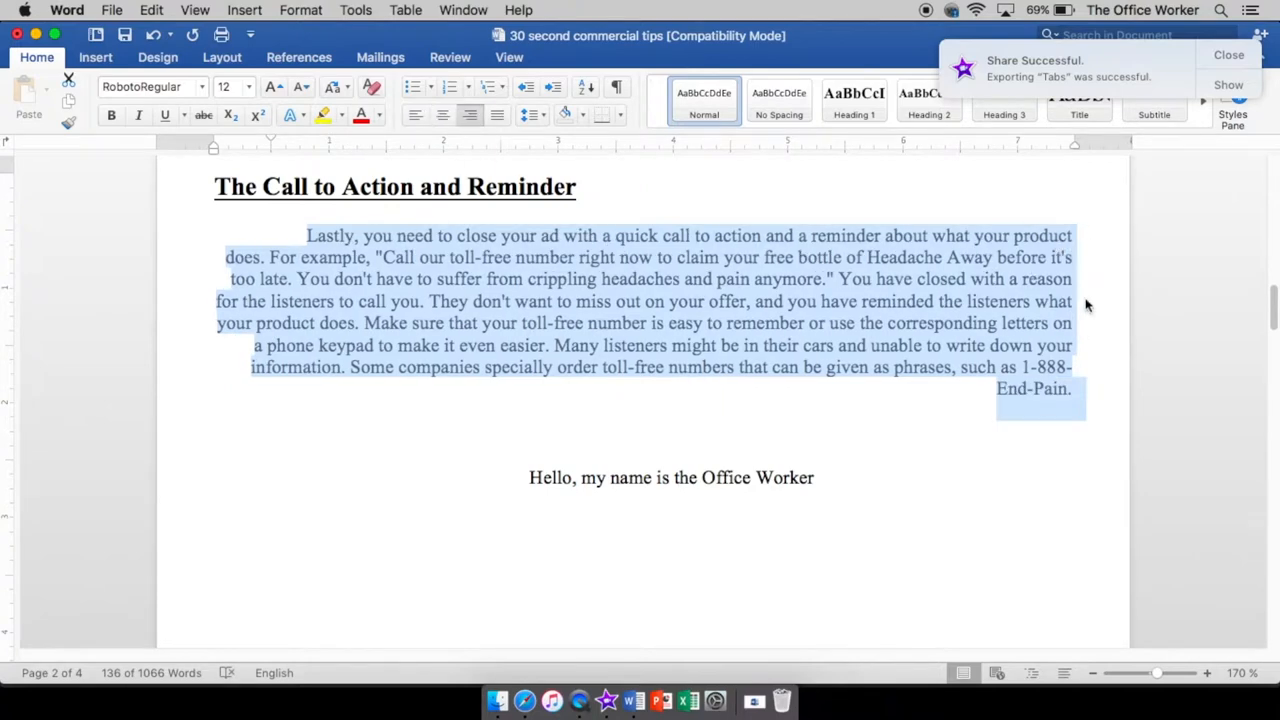
mouse_move(238, 270)
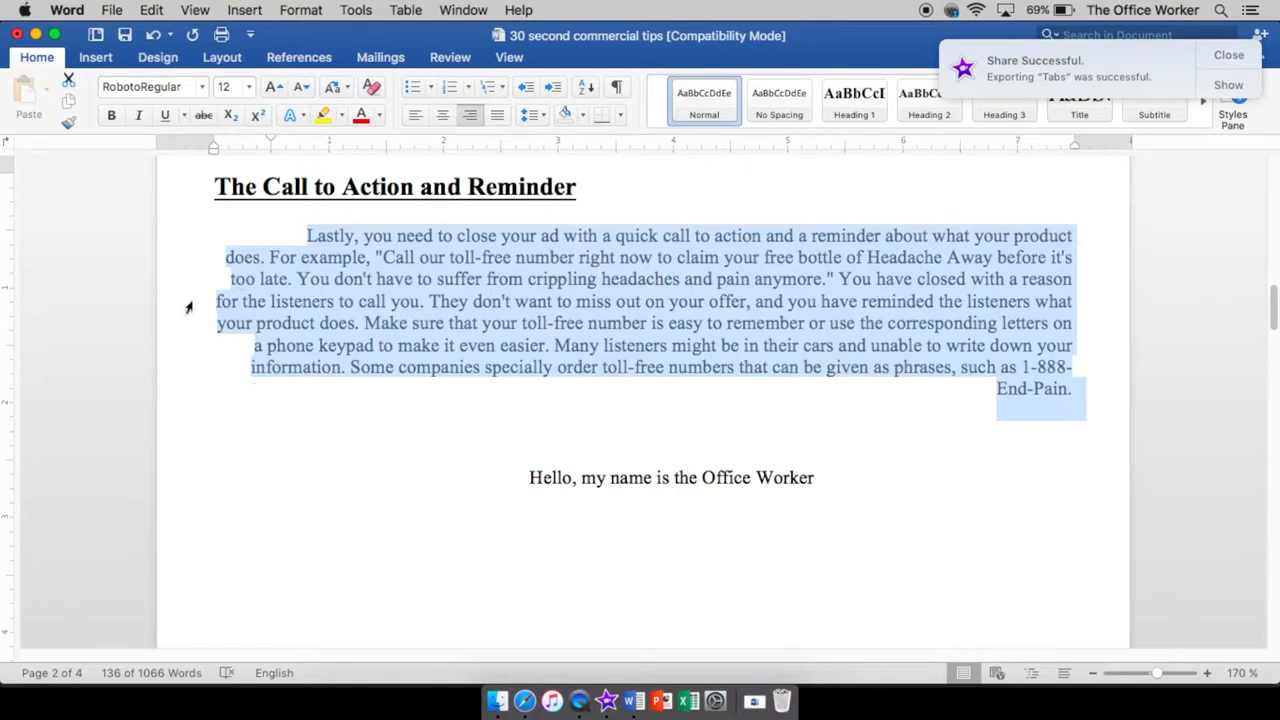
mouse_move(484, 326)
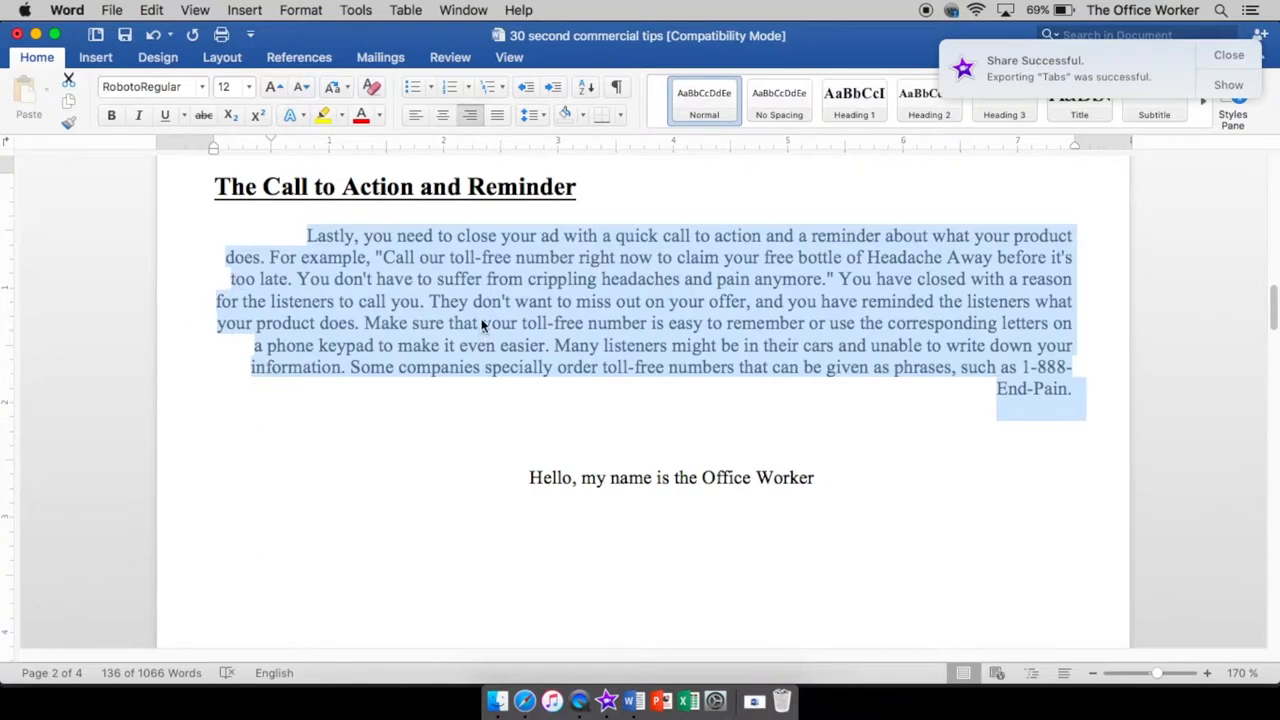
Left-align then justify the Call to Action paragraph and deselect it.
click(416, 114)
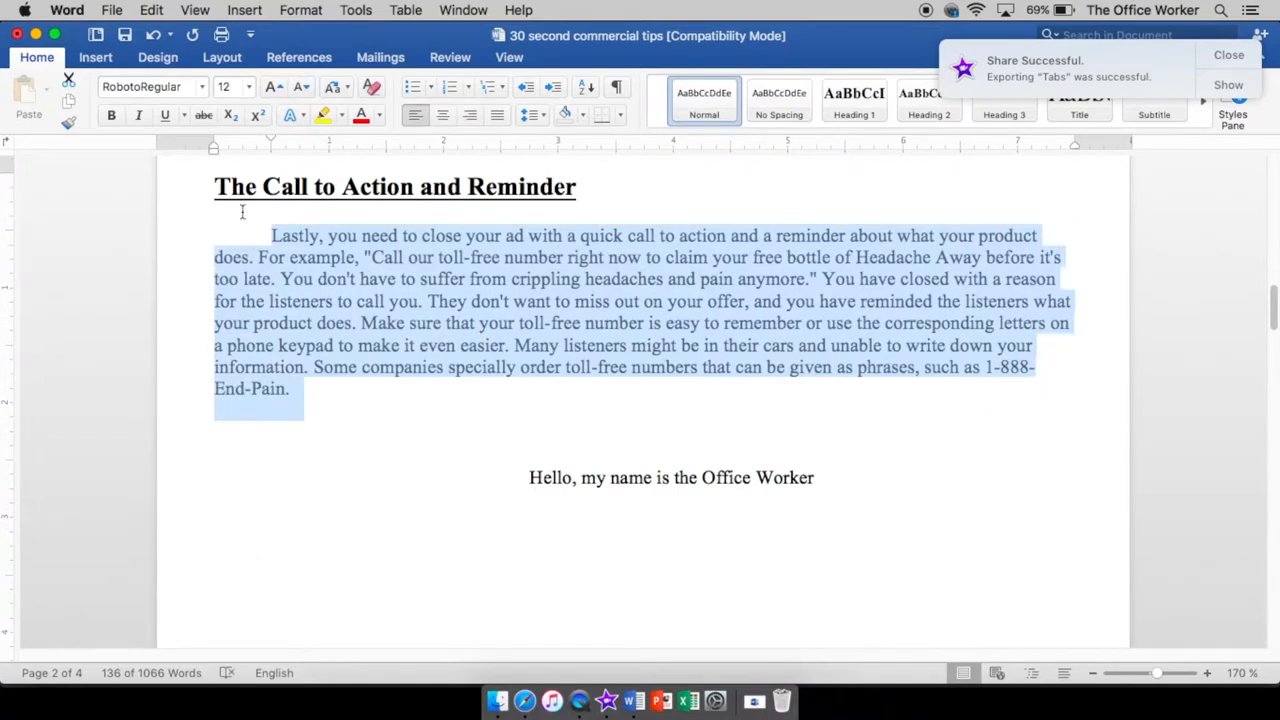
mouse_move(1076, 284)
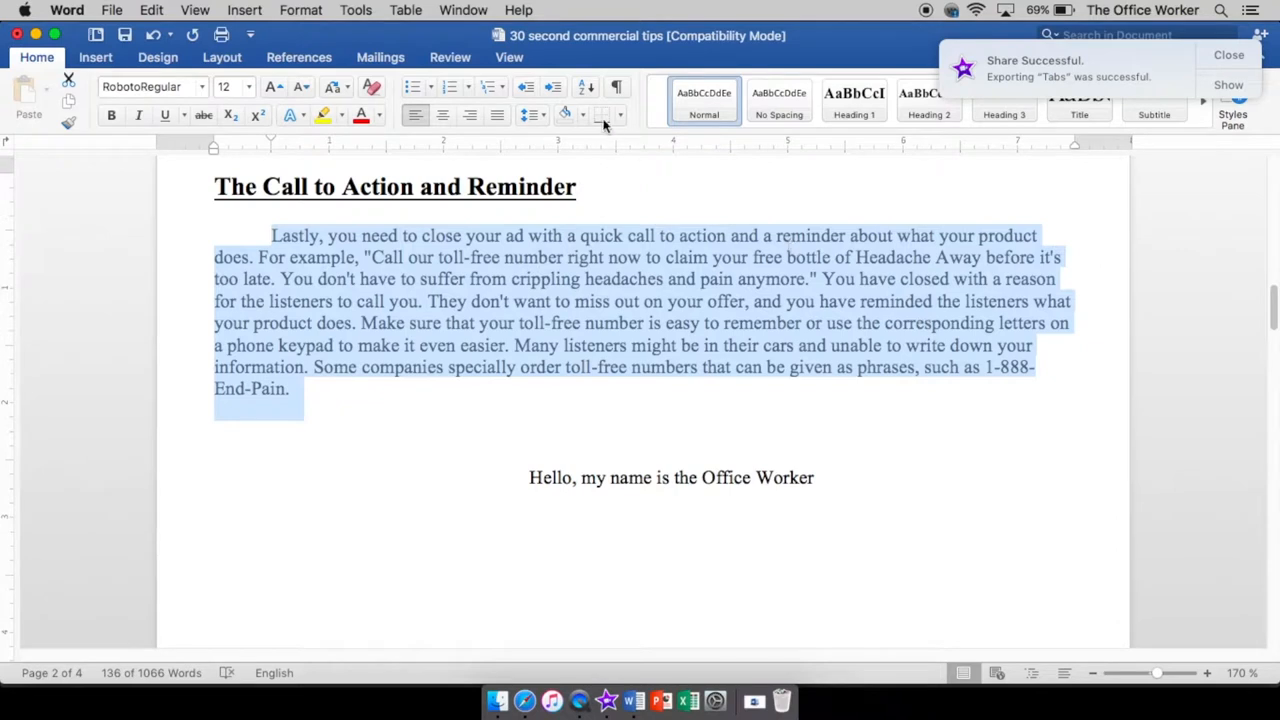
mouse_move(496, 114)
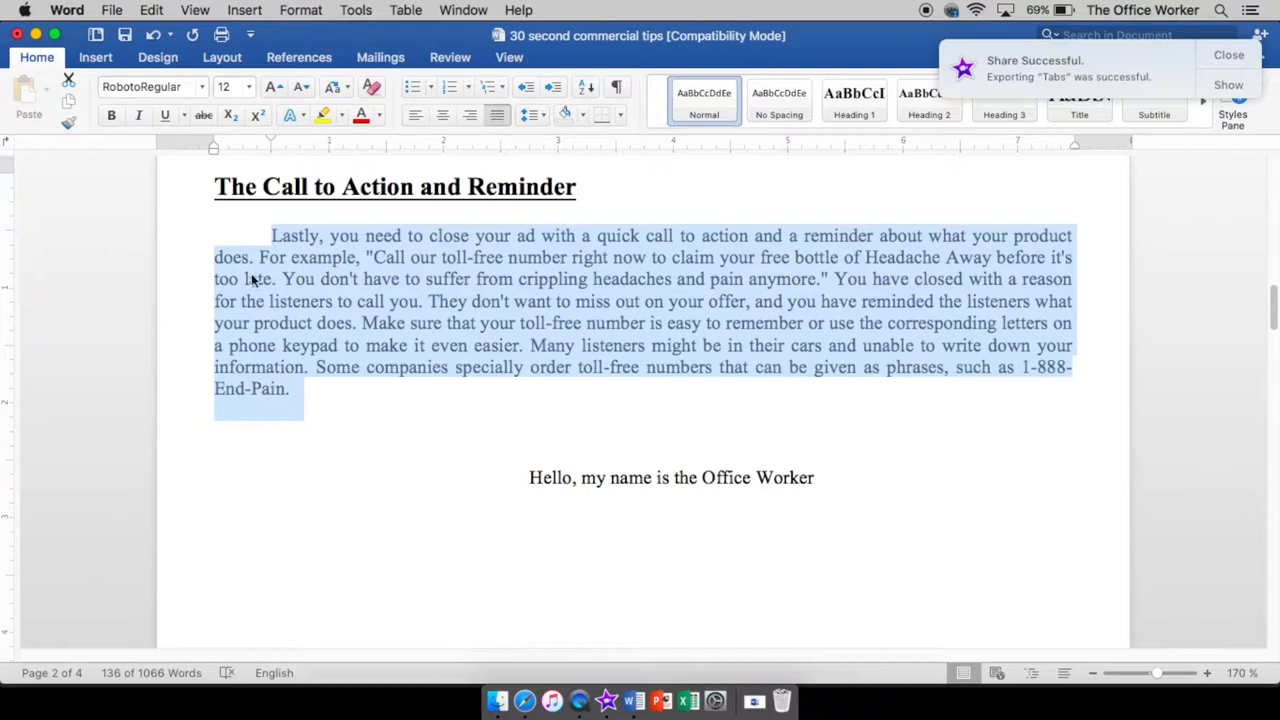
mouse_move(1080, 328)
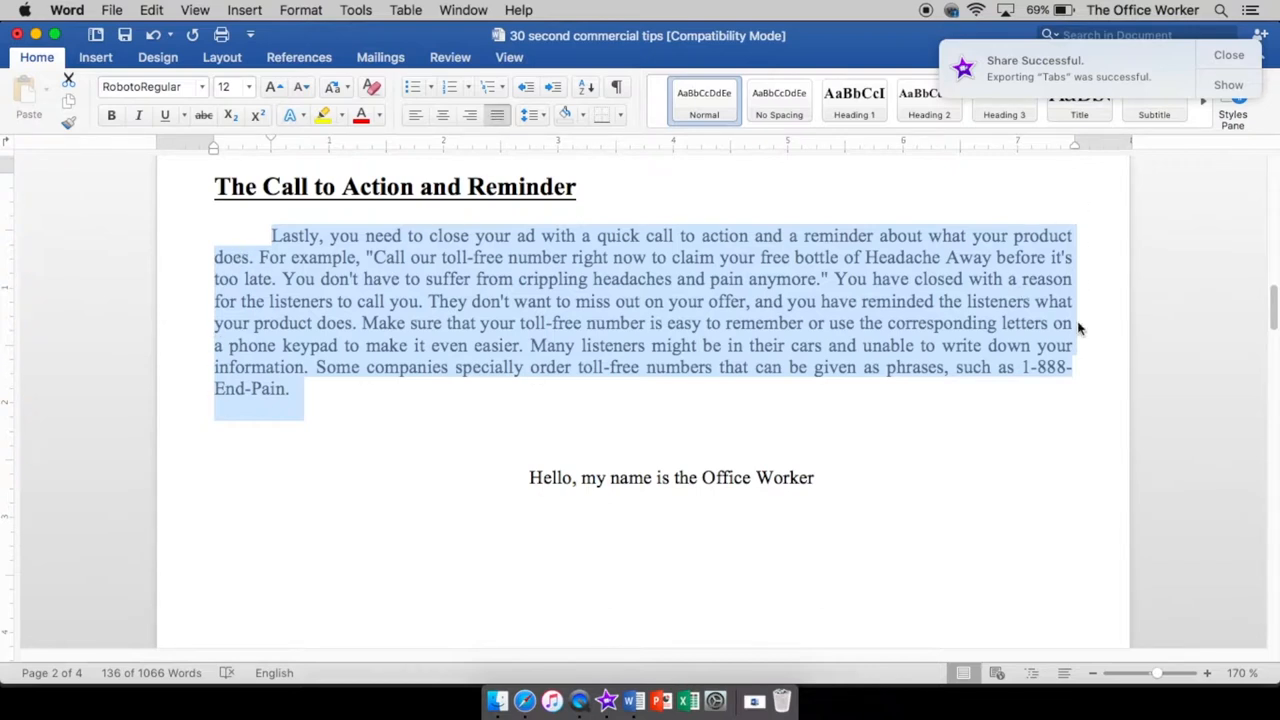
mouse_move(1048, 382)
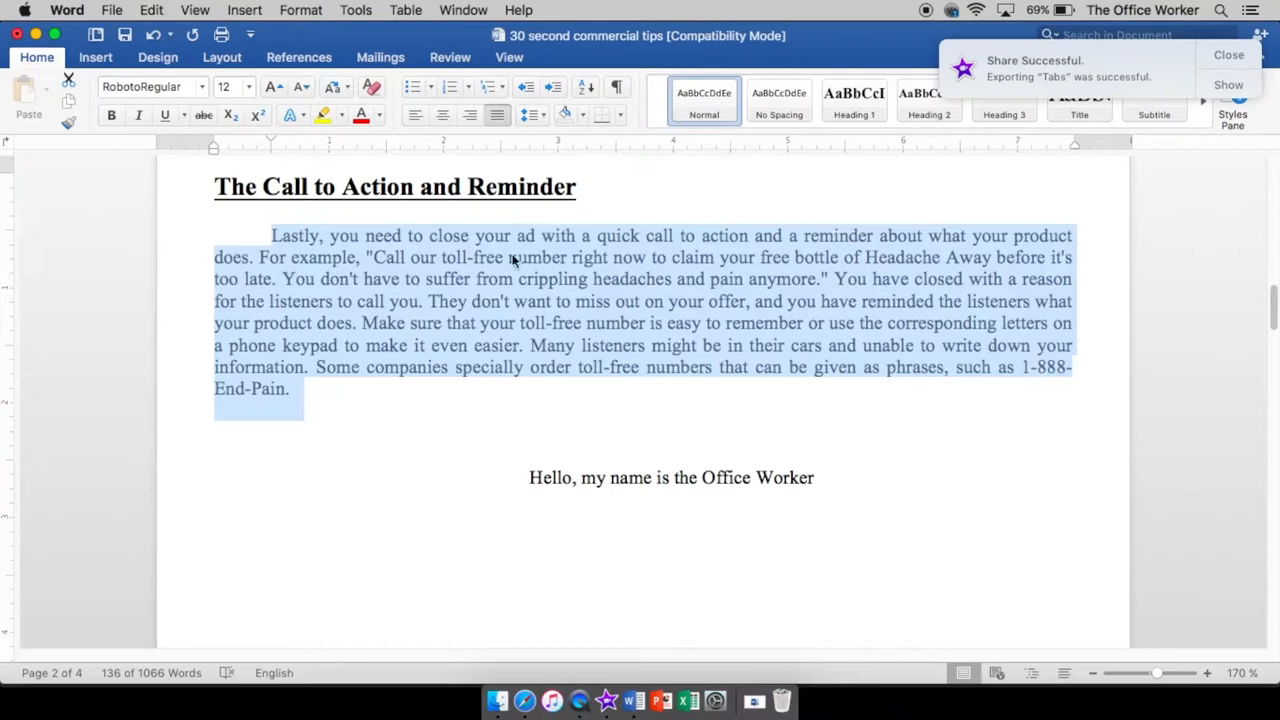
click(290, 236)
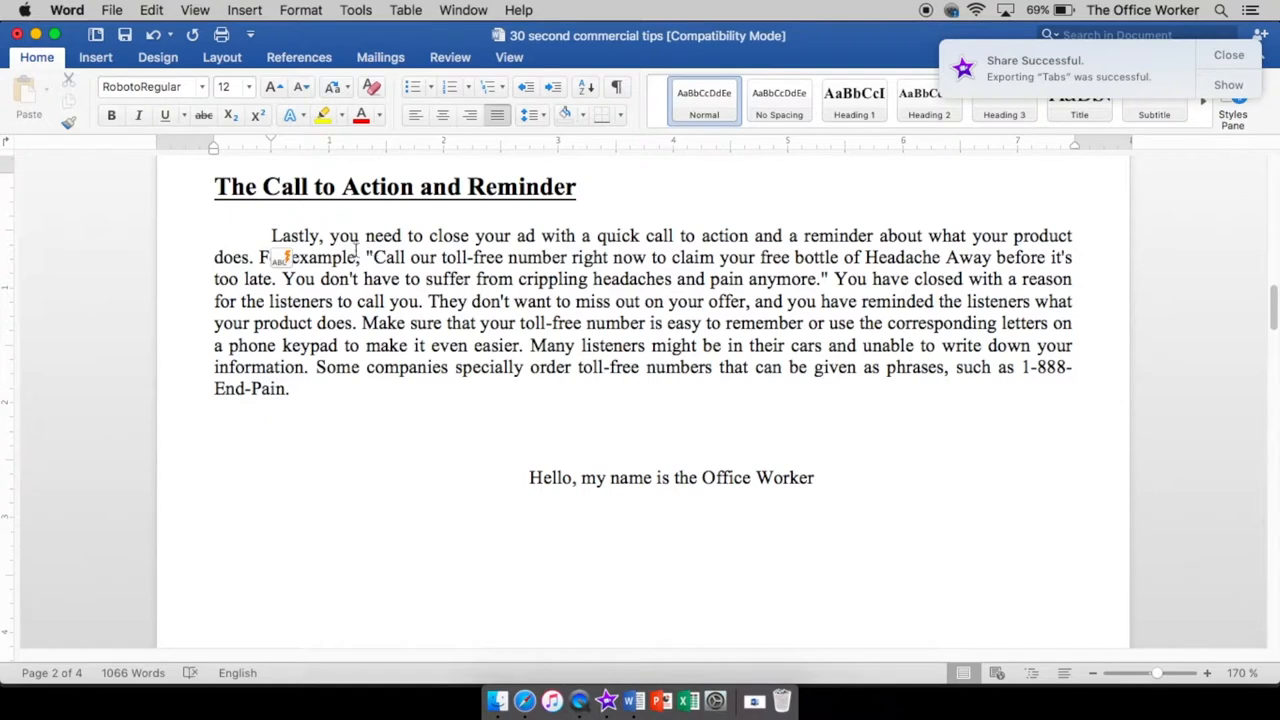
mouse_move(218, 152)
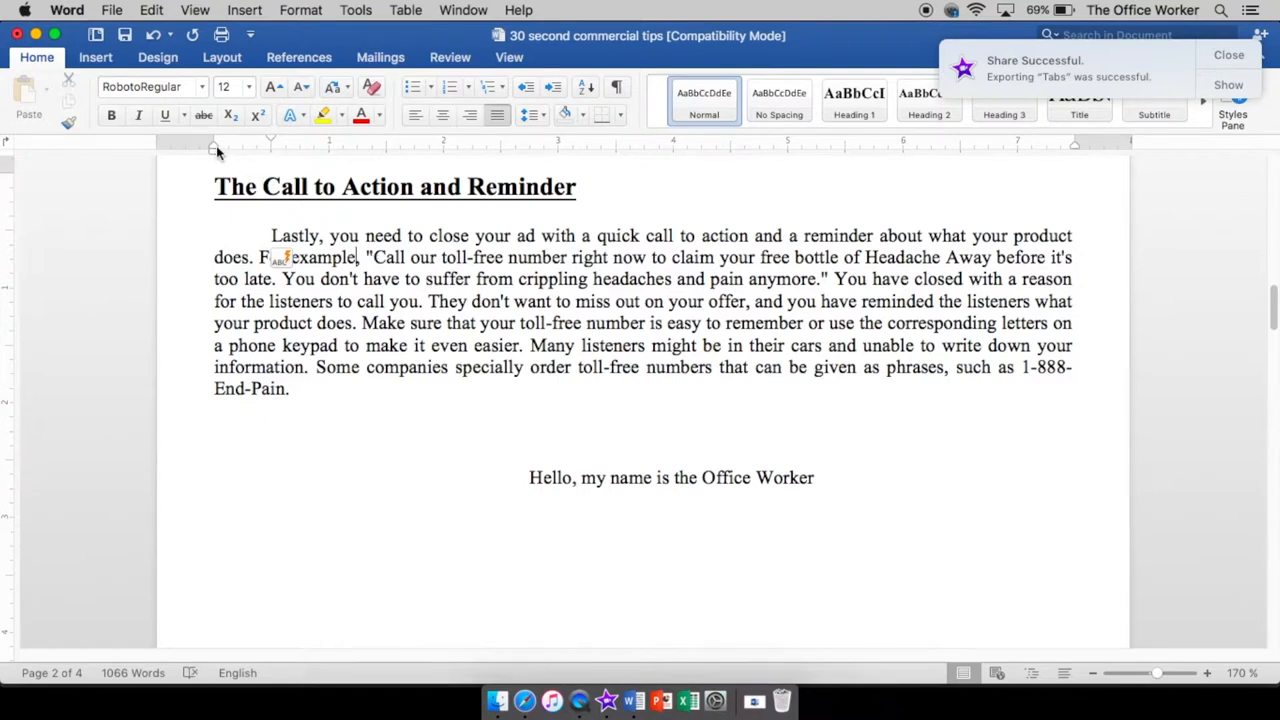
mouse_move(272, 140)
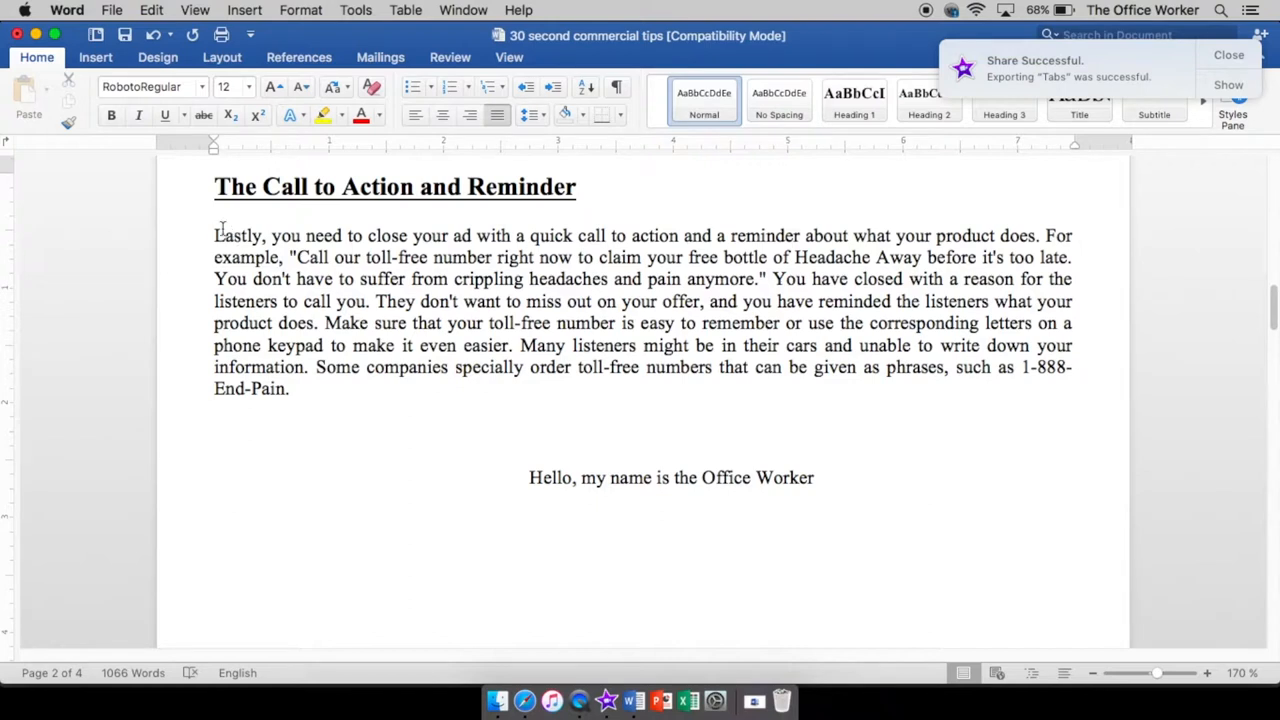
Adjust the ruler indent markers so the whole paragraph indents without a first-line indent.
click(280, 256)
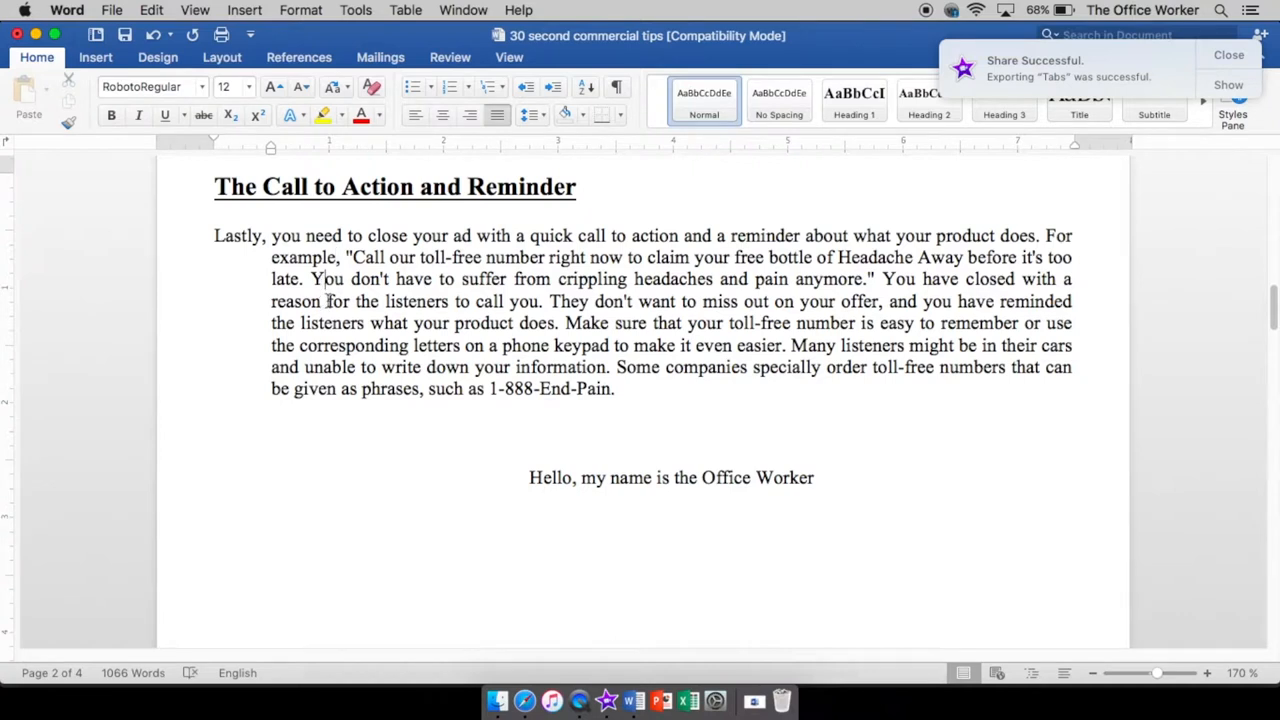
mouse_move(248, 408)
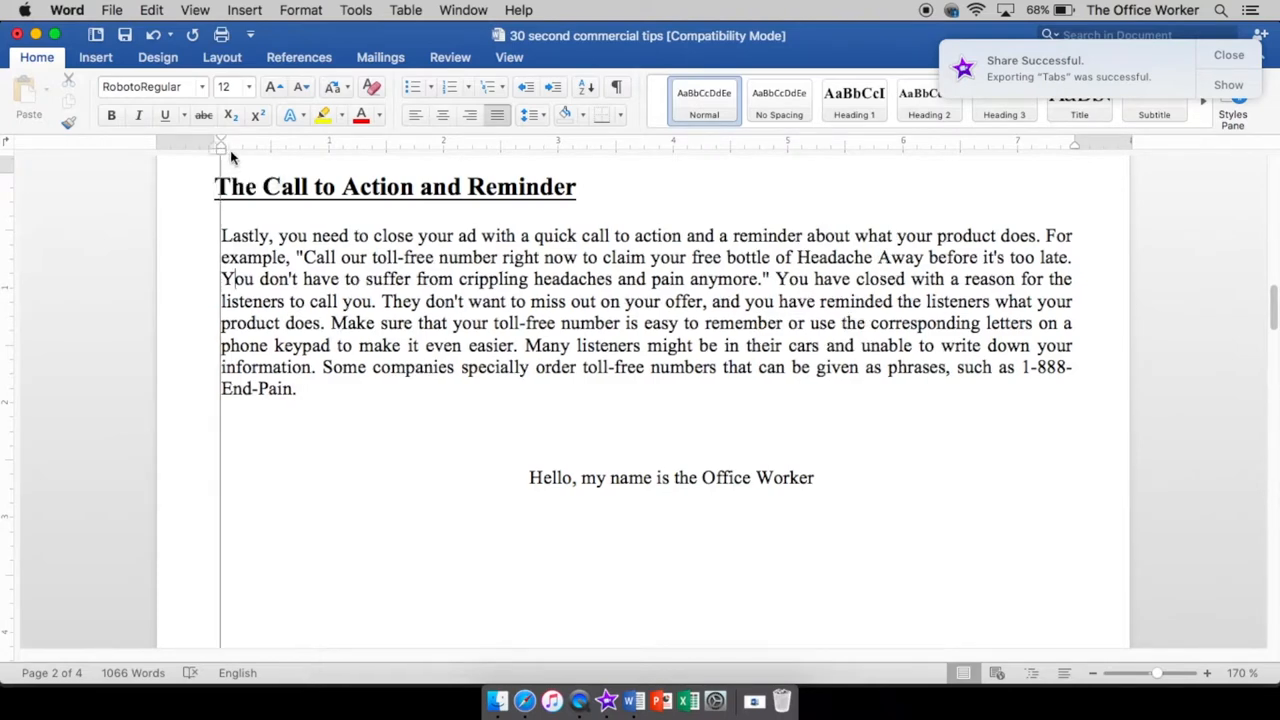
drag(220, 148, 270, 148)
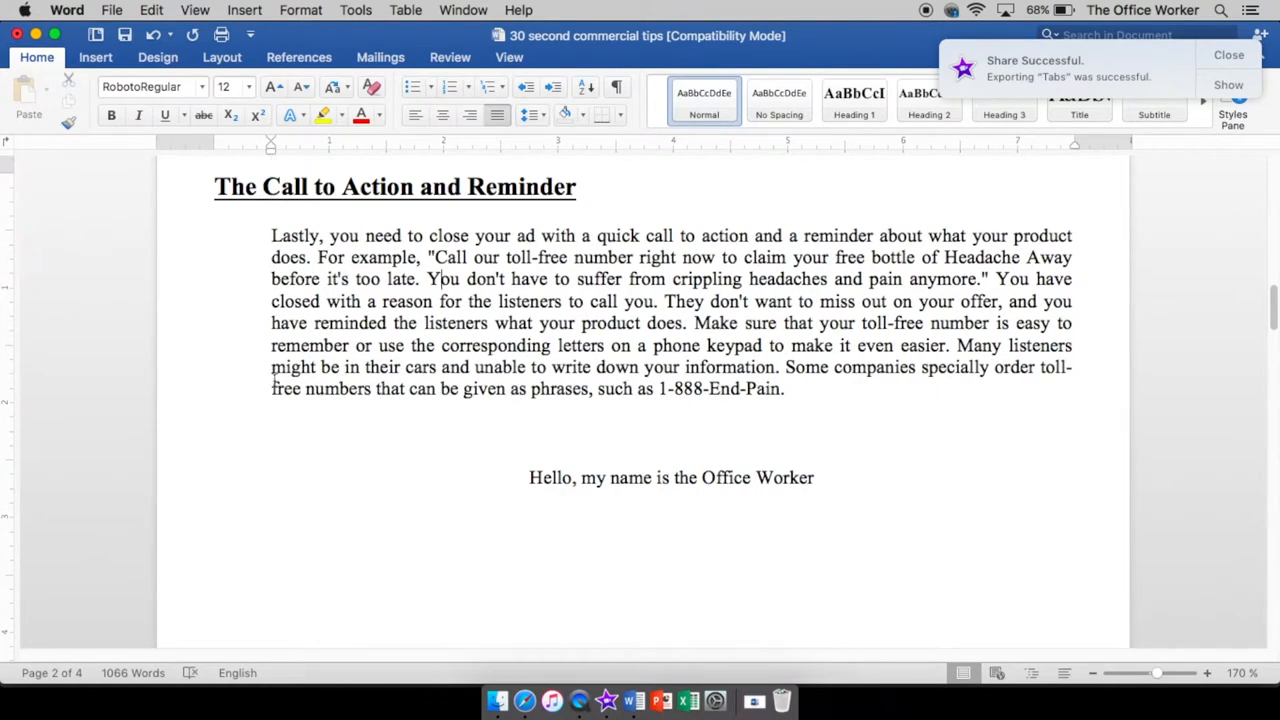
mouse_move(1048, 244)
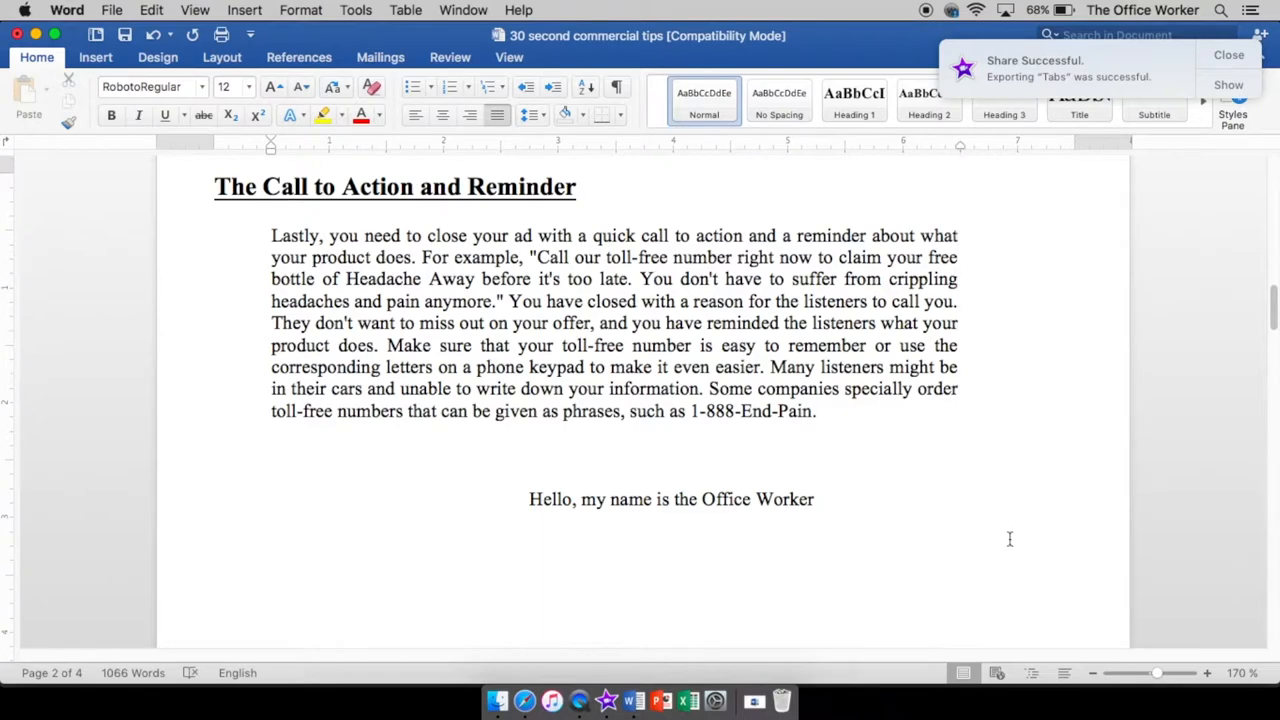
mouse_move(968, 388)
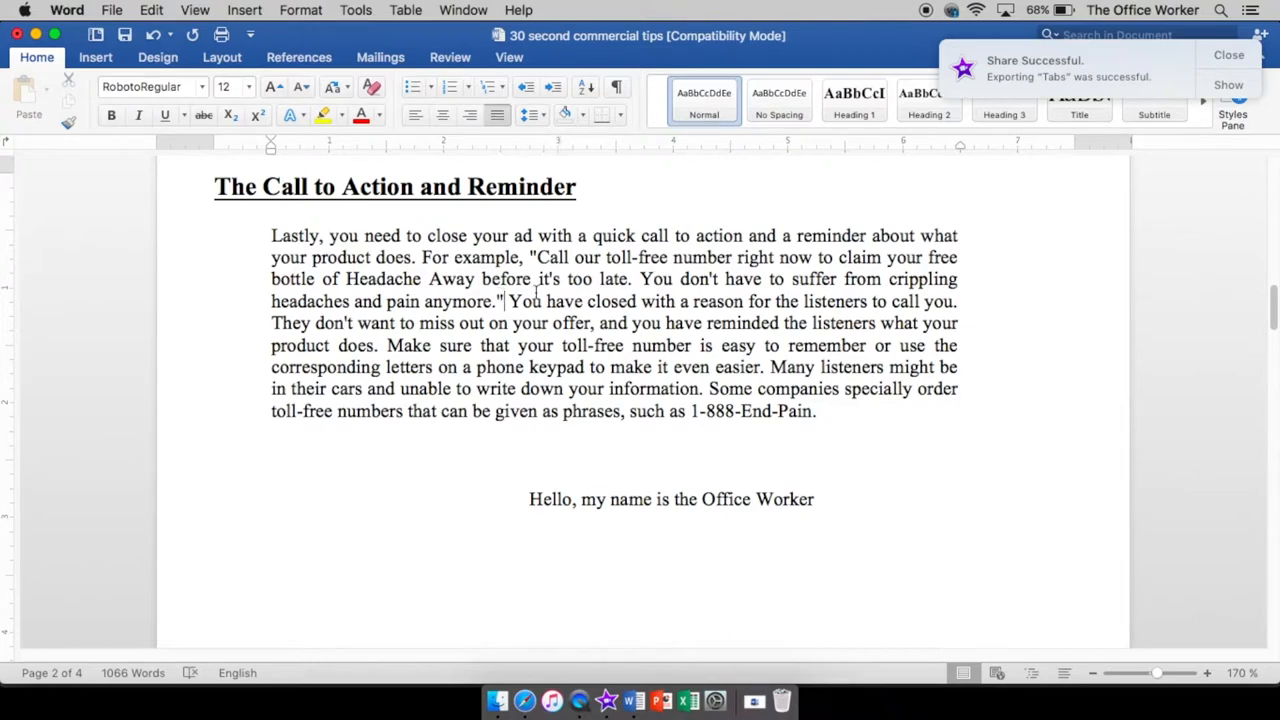
Try right and left alignment on the Call to Action paragraph, then leave it justified.
click(440, 114)
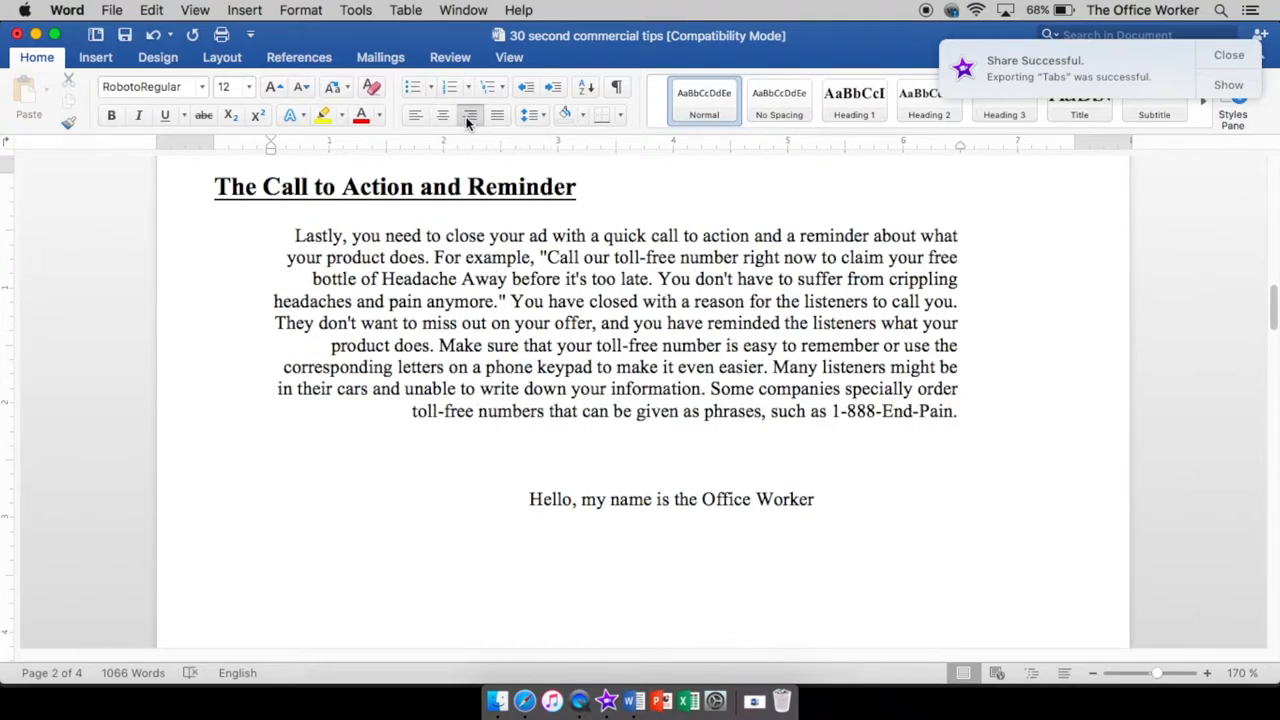
click(416, 114)
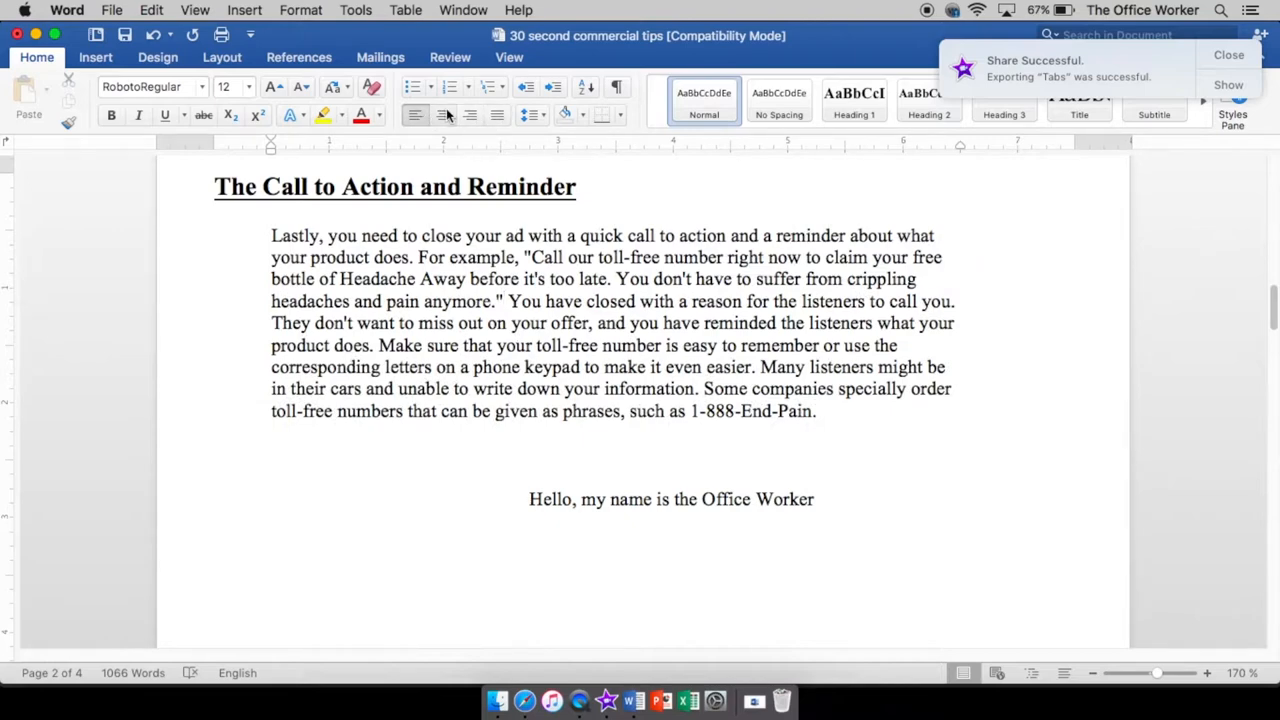
click(504, 300)
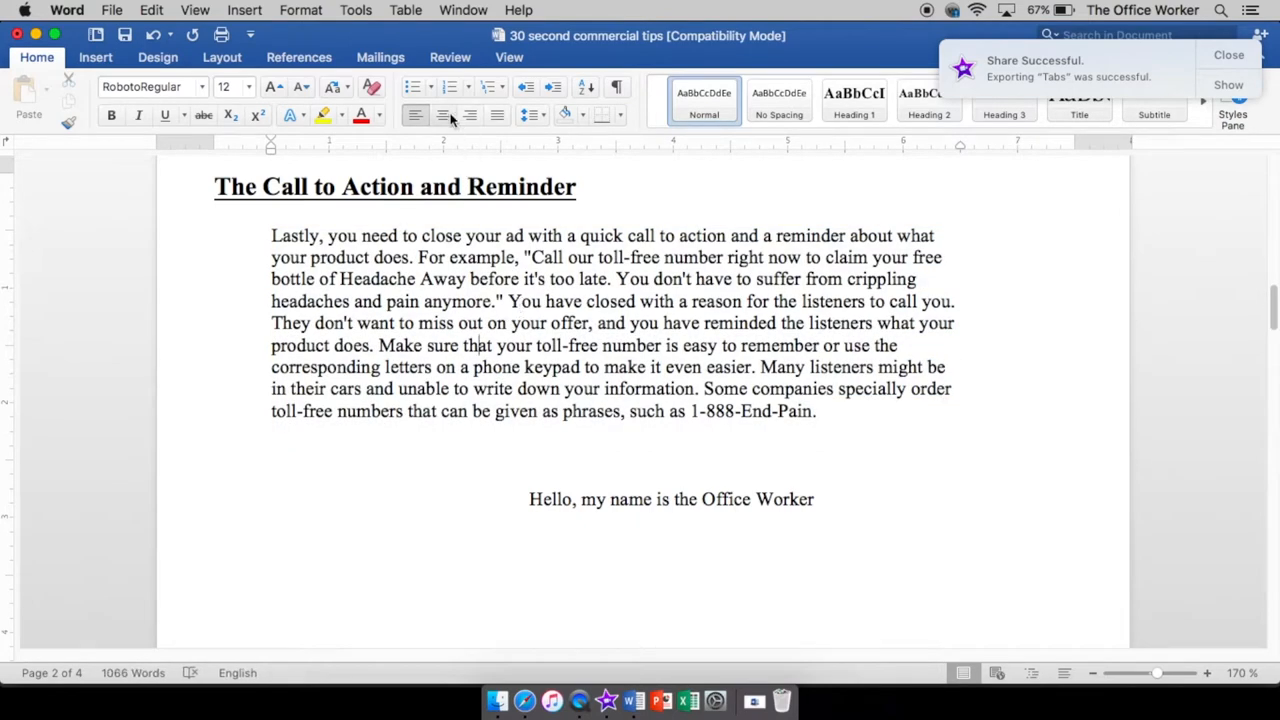
click(470, 114)
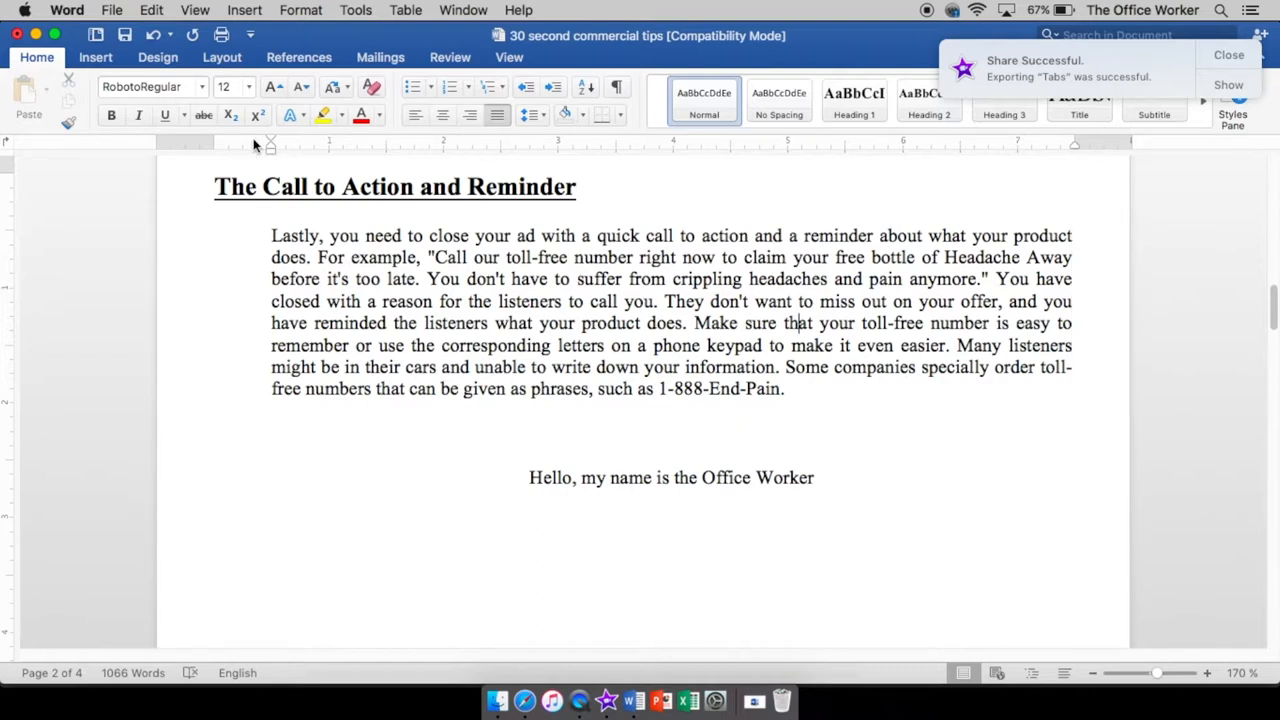
mouse_move(272, 148)
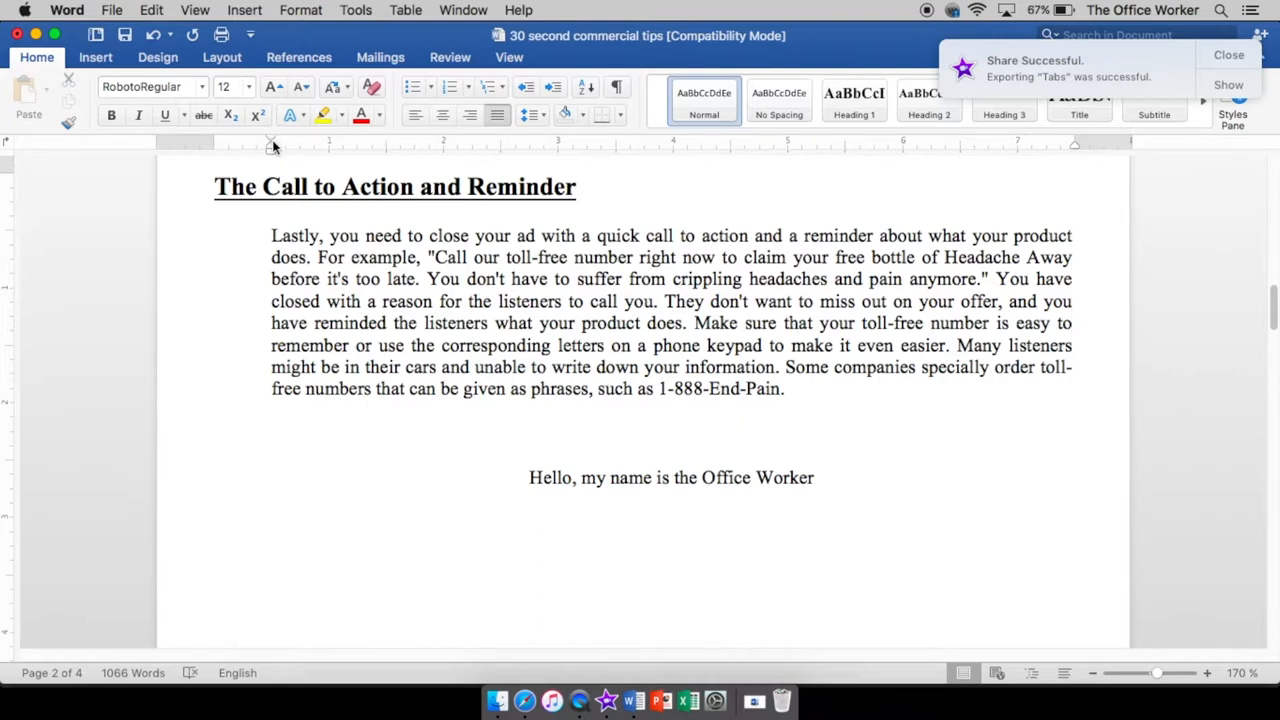
mouse_move(270, 148)
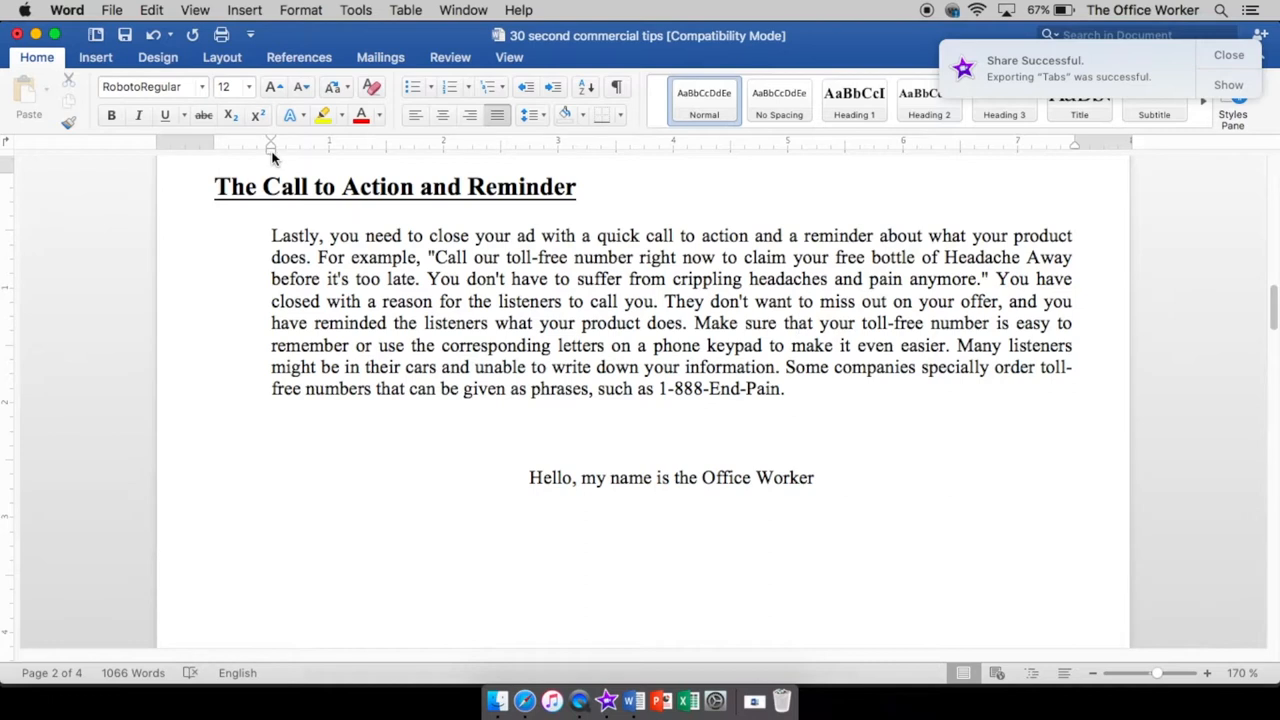
mouse_move(270, 156)
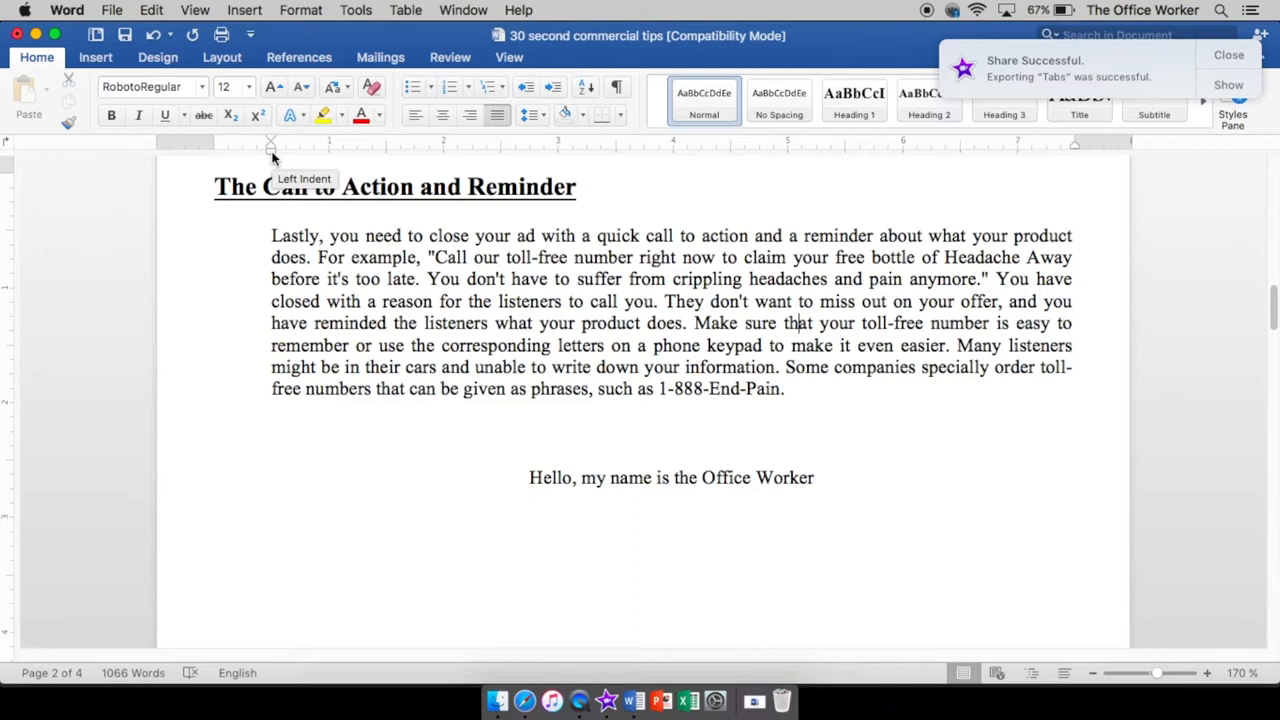
mouse_move(272, 152)
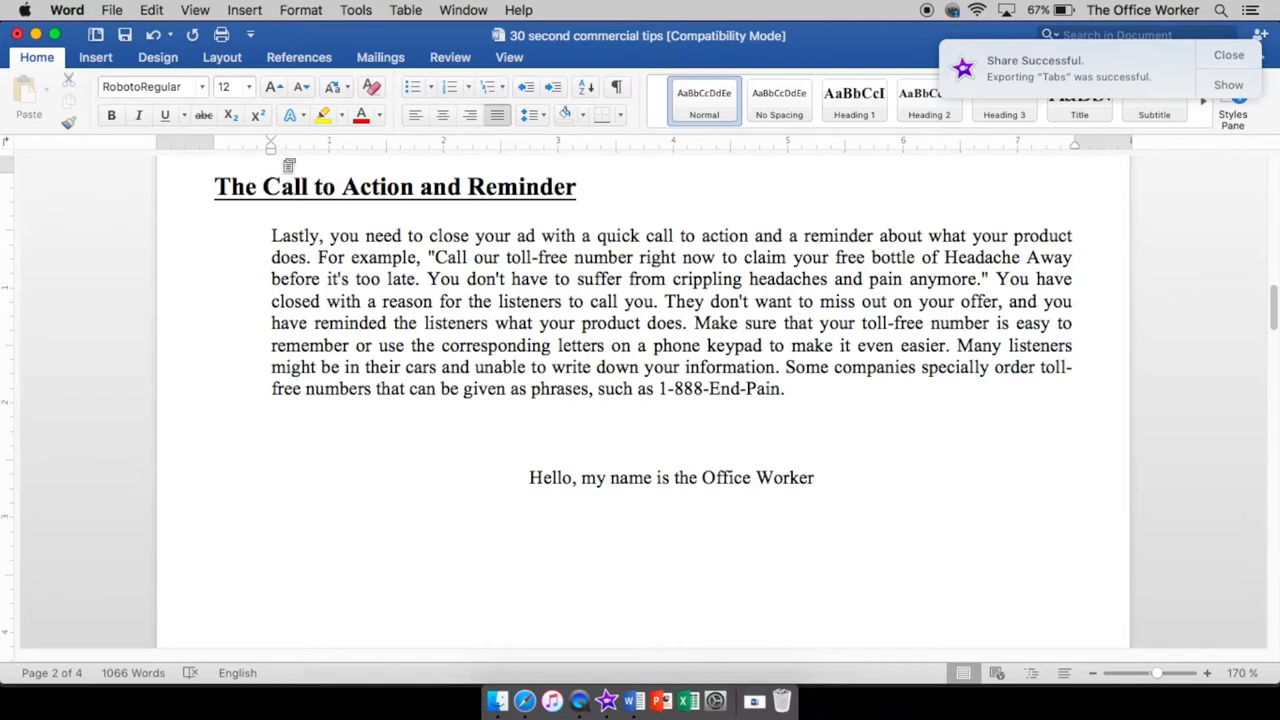
mouse_move(272, 144)
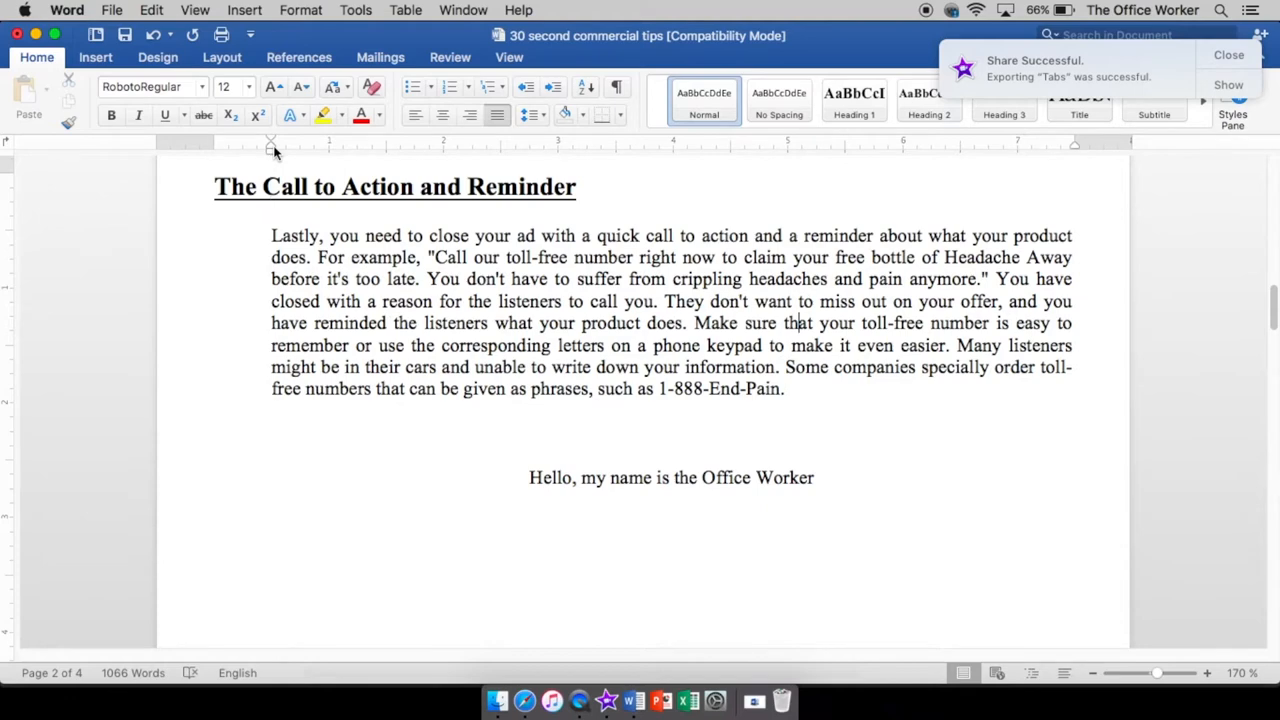
mouse_move(272, 144)
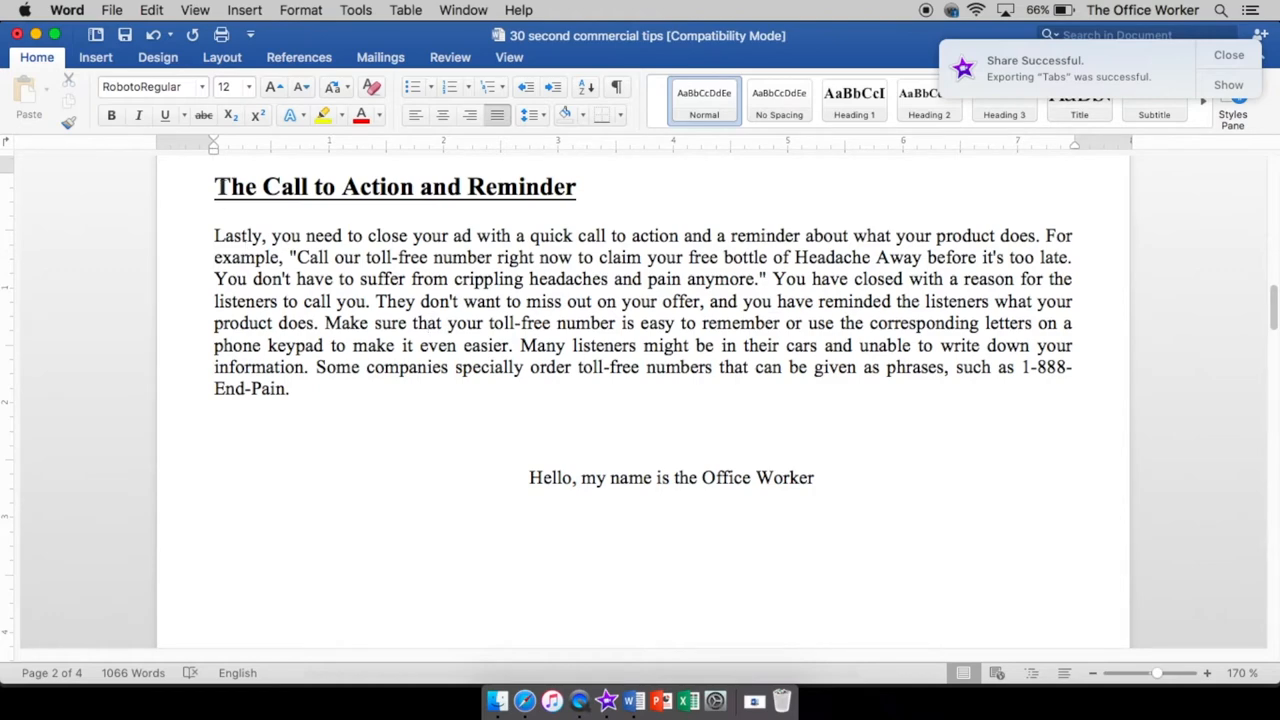
mouse_move(214, 152)
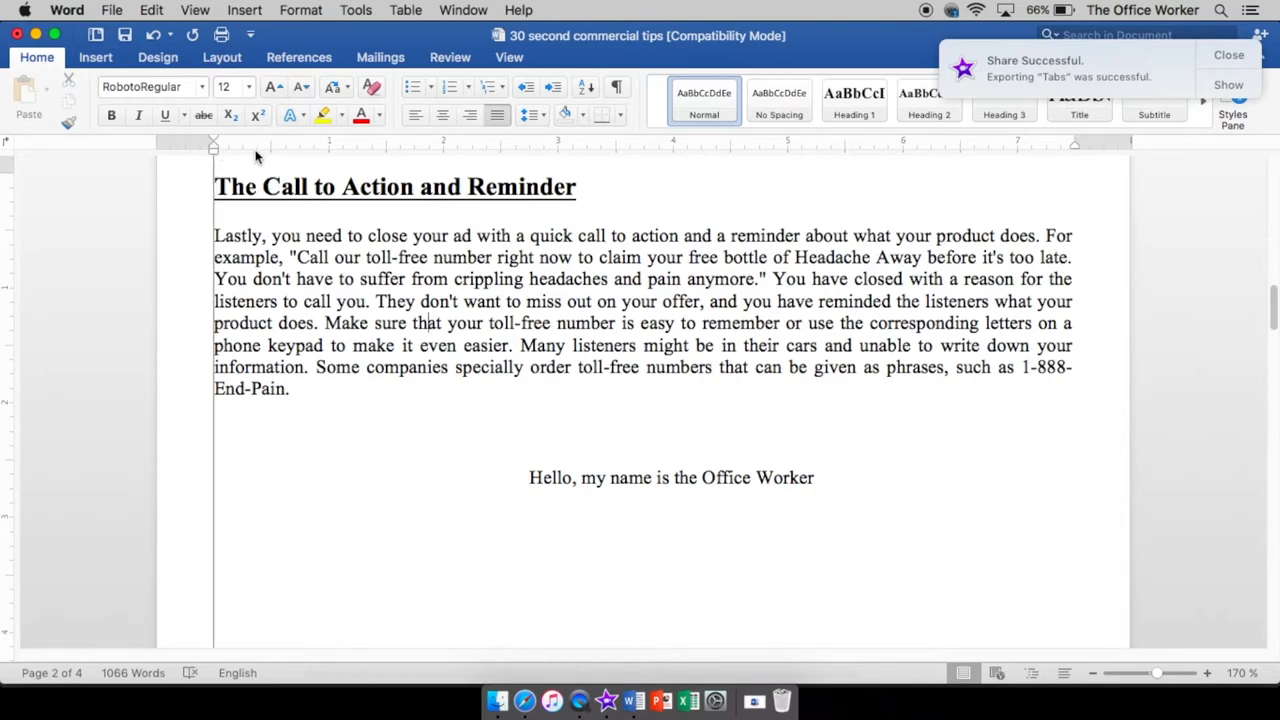
Drag the ruler markers so the paragraph's first line meets the margin and later lines indent.
click(496, 114)
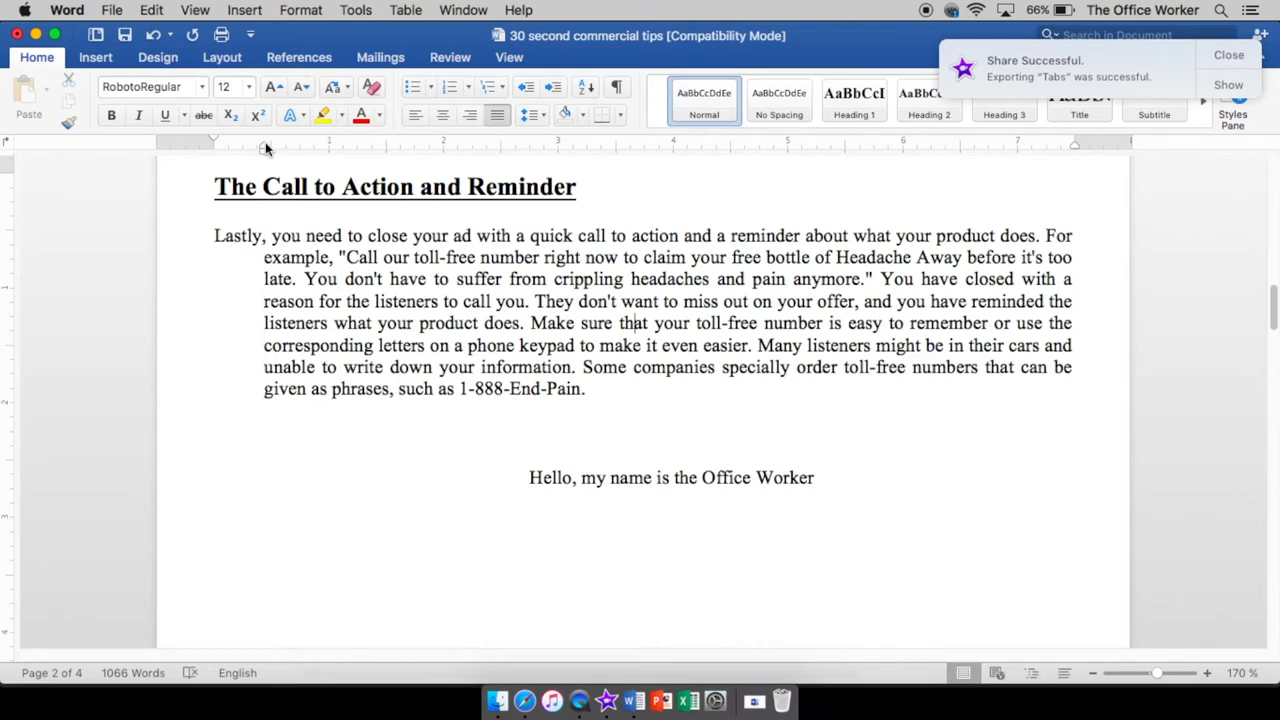
mouse_move(264, 148)
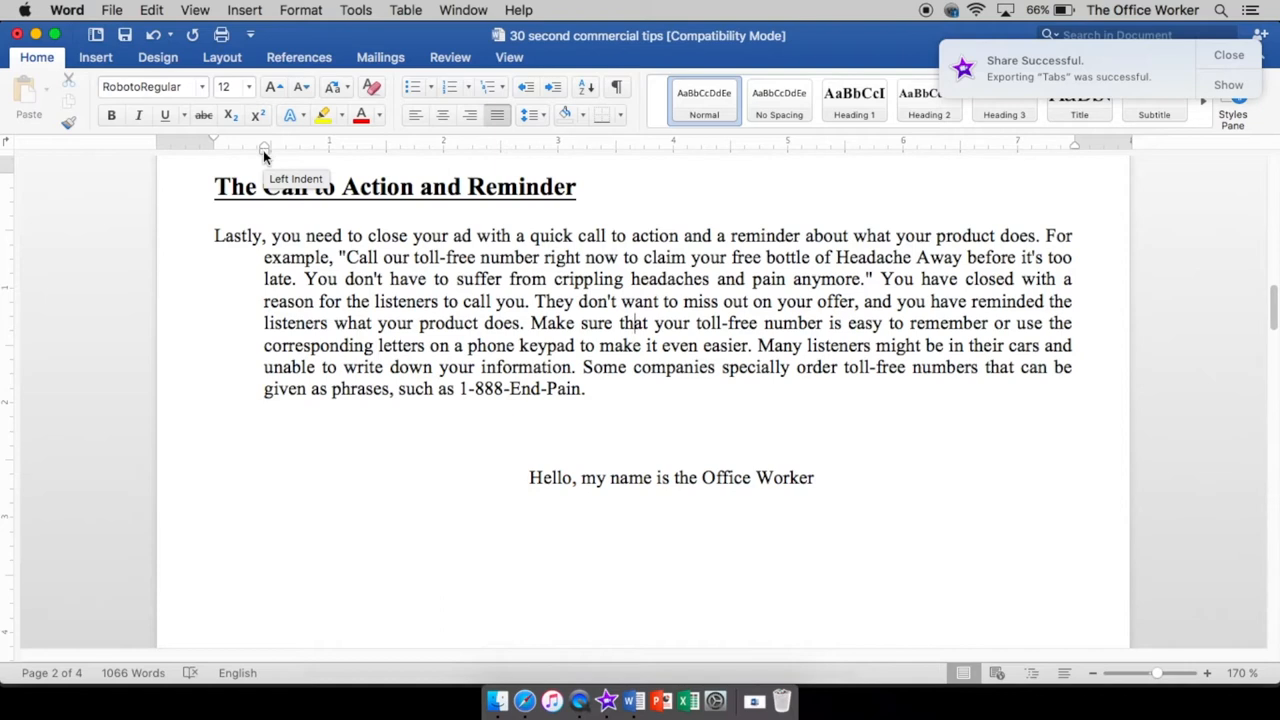
mouse_move(236, 144)
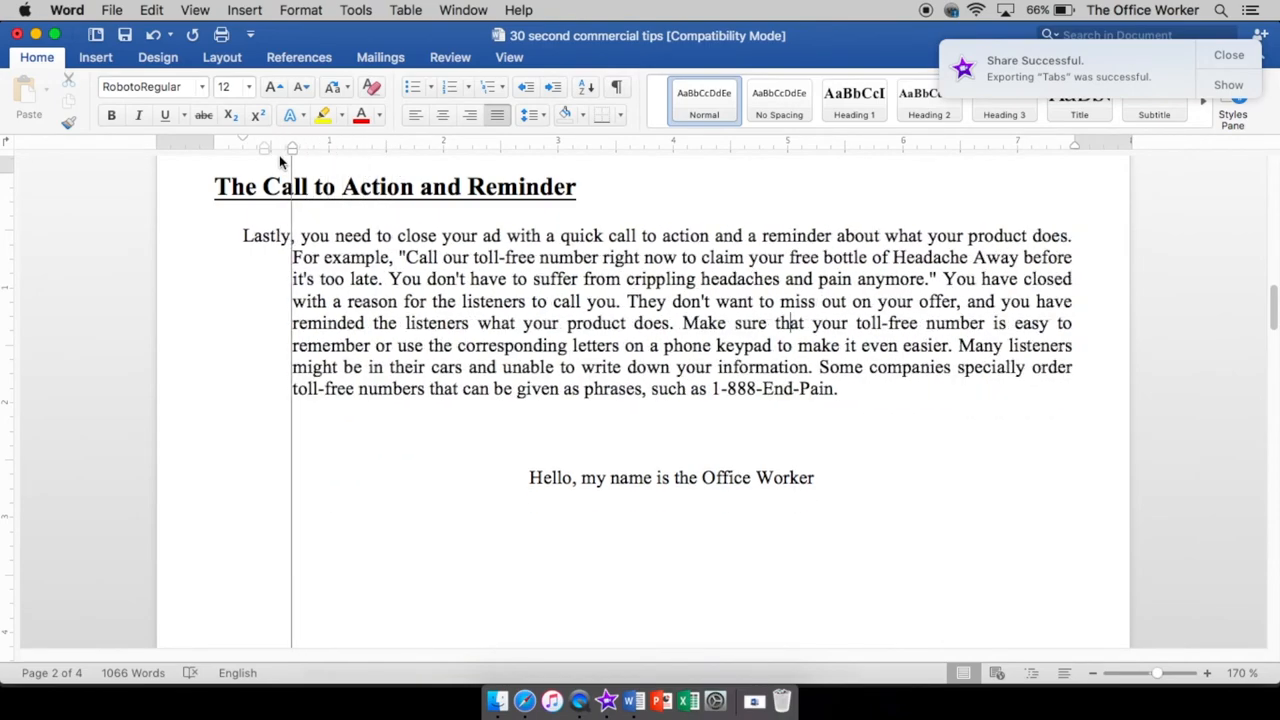
drag(292, 148, 264, 148)
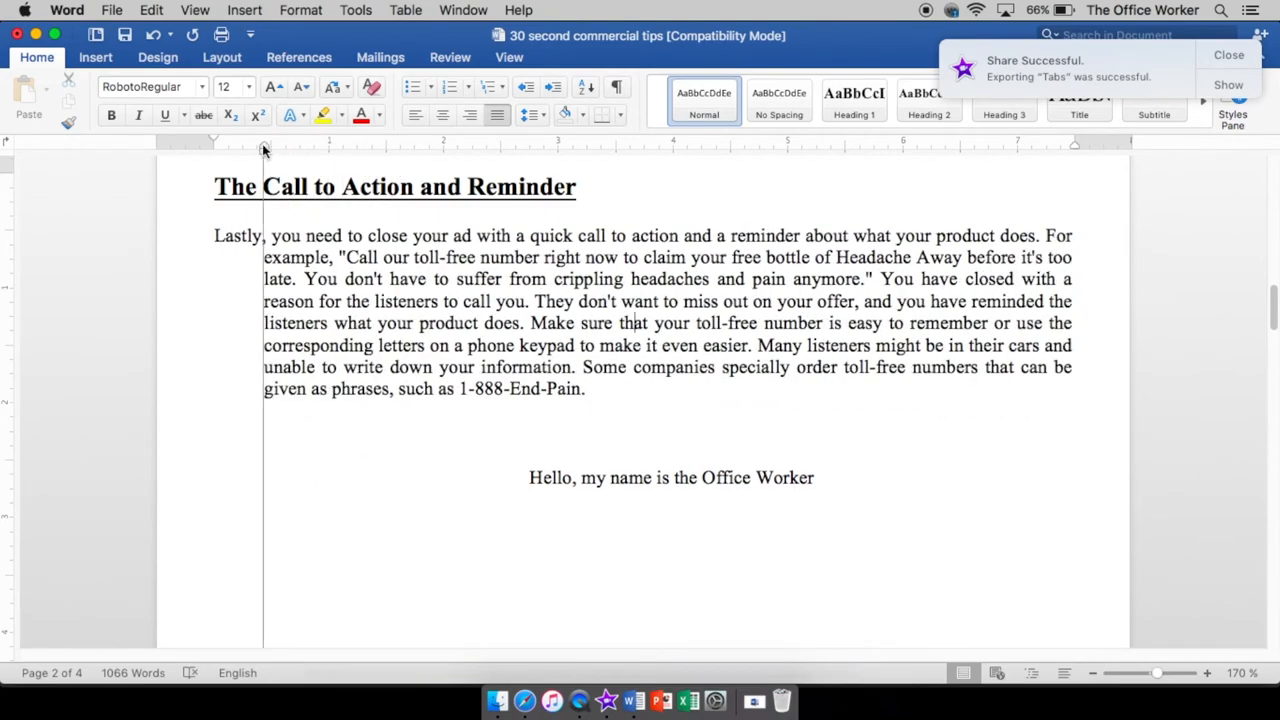